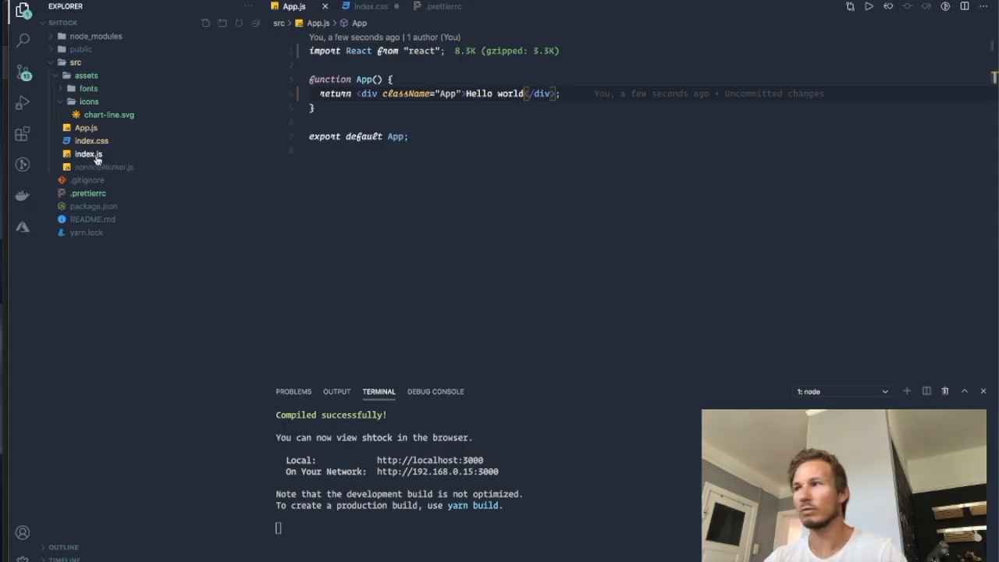
{"action": "mouse_move", "coordinate": [89, 153]}
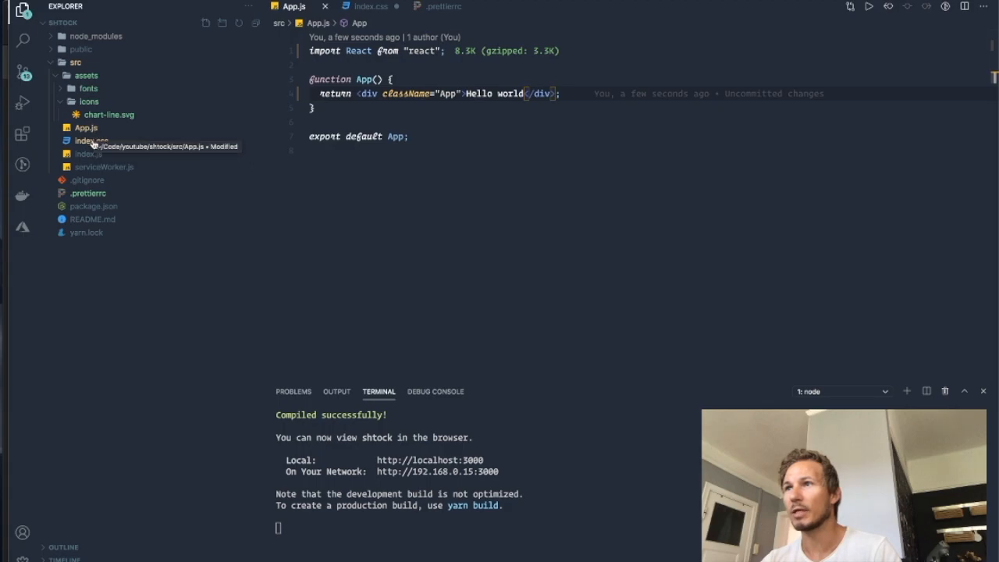
{"action": "mouse_move", "coordinate": [121, 190]}
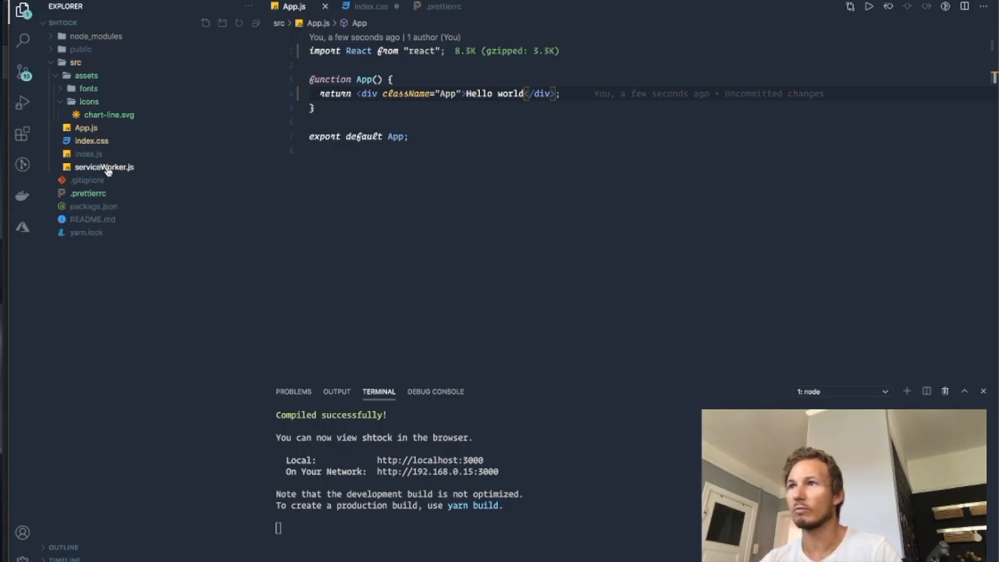
Browse the fonts and icons asset folders, then open the empty .prettierrc file
{"action": "left_click", "coordinate": [89, 102]}
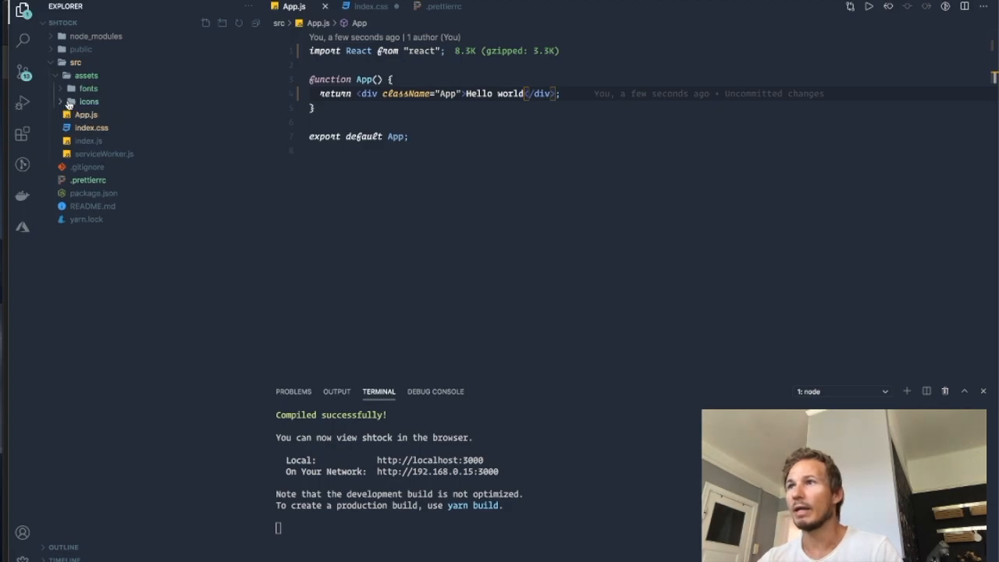
{"action": "left_click", "coordinate": [89, 89]}
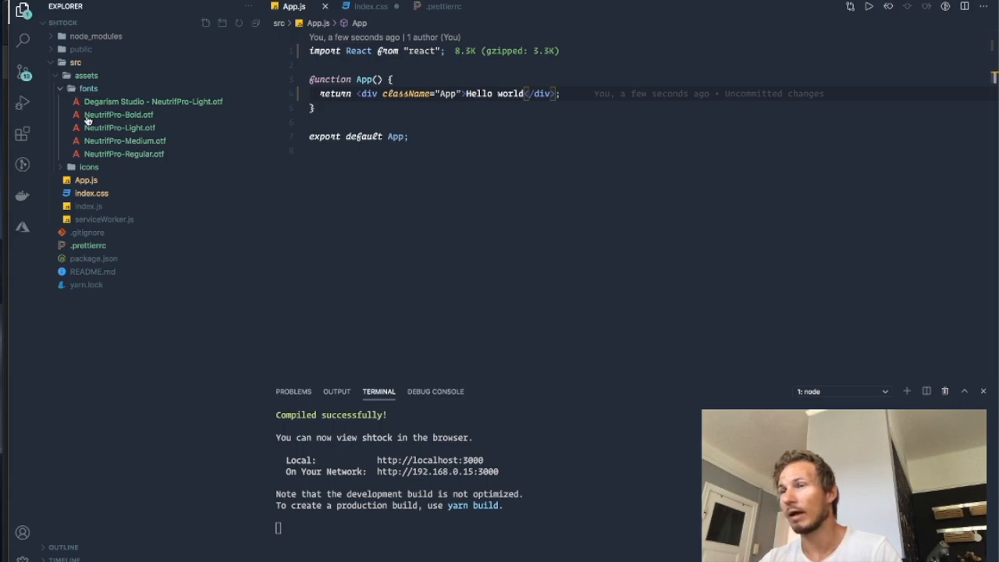
{"action": "left_click", "coordinate": [89, 88]}
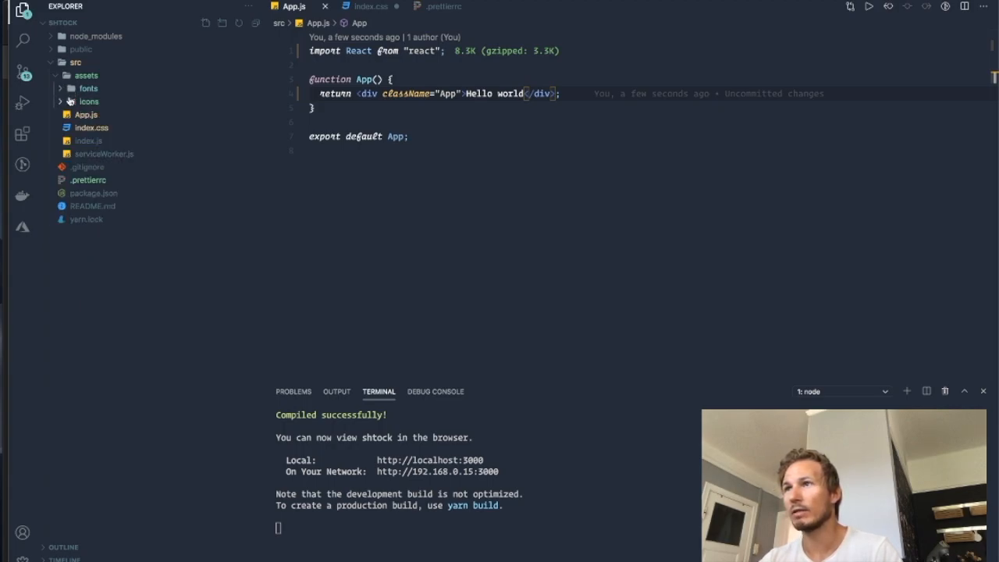
{"action": "left_click", "coordinate": [89, 101]}
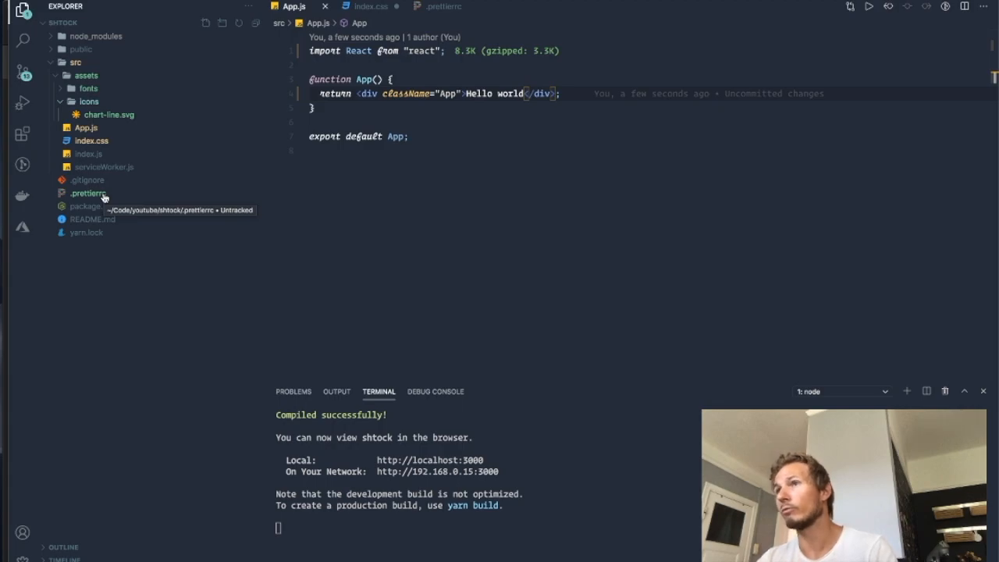
{"action": "mouse_move", "coordinate": [201, 285]}
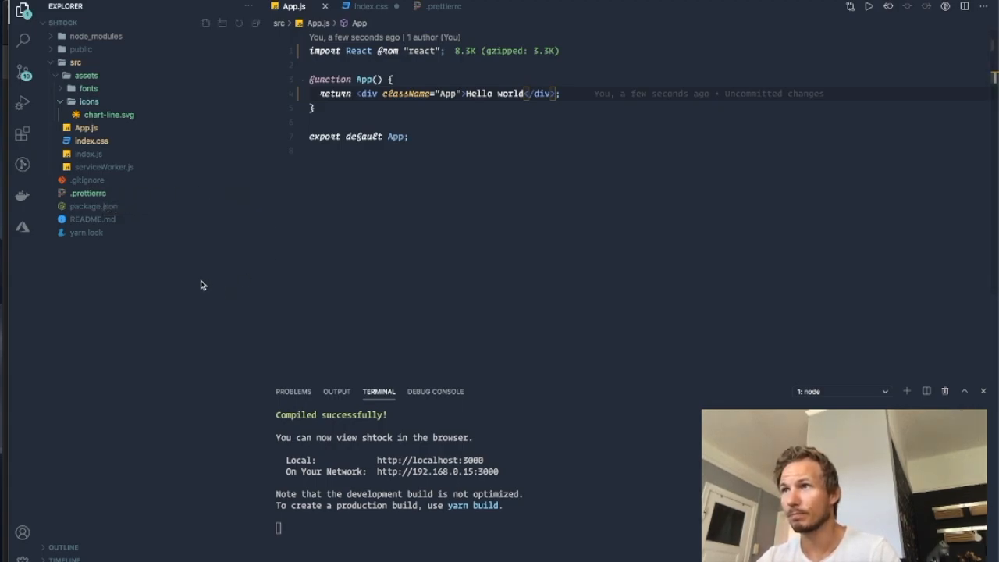
{"action": "left_click", "coordinate": [88, 193]}
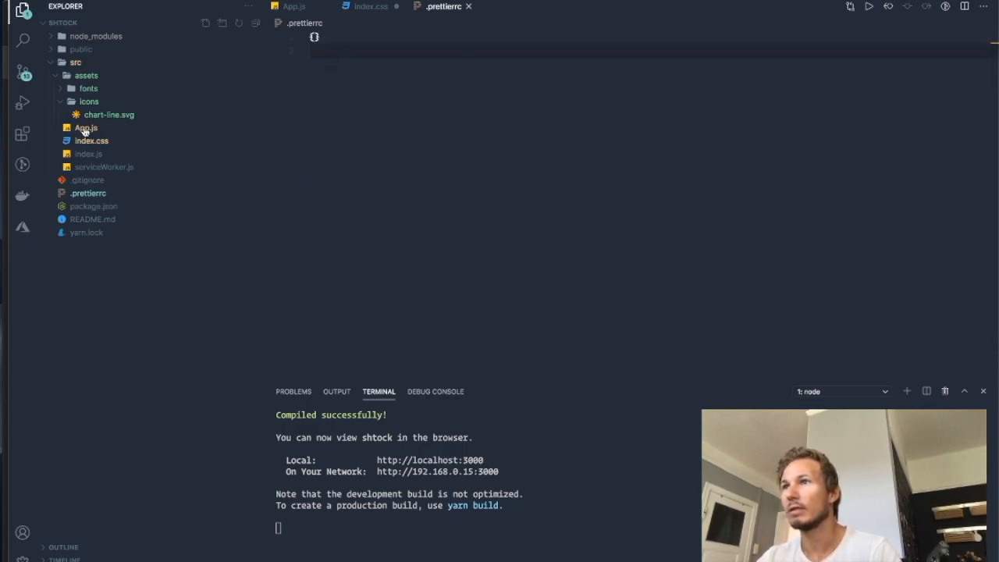
{"action": "left_click", "coordinate": [86, 128]}
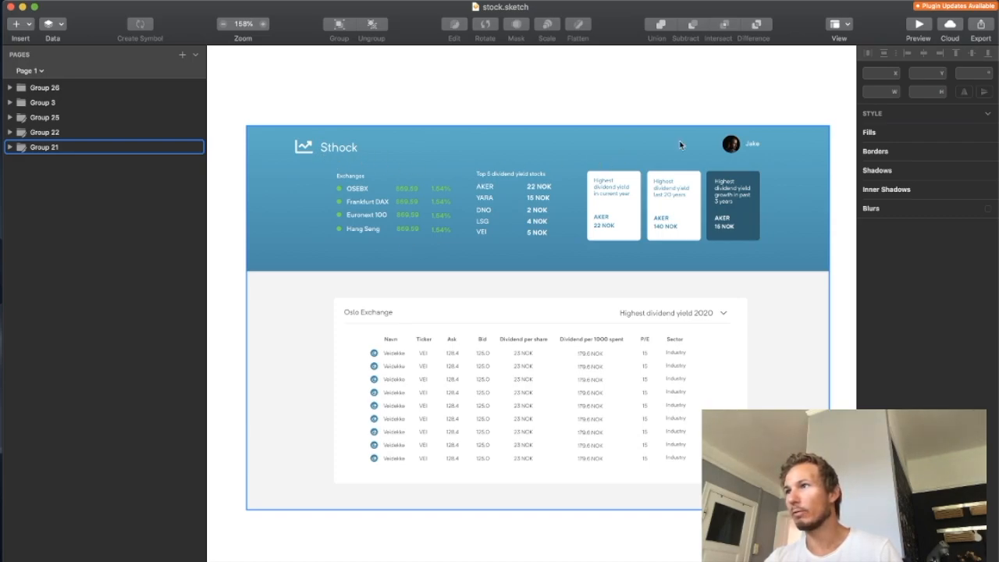
{"action": "mouse_move", "coordinate": [486, 197]}
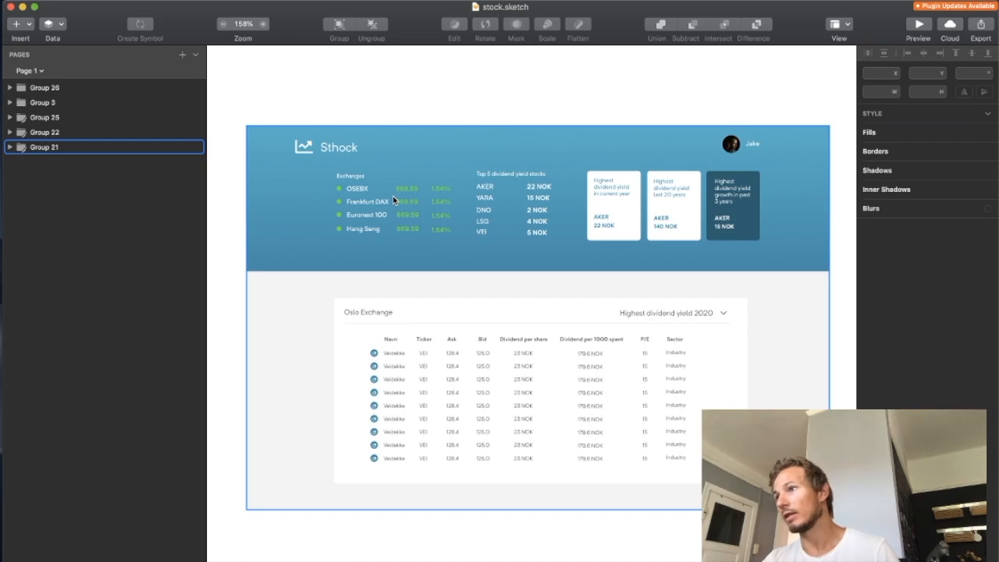
{"action": "mouse_move", "coordinate": [588, 238]}
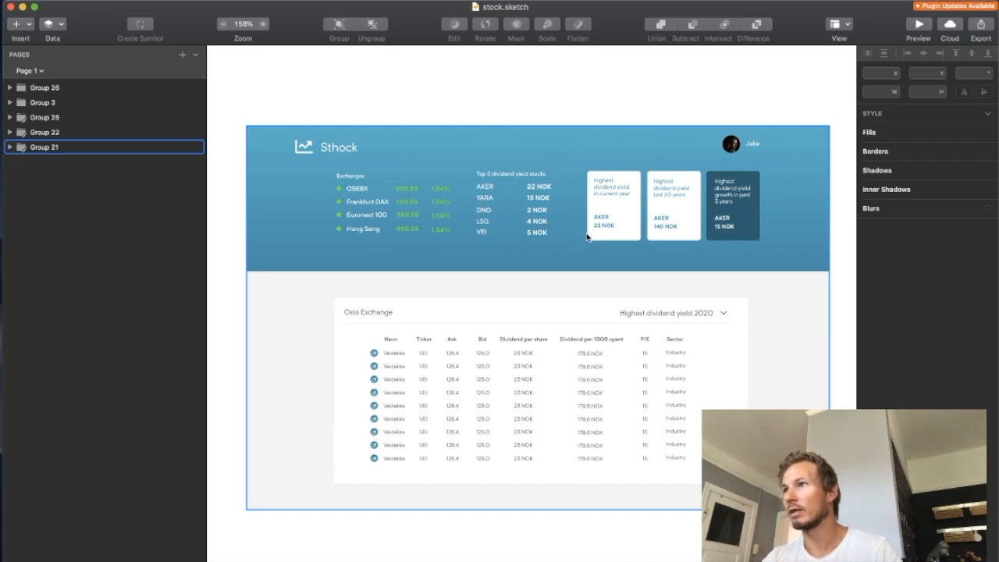
{"action": "mouse_move", "coordinate": [822, 200]}
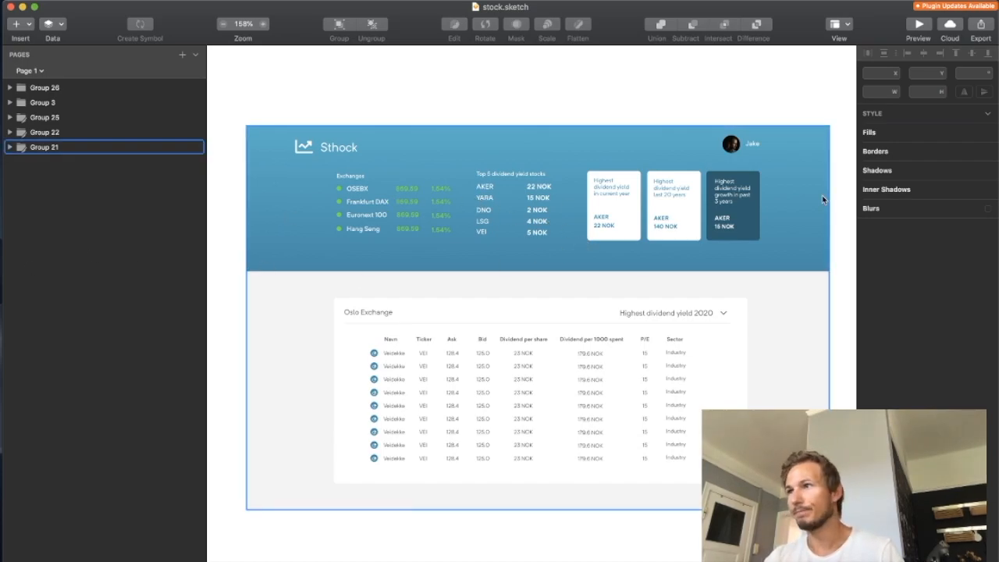
{"action": "mouse_move", "coordinate": [273, 295]}
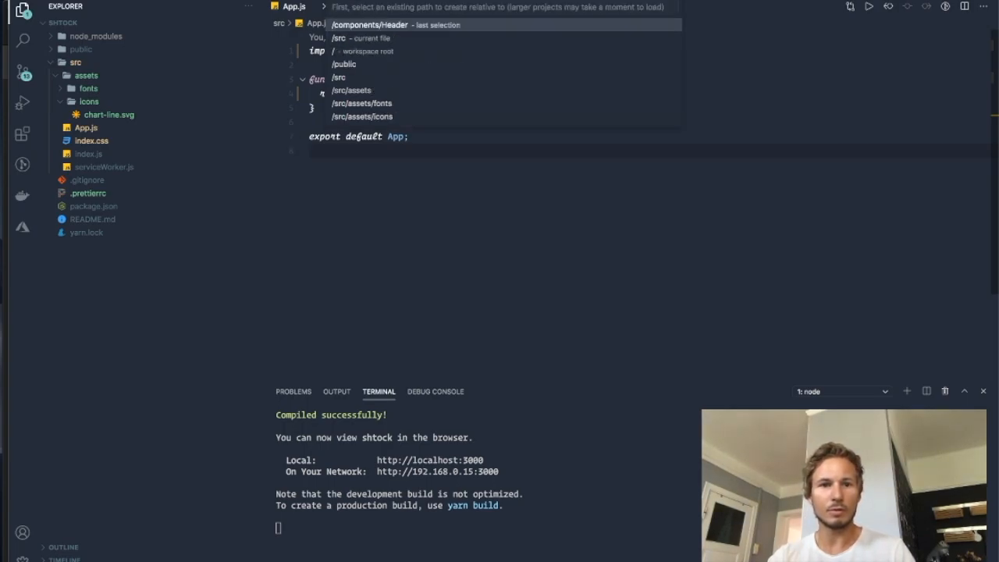
Create the new file src/components/Header/Header.jsx
{"action": "type", "text": "src/"}
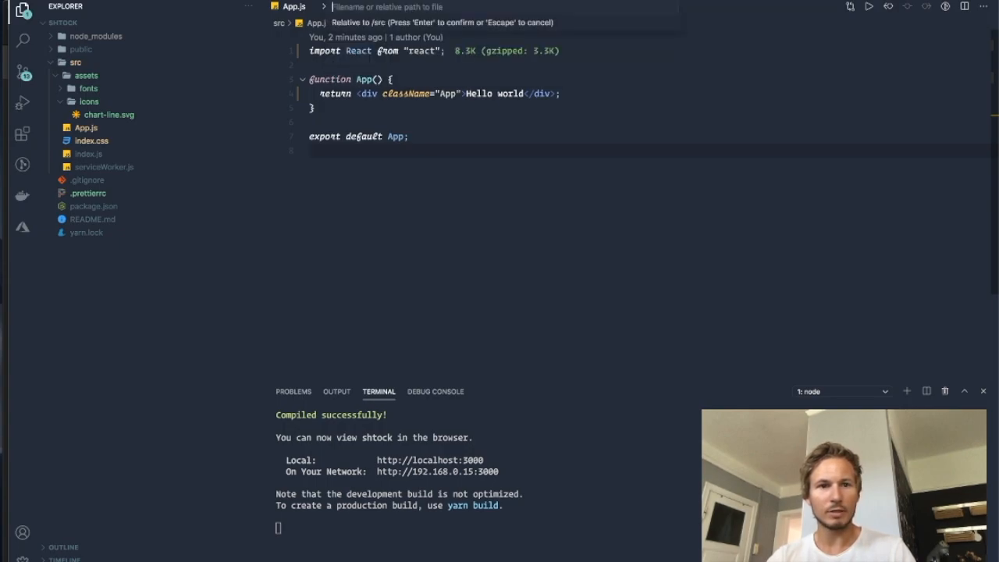
{"action": "type", "text": "como"}
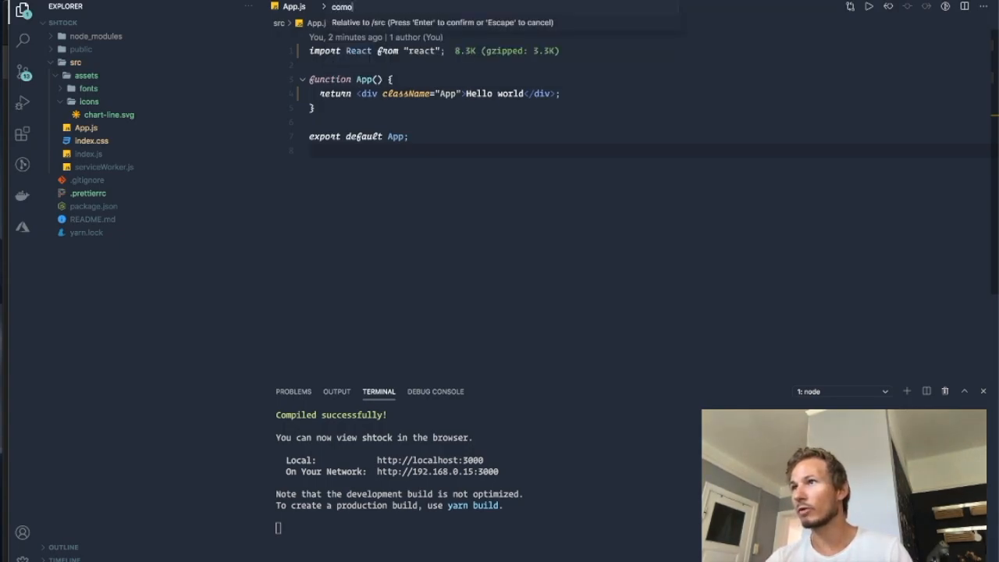
{"action": "type", "text": "components"}
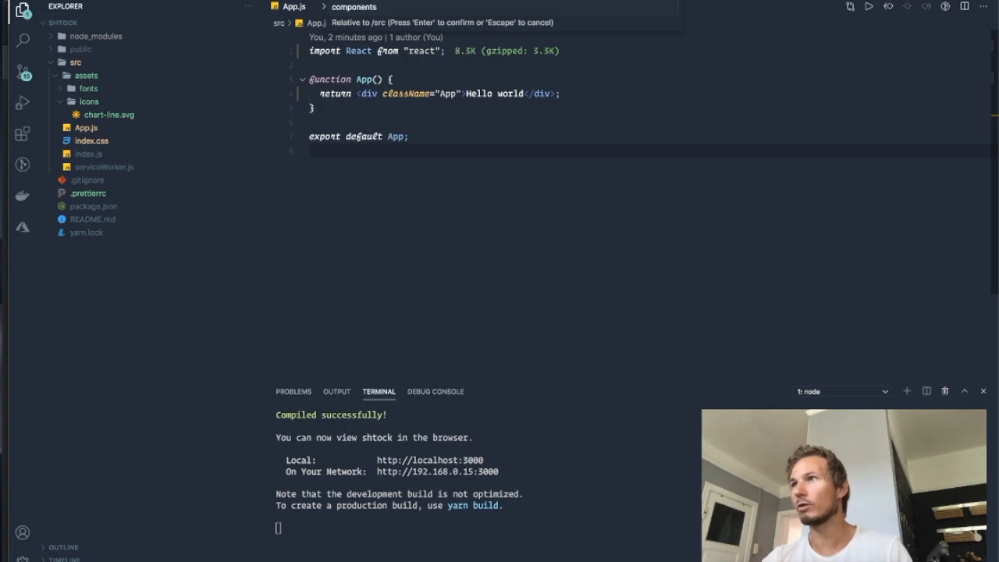
{"action": "type", "text": "Header/H"}
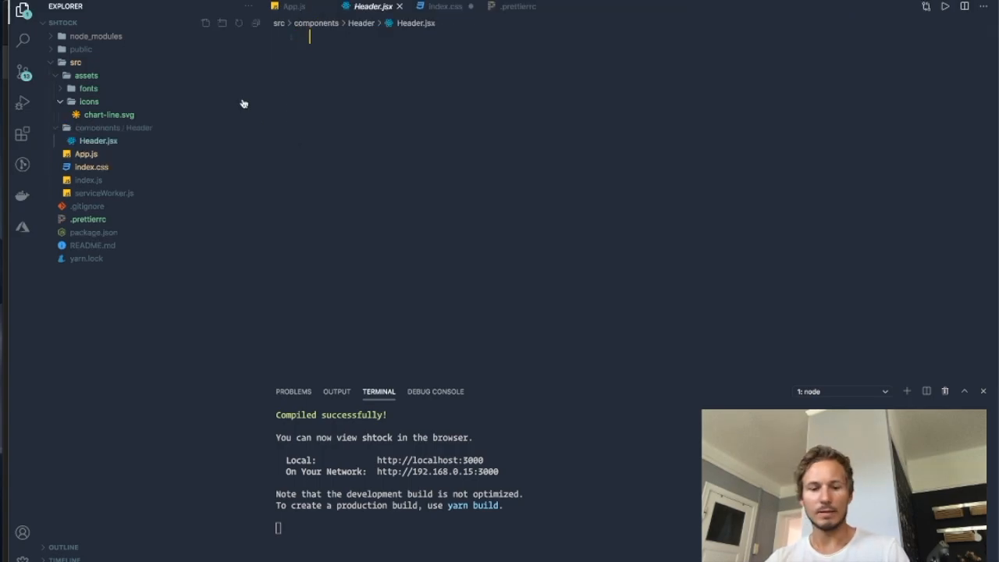
Expand the fc snippet and return a <header> element containing Hello
{"action": "type", "text": "fc"}
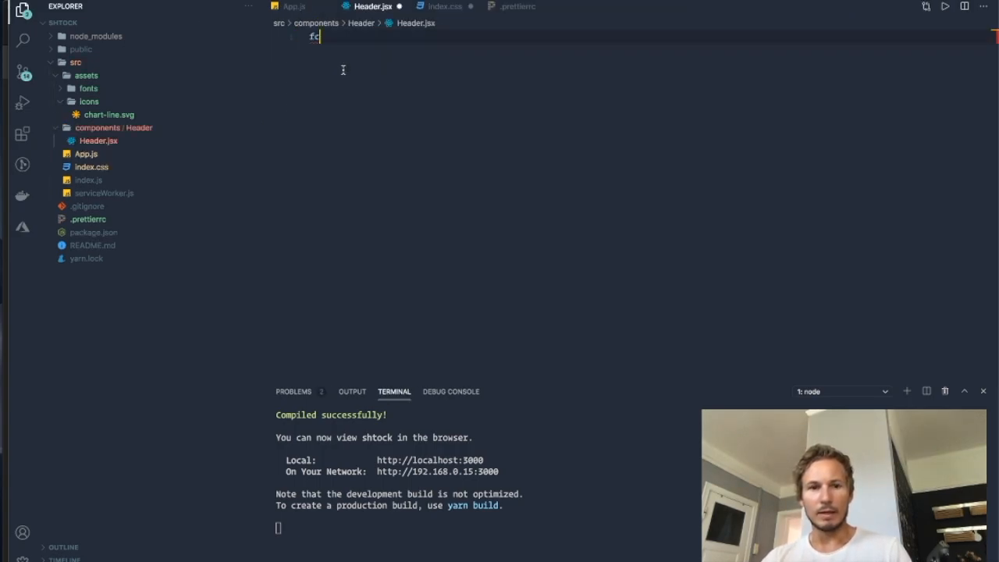
{"action": "type", "text": "fc"}
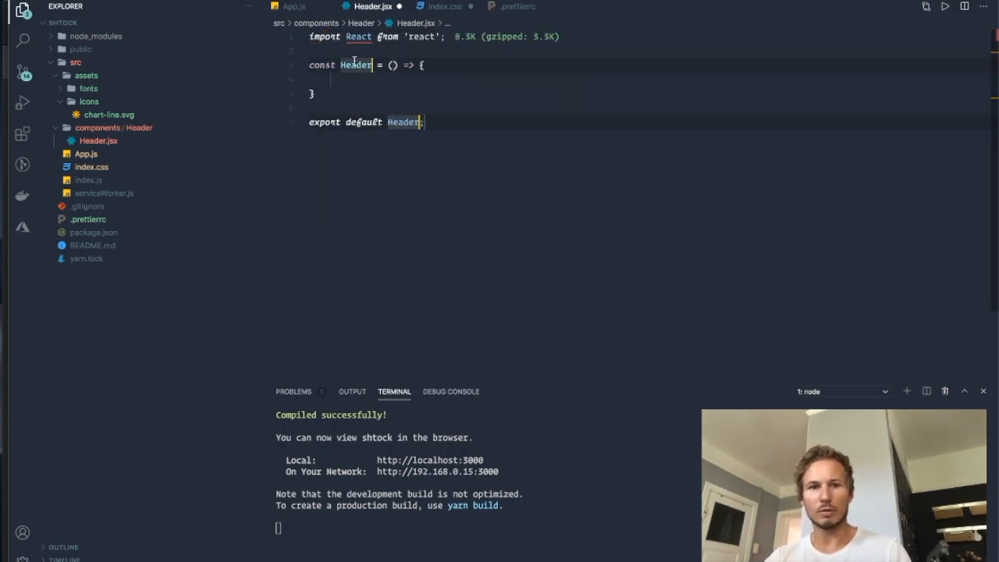
{"action": "left_click", "coordinate": [427, 122]}
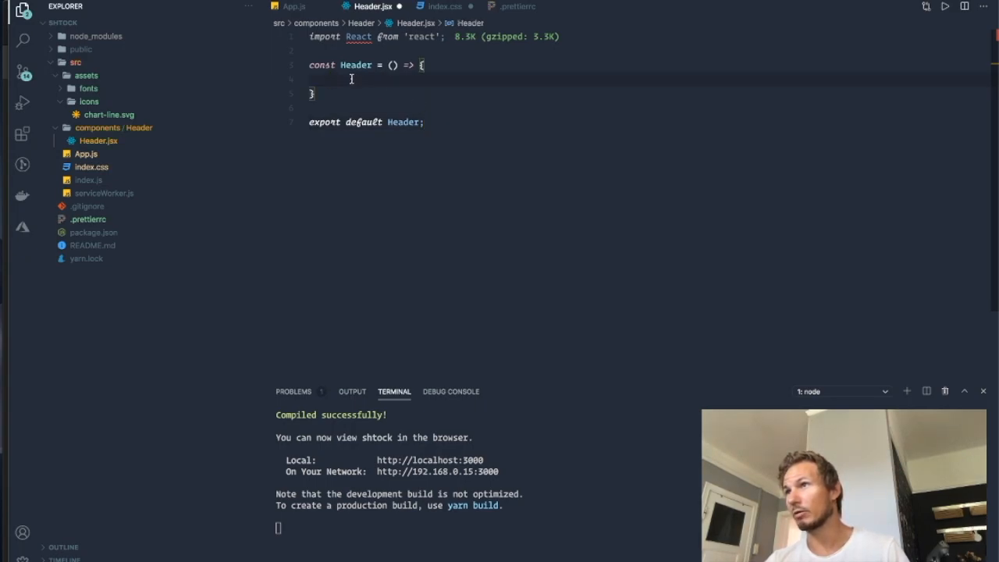
{"action": "type", "text": "<d"}
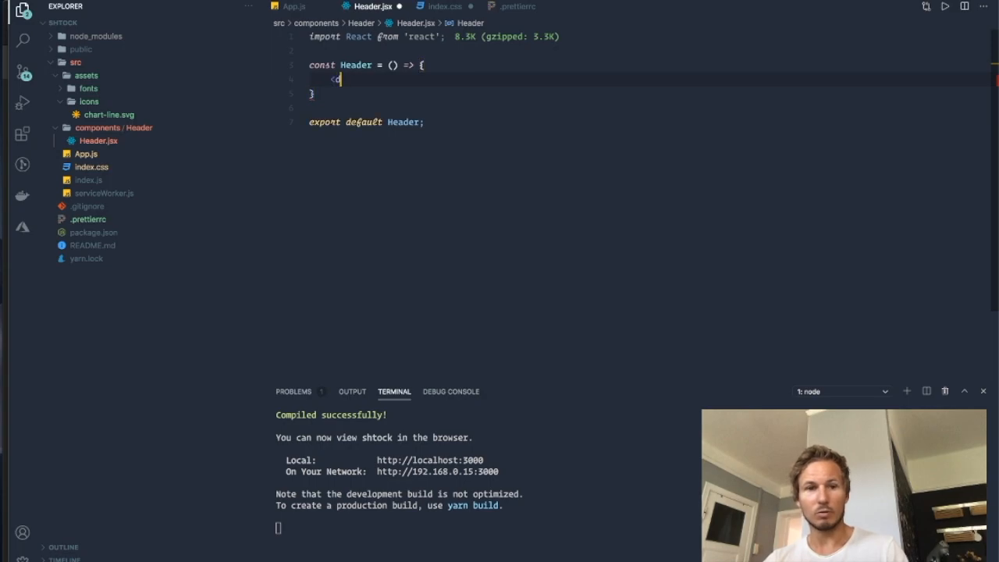
{"action": "type", "text": "retru"}
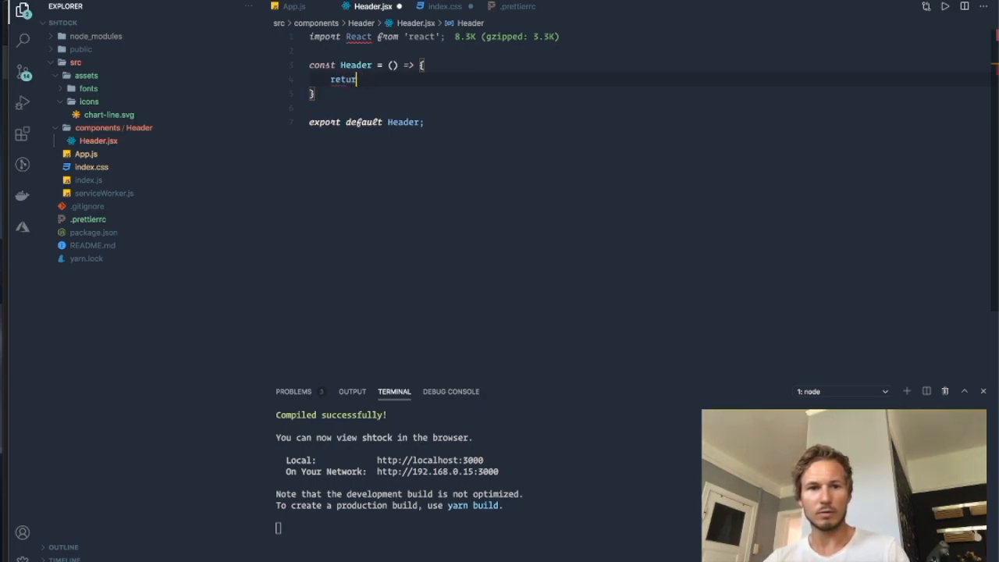
{"action": "type", "text": "<header"}
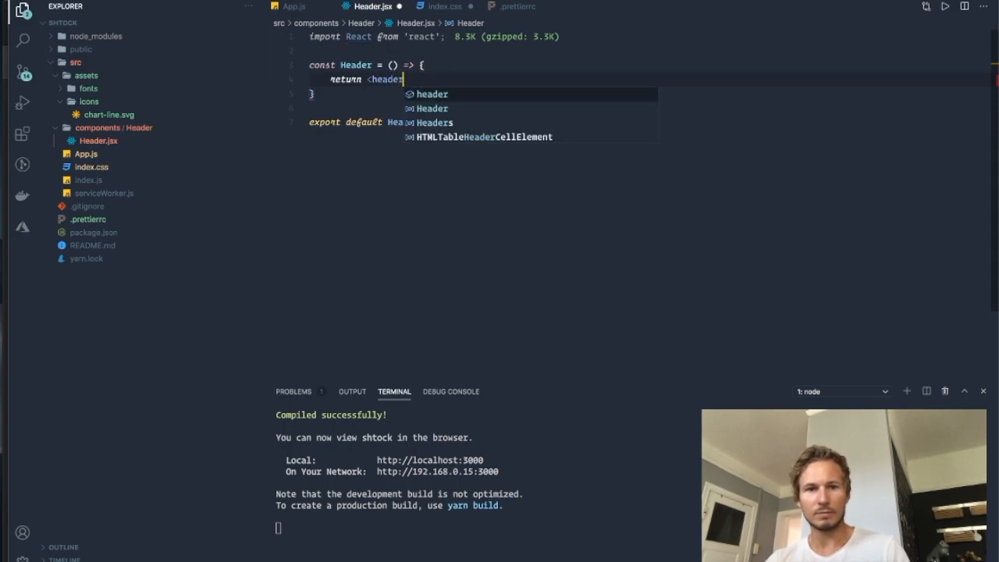
{"action": "type", "text": ">Hello"}
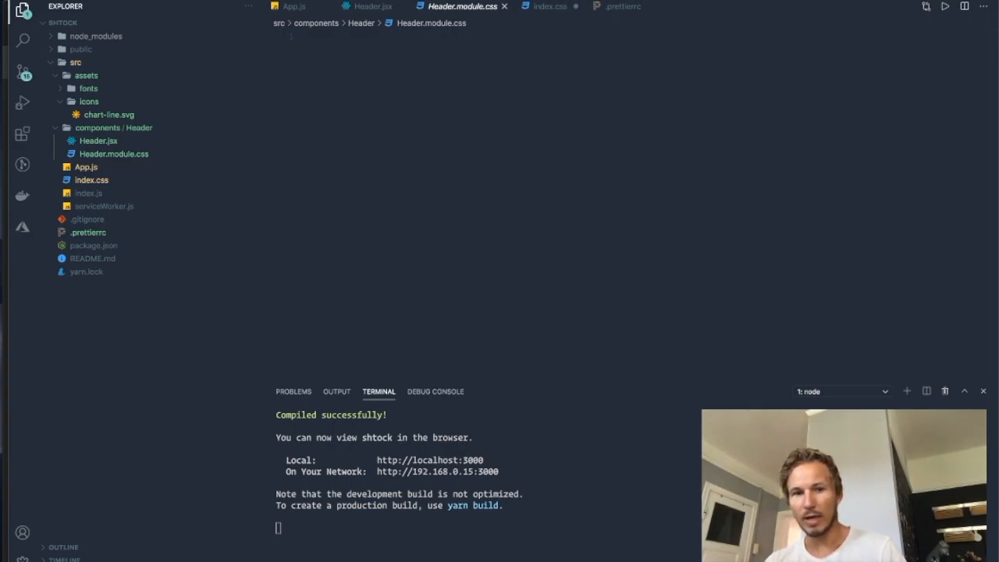
Write a .header rule with width: 100% and padding: 10px, and begin a background property
{"action": "type", "text": ".header"}
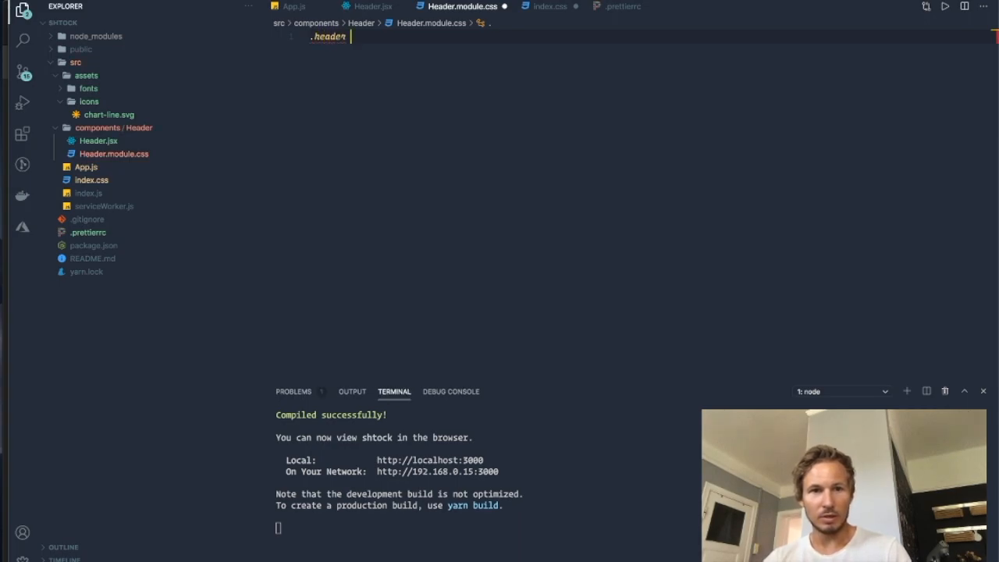
{"action": "type", "text": "{"}
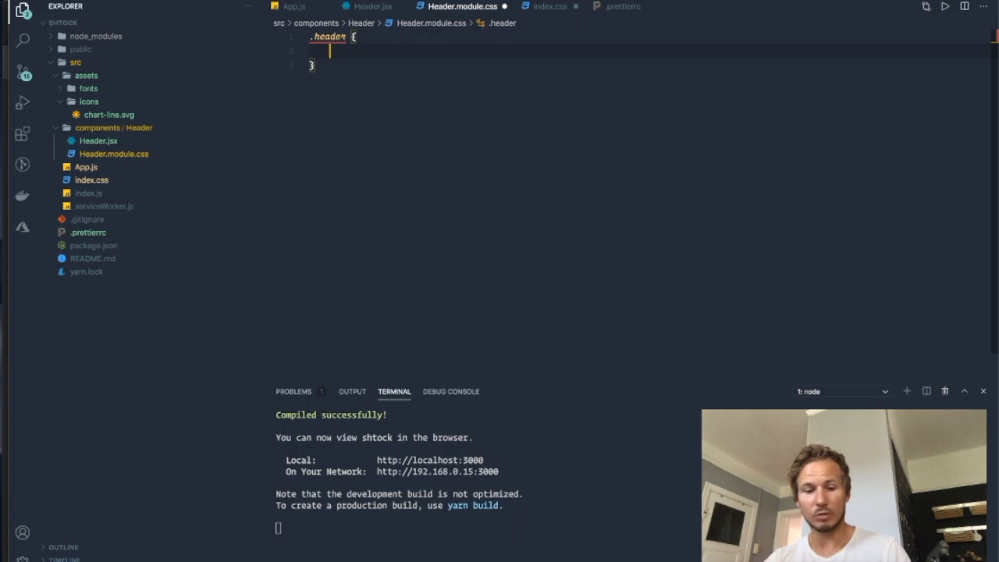
{"action": "type", "text": "width: 100%;"}
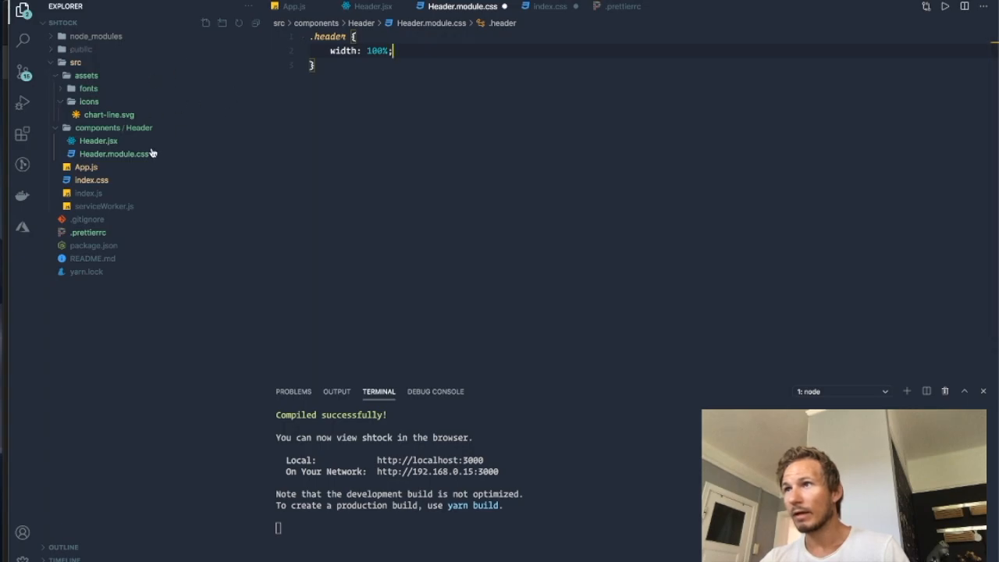
{"action": "mouse_move", "coordinate": [264, 166]}
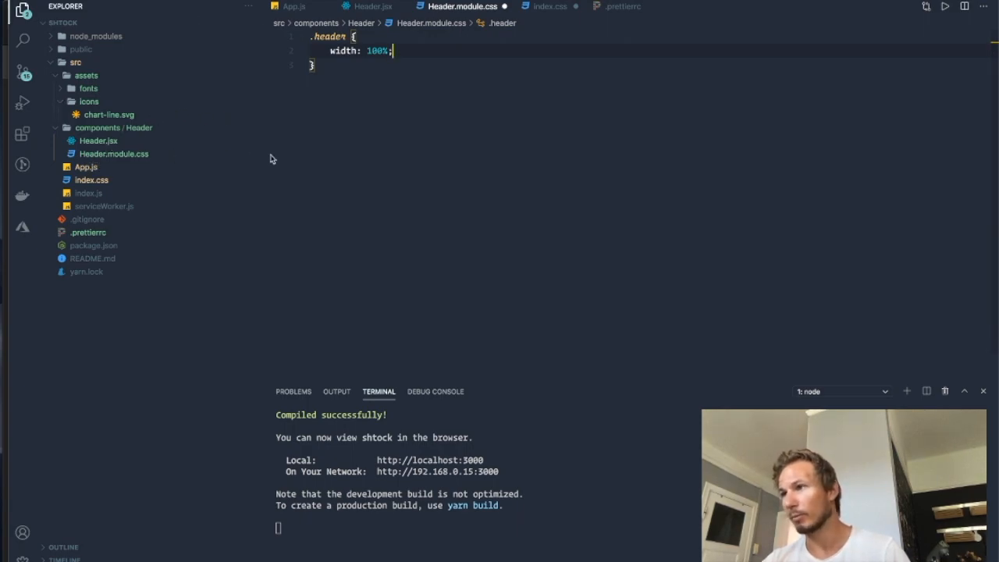
{"action": "mouse_move", "coordinate": [142, 160]}
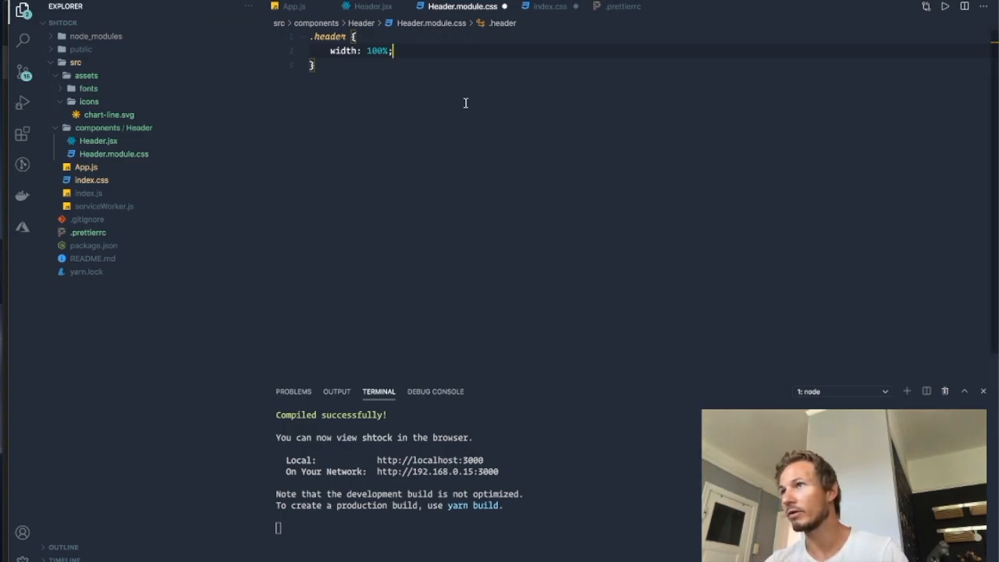
{"action": "mouse_move", "coordinate": [486, 124]}
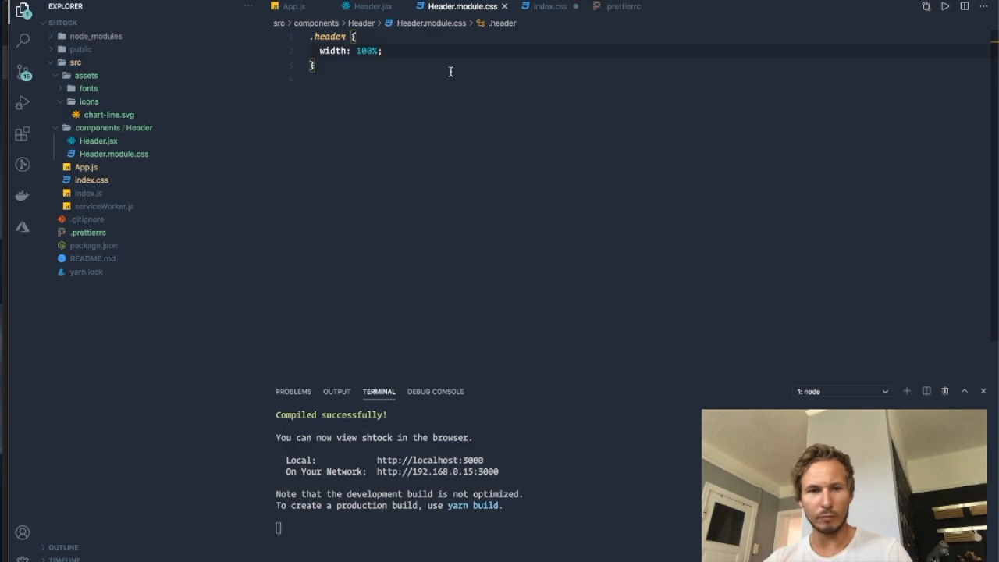
{"action": "type", "text": "padding: 10px;"}
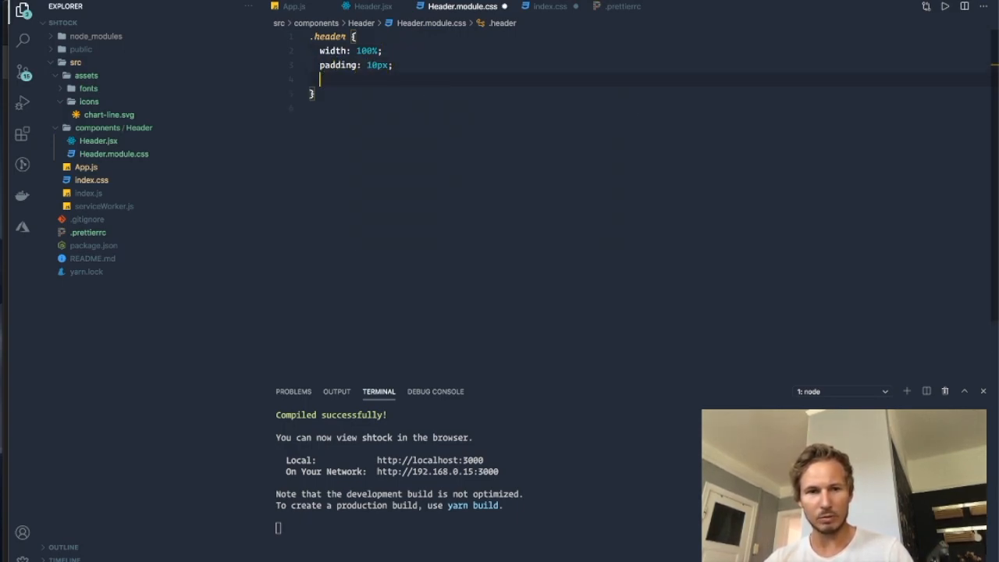
{"action": "type", "text": "background_"}
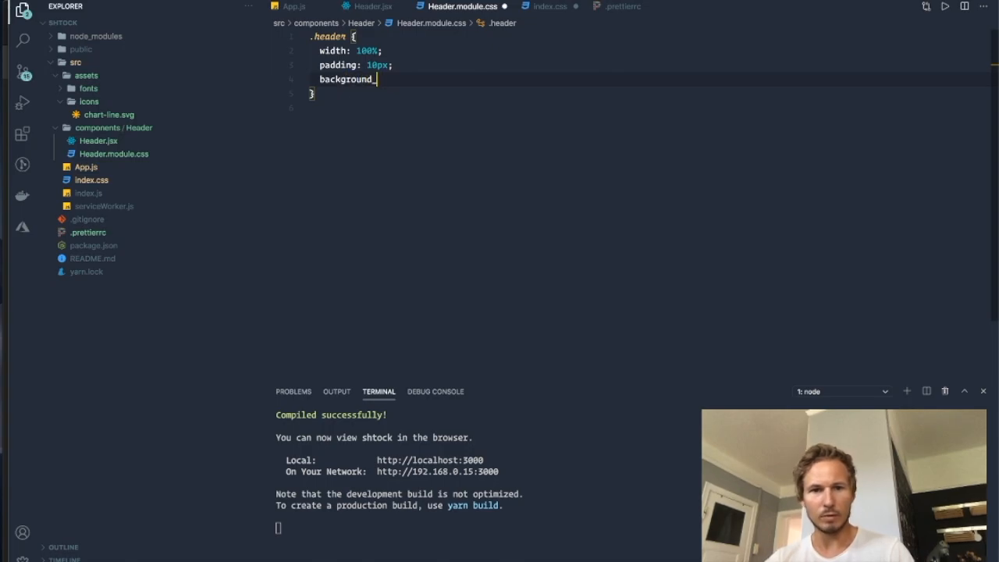
{"action": "type", "text": "blu"}
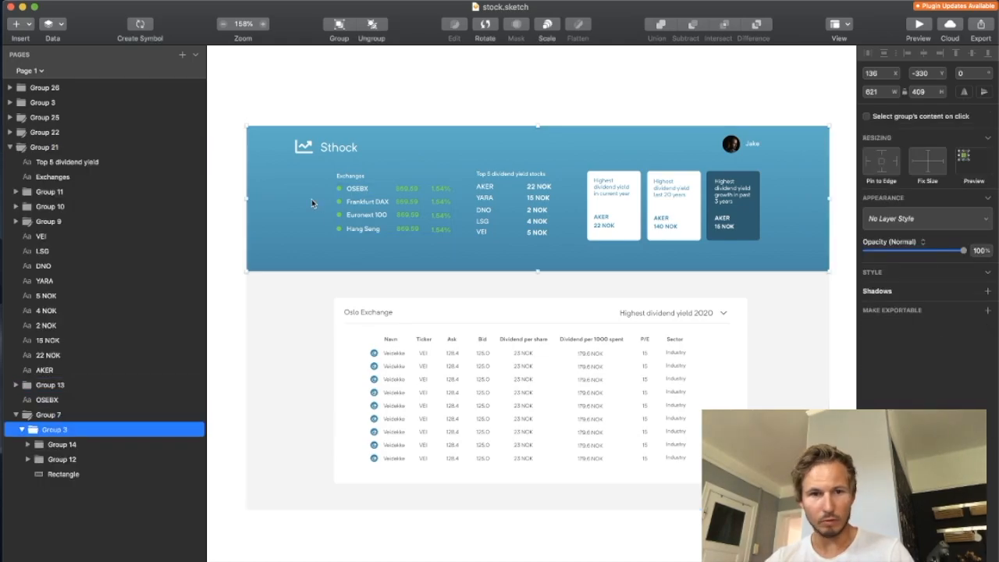
Expand the header group in Sketch's layers and select its background Rectangle
{"action": "left_click", "coordinate": [61, 444]}
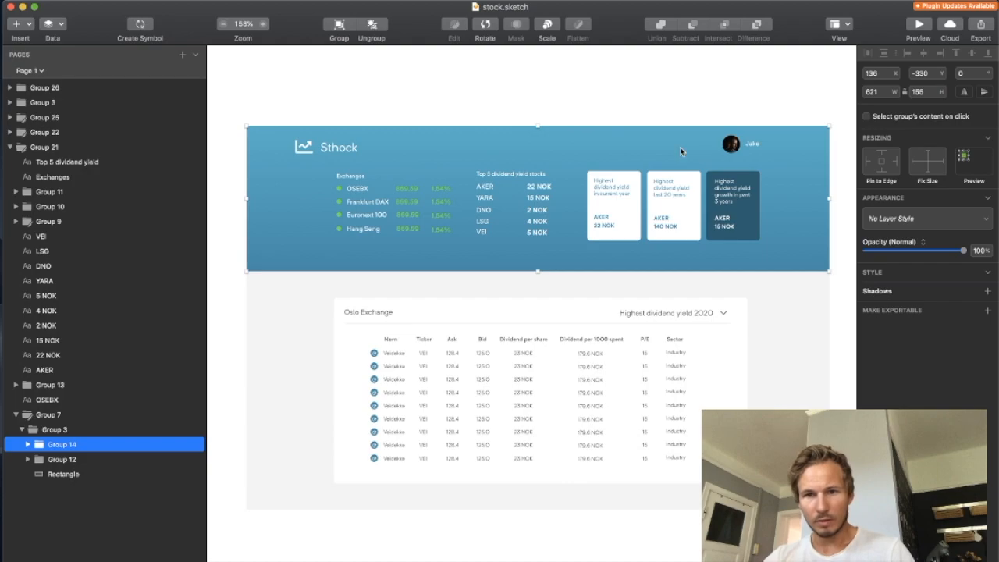
{"action": "left_click", "coordinate": [28, 444]}
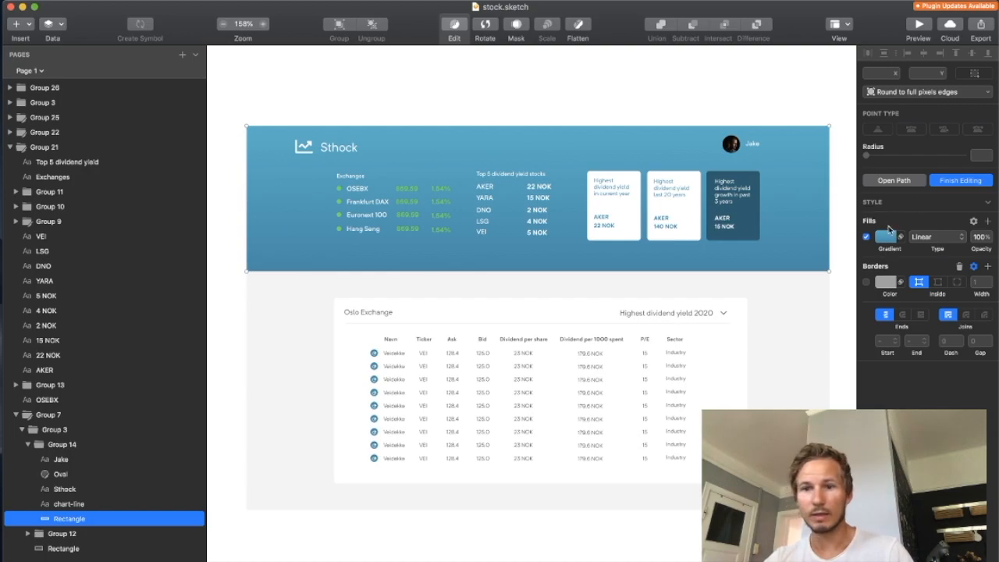
{"action": "left_click", "coordinate": [887, 236]}
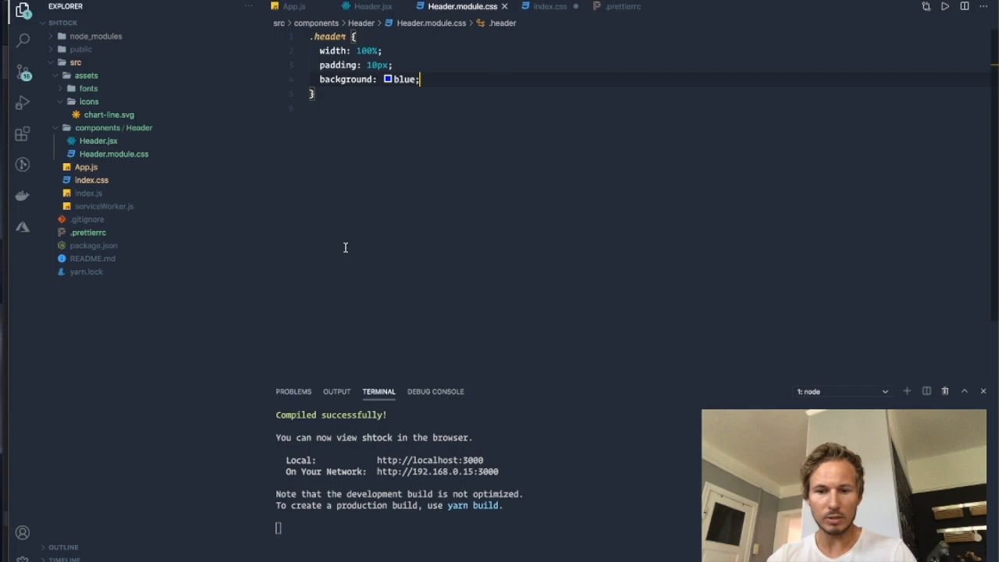
In index.css :root, add --header-gradient-top #38A8C3 and --header-gradient-bottom #2a7fa0
{"action": "key", "text": "ctrl+p"}
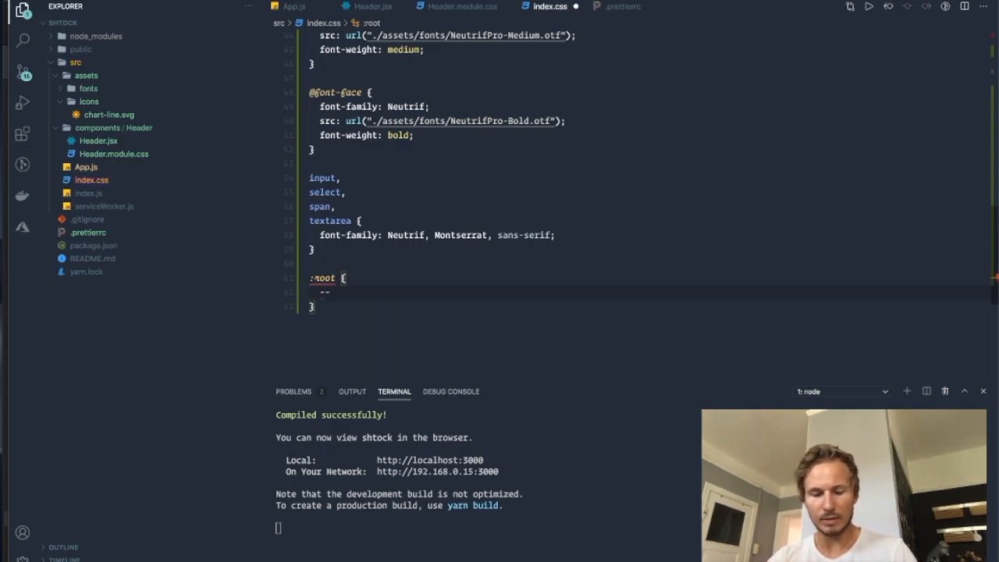
{"action": "type", "text": "-header-gradient"}
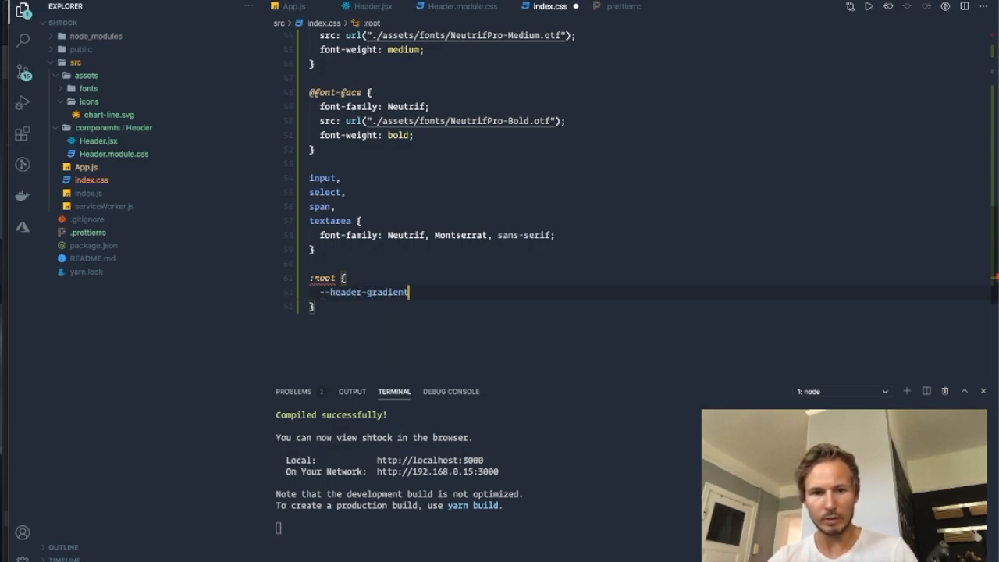
{"action": "type", "text": "-top: #38A8C3"}
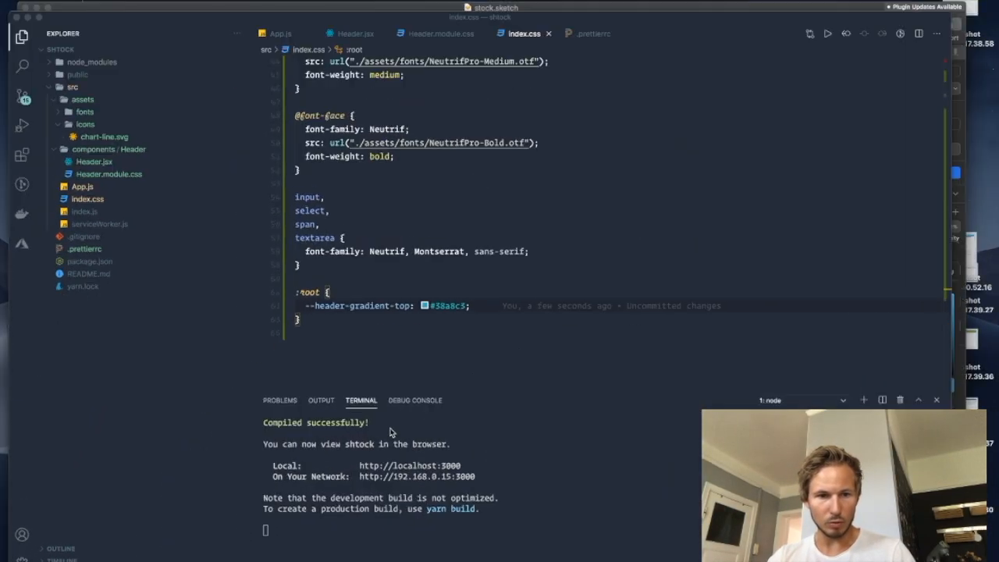
{"action": "type", "text": "--"}
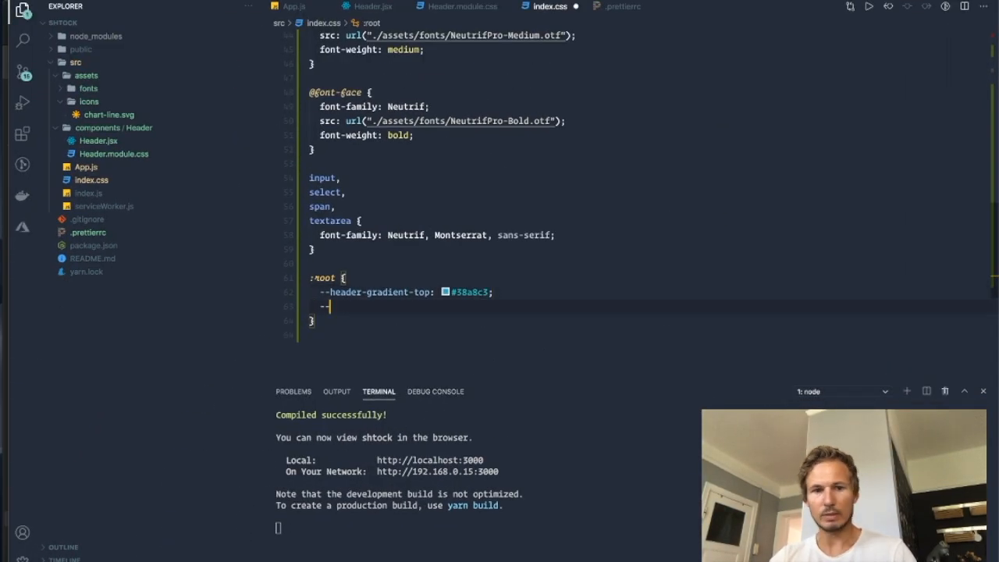
{"action": "type", "text": "header-gradient-"}
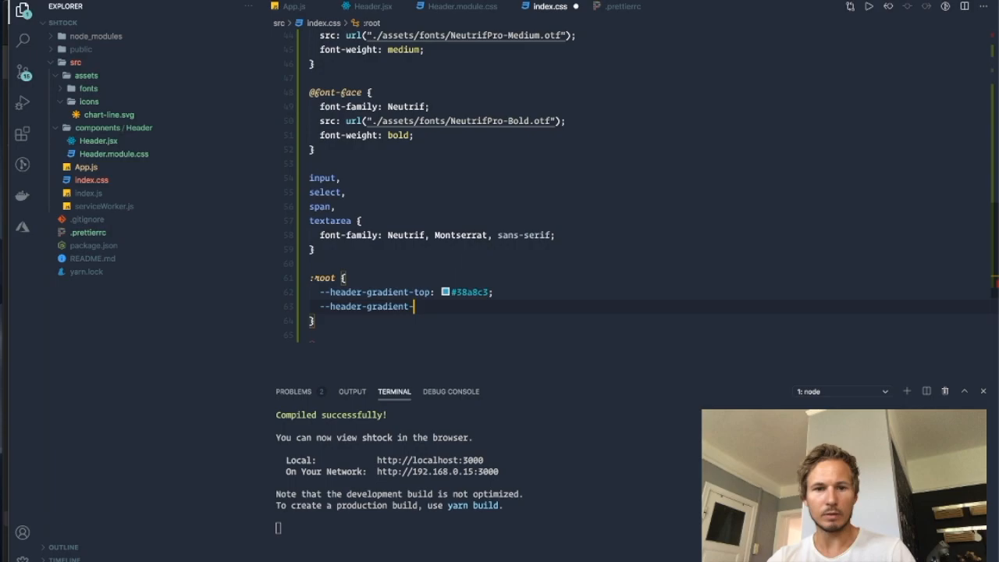
{"action": "type", "text": "bottom: #2a7fa0;"}
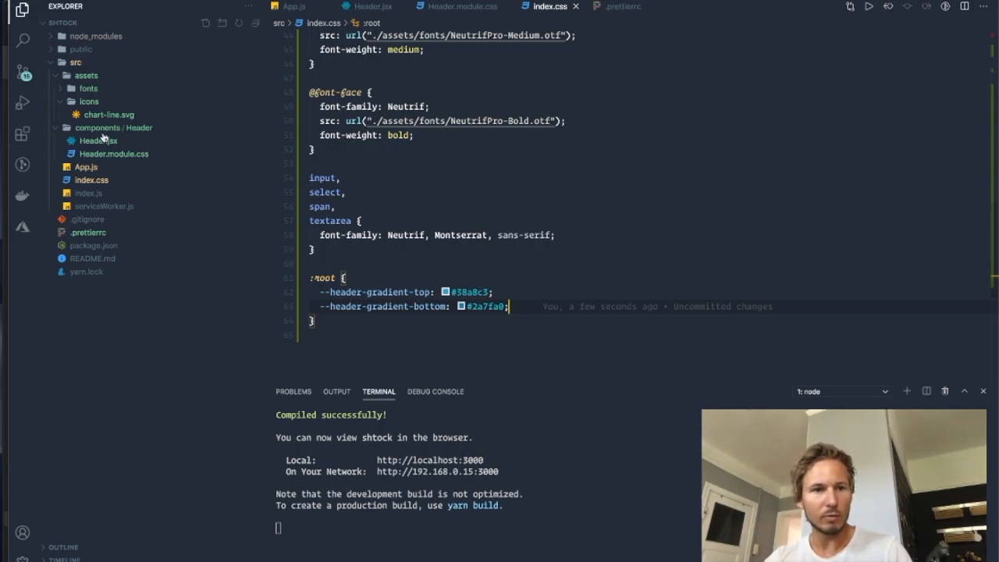
Set the .header background to var(--header-gradient-top)
{"action": "left_click", "coordinate": [457, 6]}
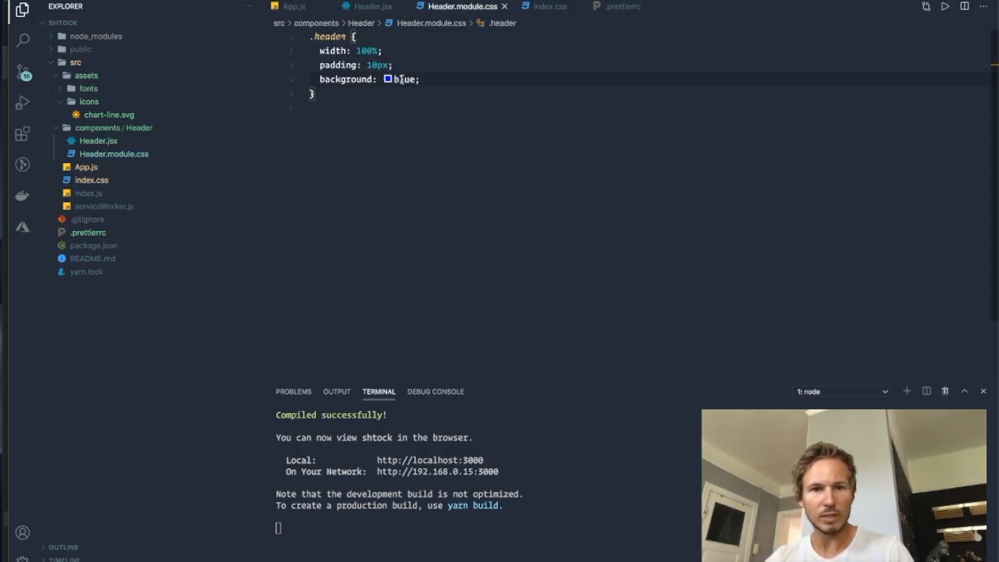
{"action": "type", "text": "var(--header-"}
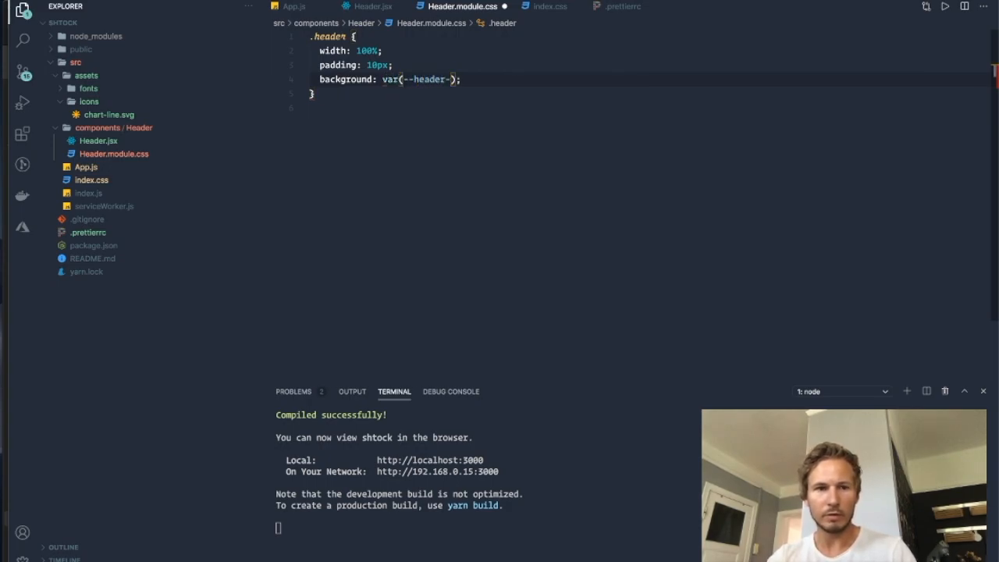
{"action": "type", "text": "gradient-"}
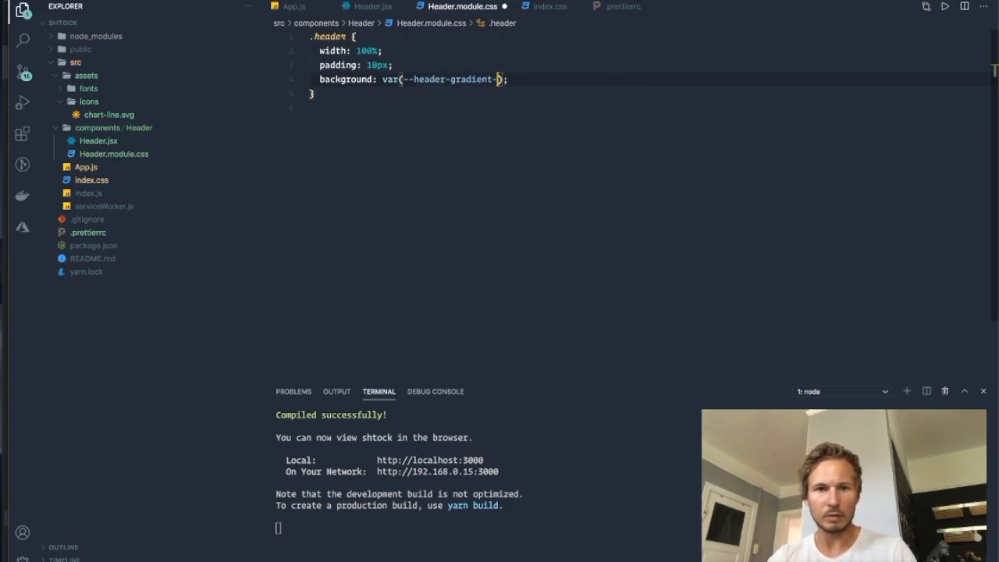
{"action": "type", "text": "top"}
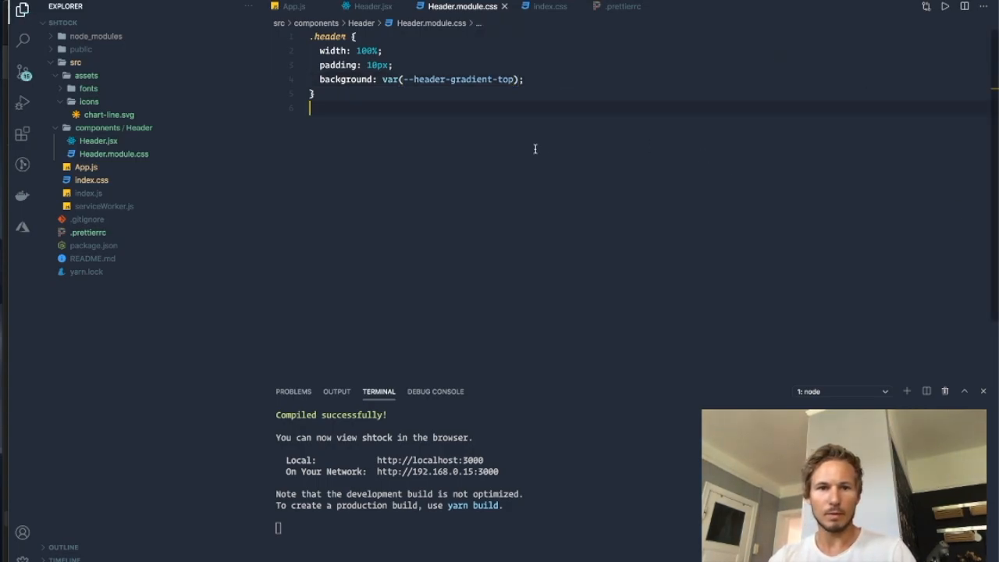
{"action": "type", "text": "app"}
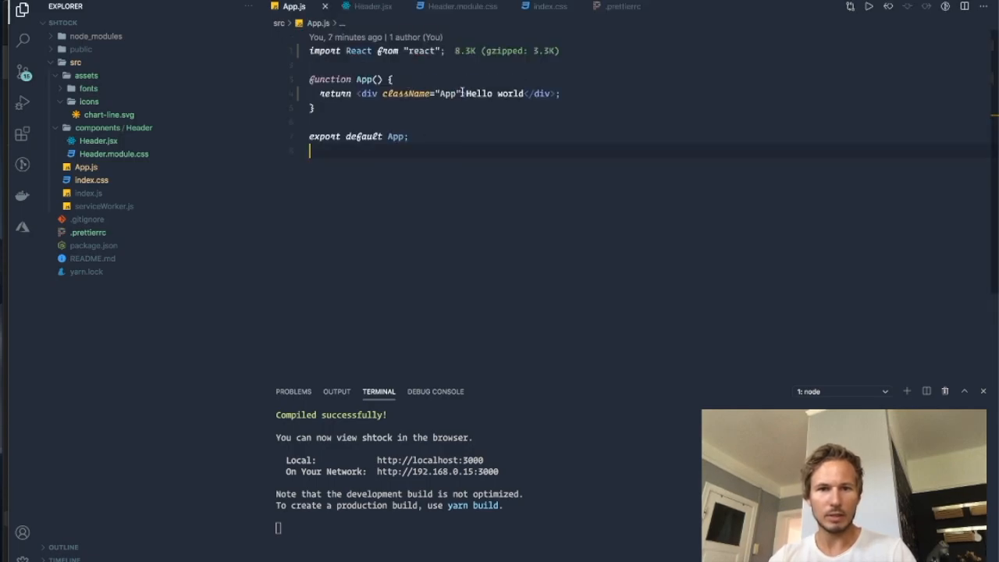
Import Header from ./components/Header/Header in App.js and render <Header /> in the App div
{"action": "type", "text": "im"}
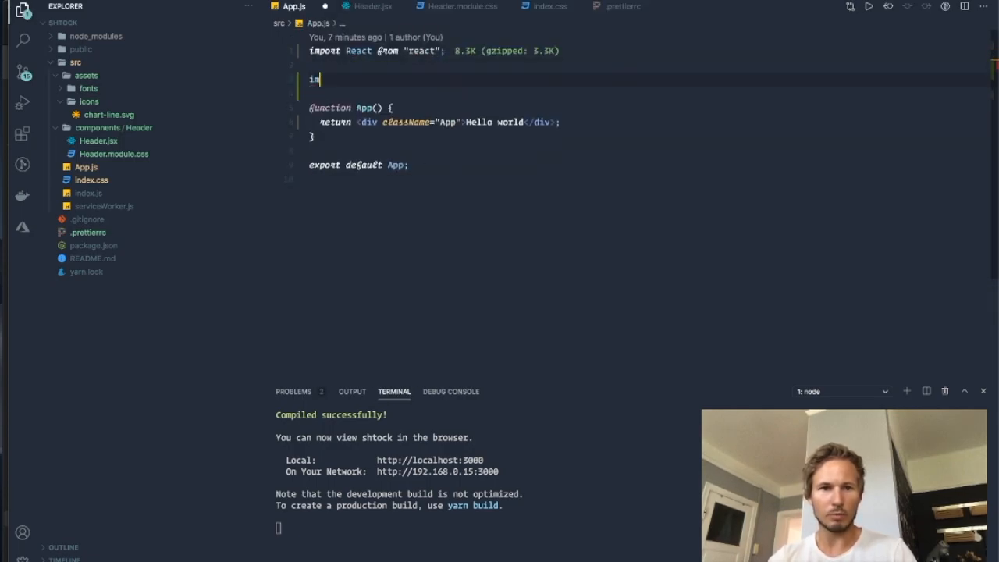
{"action": "type", "text": "port Header from \"./components/Header/Header\";"}
{"action": "type", "text": "<Header />"}
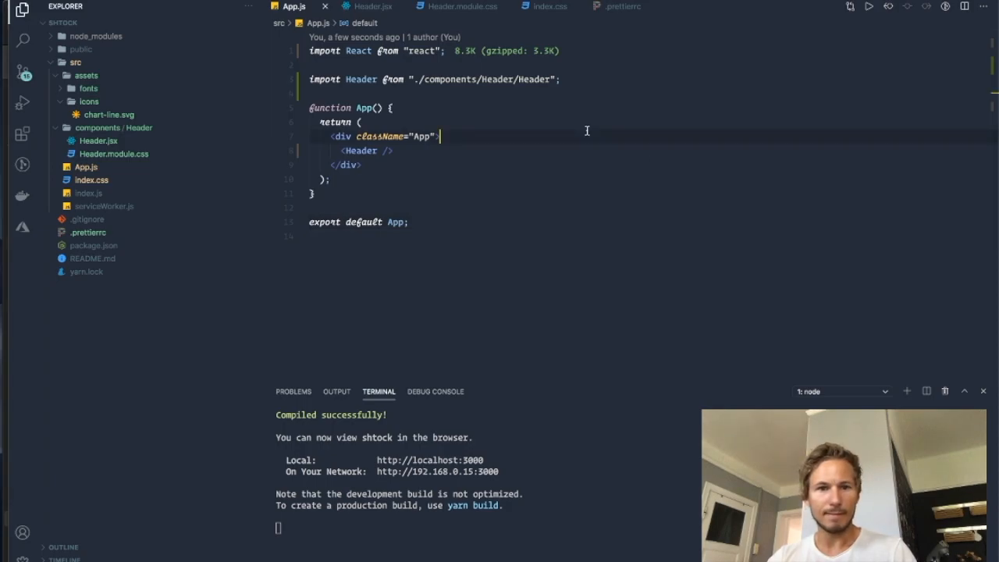
{"action": "left_click", "coordinate": [372, 7]}
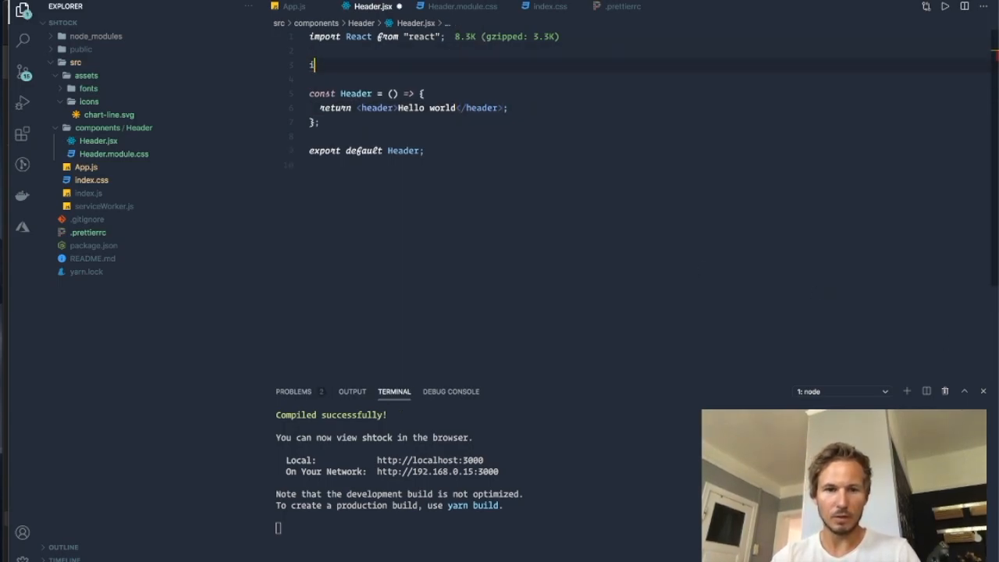
Import styles from ./Header.module.css in Header.jsx and check its .header class
{"action": "type", "text": "import './'"}
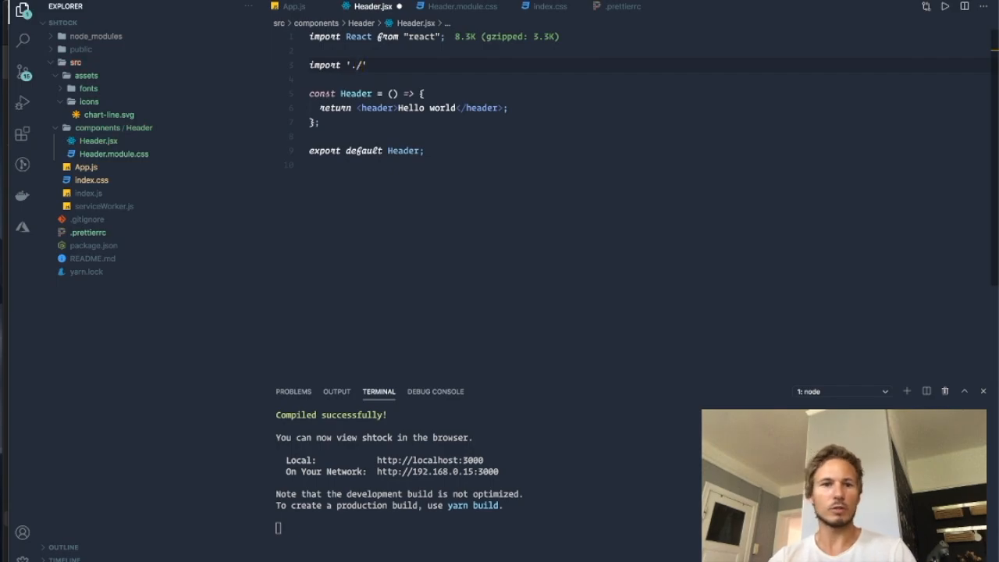
{"action": "type", "text": "styles from"}
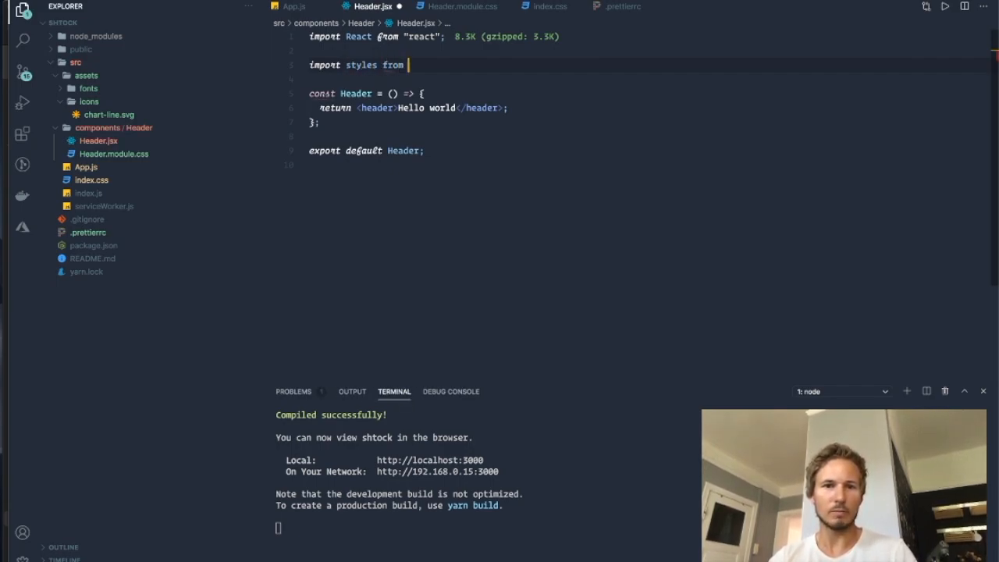
{"action": "type", "text": "'./"}
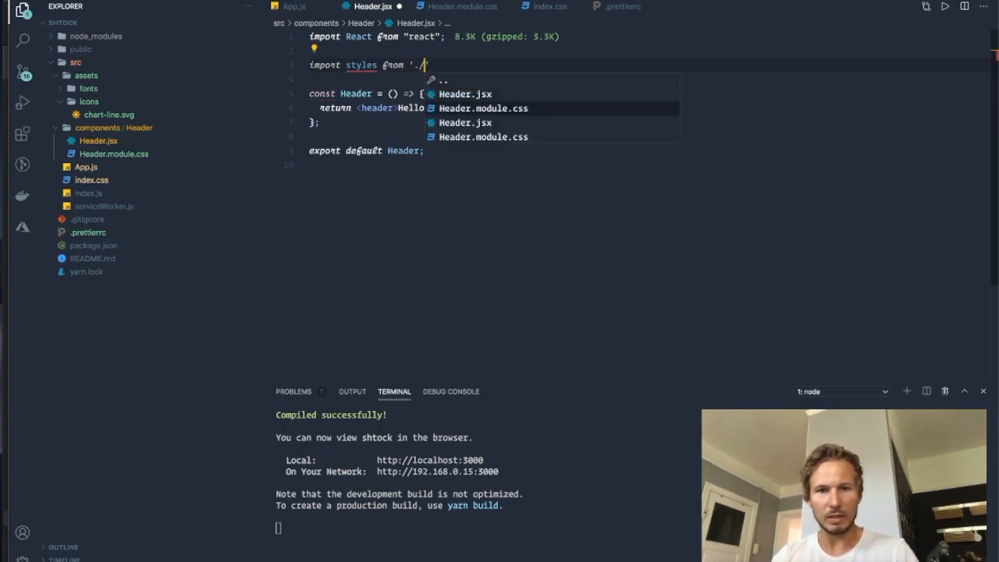
{"action": "left_click", "coordinate": [483, 108]}
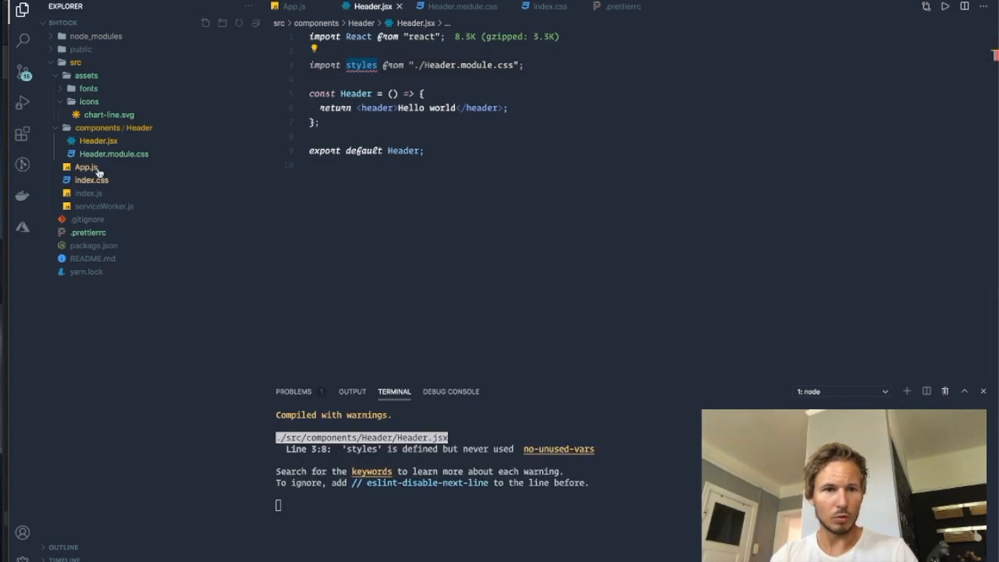
{"action": "left_click", "coordinate": [462, 7]}
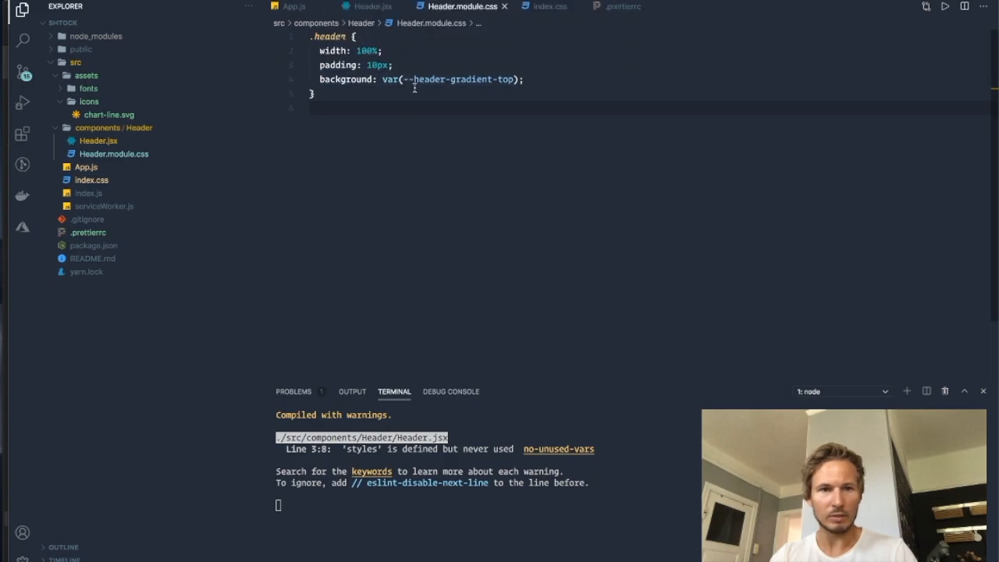
{"action": "mouse_move", "coordinate": [163, 150]}
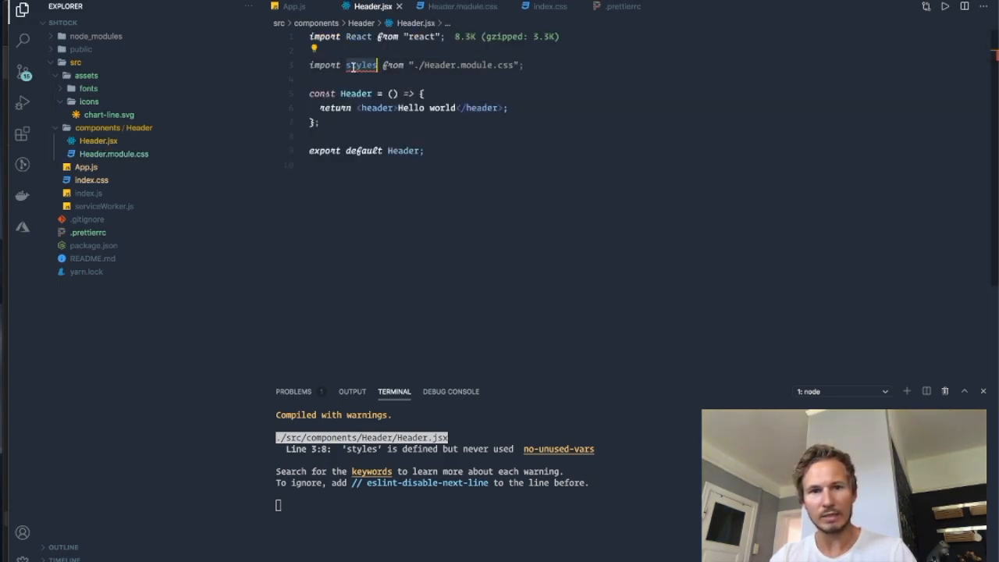
{"action": "mouse_move", "coordinate": [360, 65]}
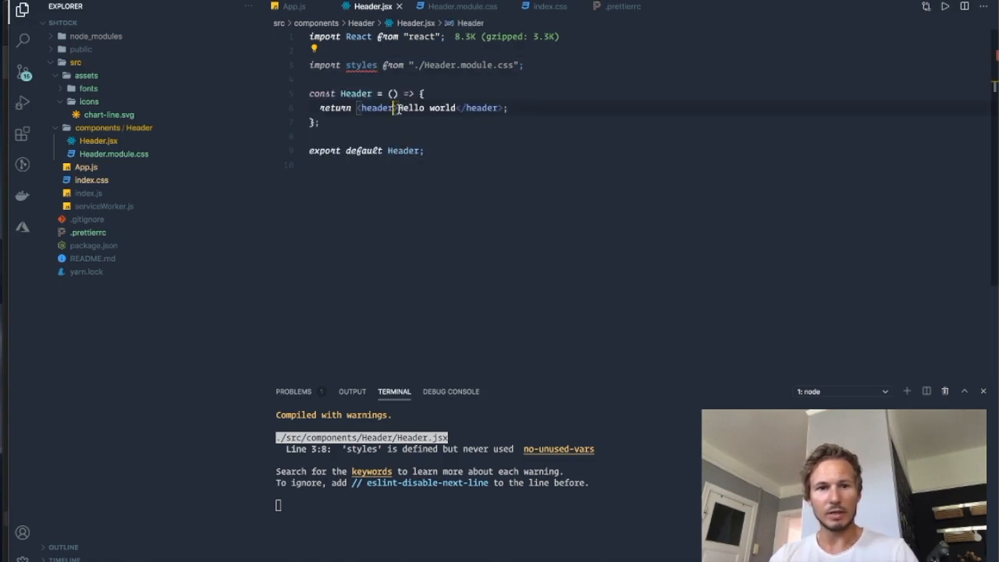
Add className={styles.header} to the header element
{"action": "type", "text": "className="}
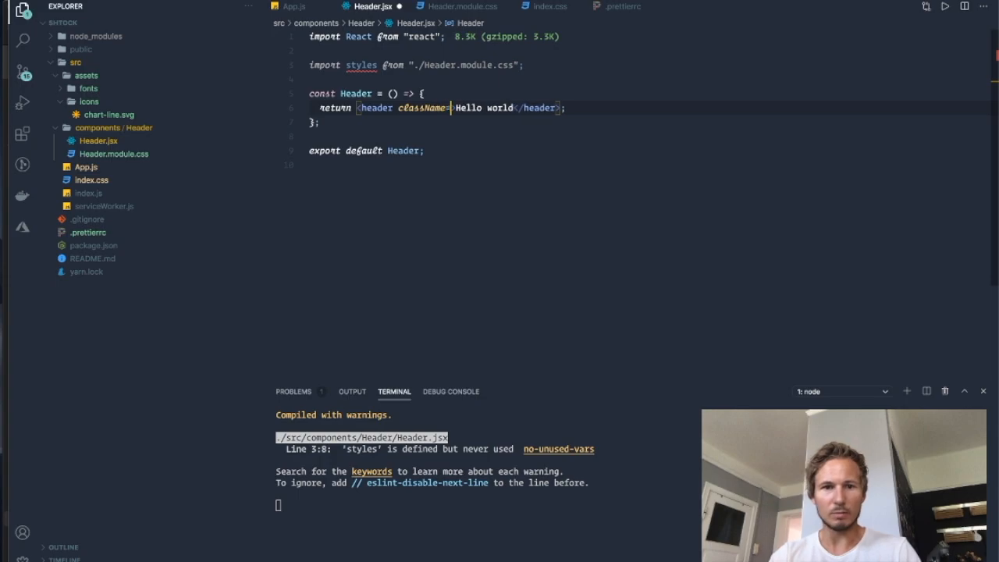
{"action": "type", "text": "{styles}"}
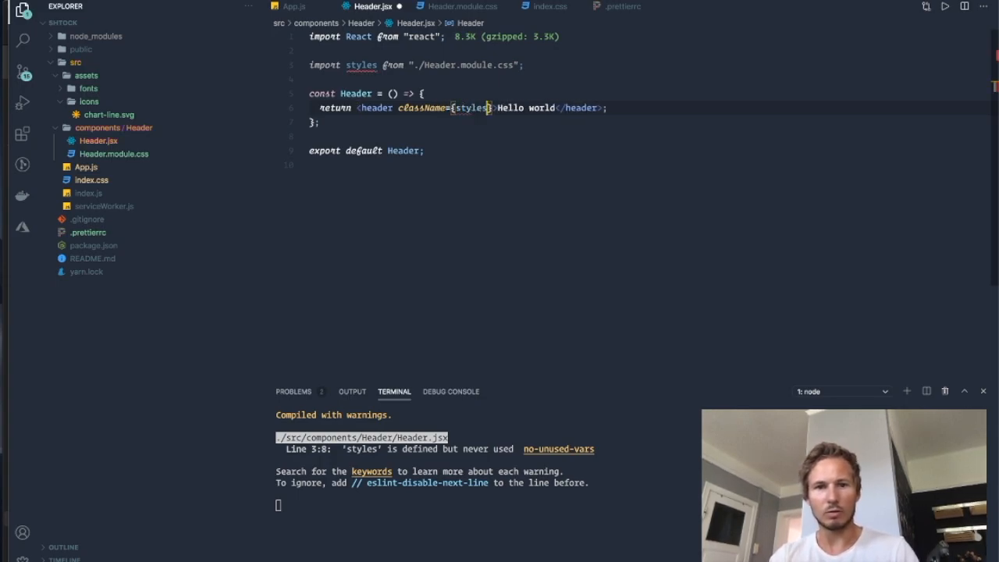
{"action": "type", "text": ".header"}
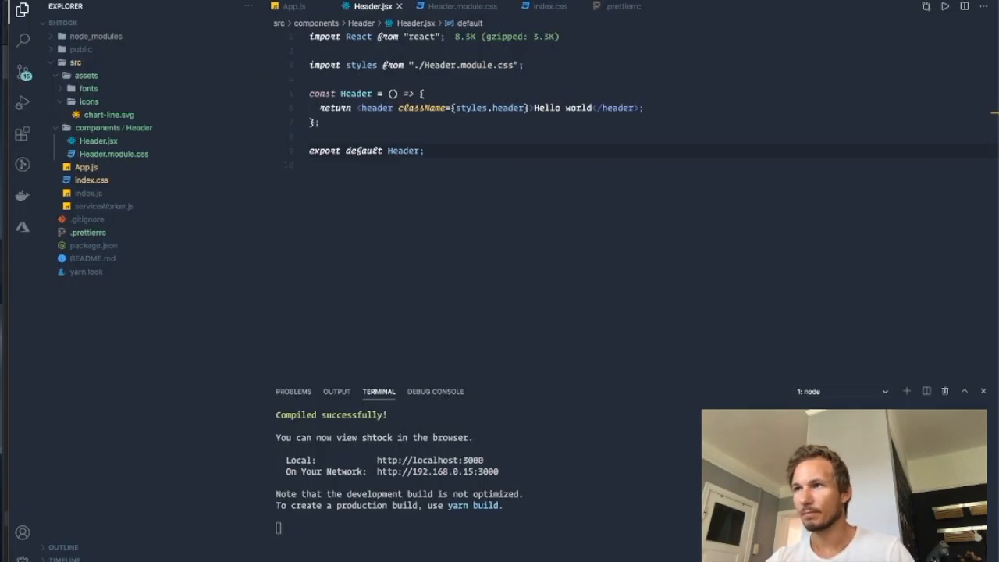
{"action": "left_click", "coordinate": [534, 107]}
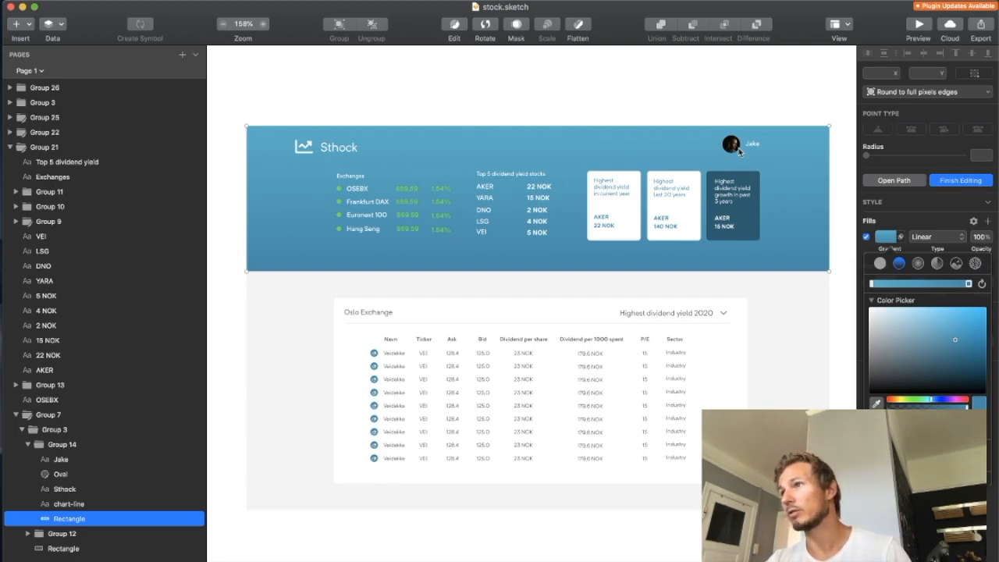
{"action": "mouse_move", "coordinate": [621, 160]}
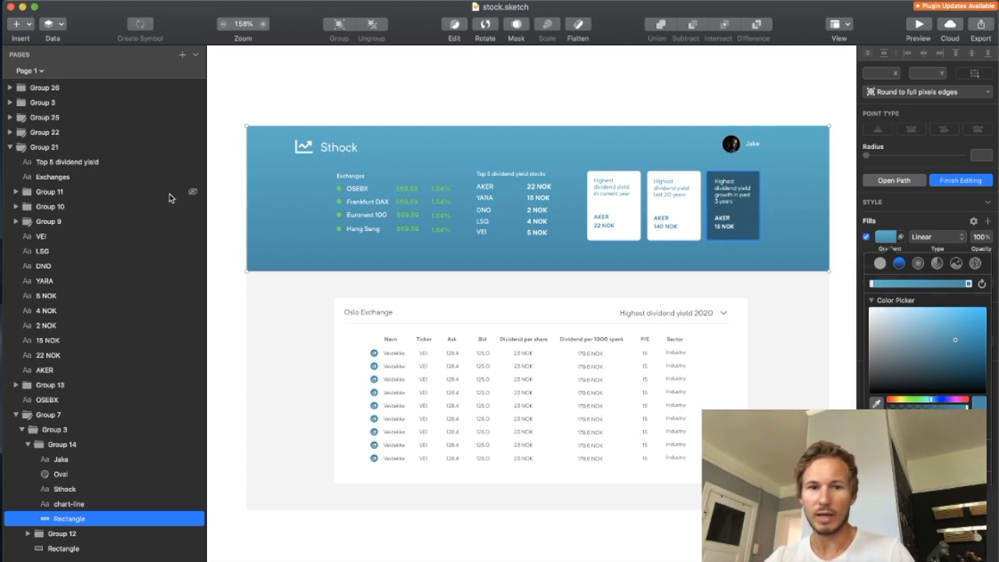
{"action": "mouse_move", "coordinate": [401, 283]}
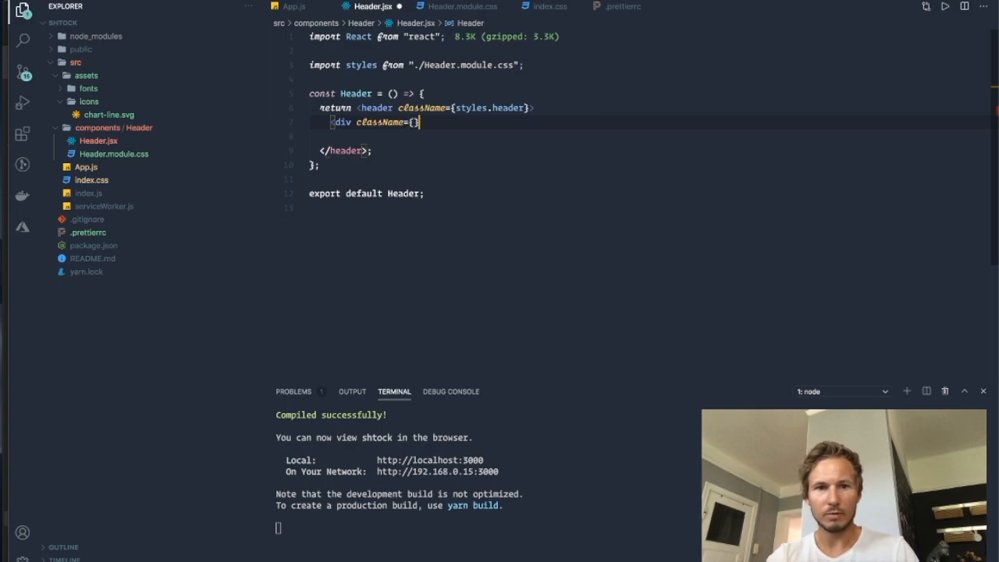
Add a styled logo container div and import ReactComponent as Logo from assets/chart-line.svg
{"action": "type", "text": "styles.log"}
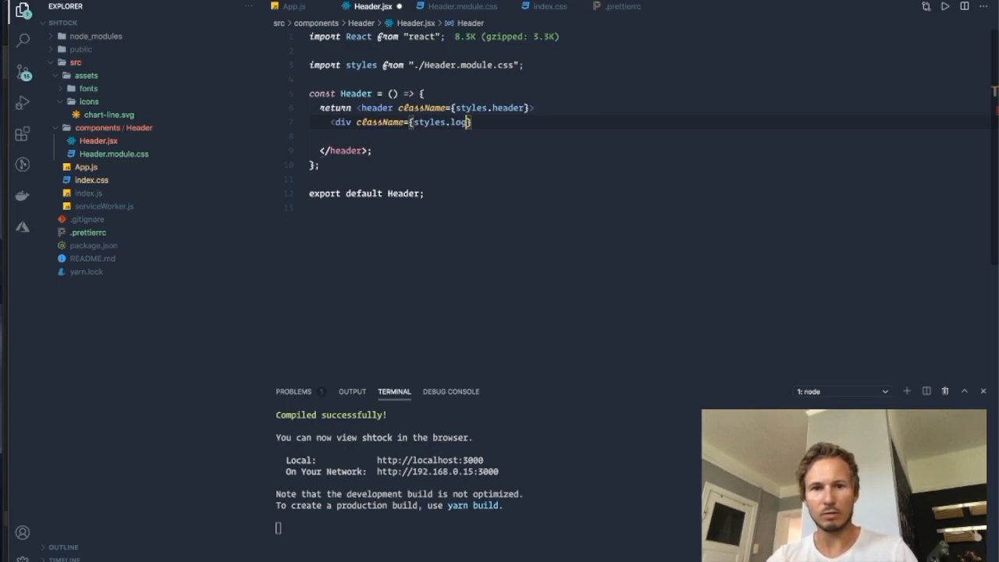
{"action": "type", "text": "oContainer"}
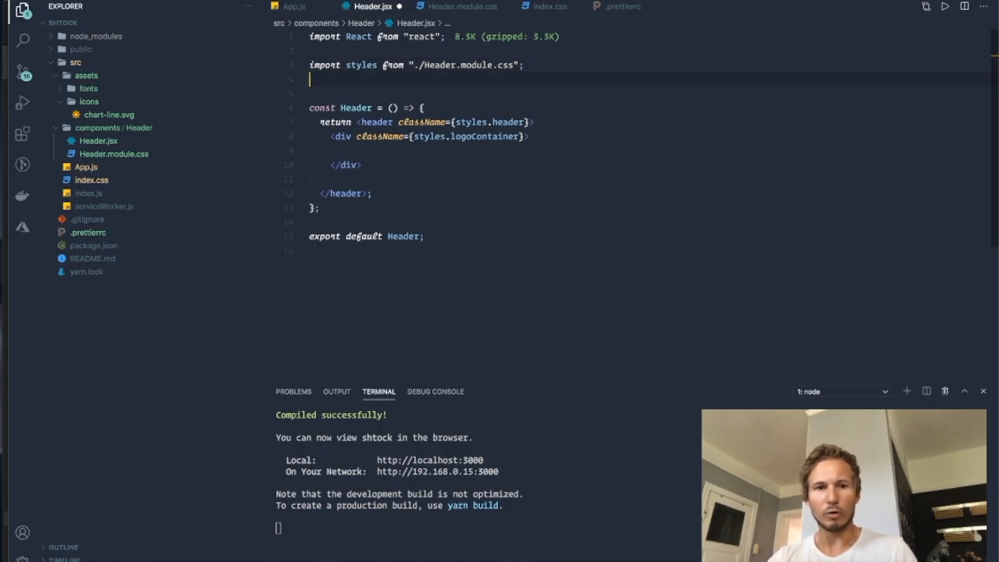
{"action": "type", "text": "import {}"}
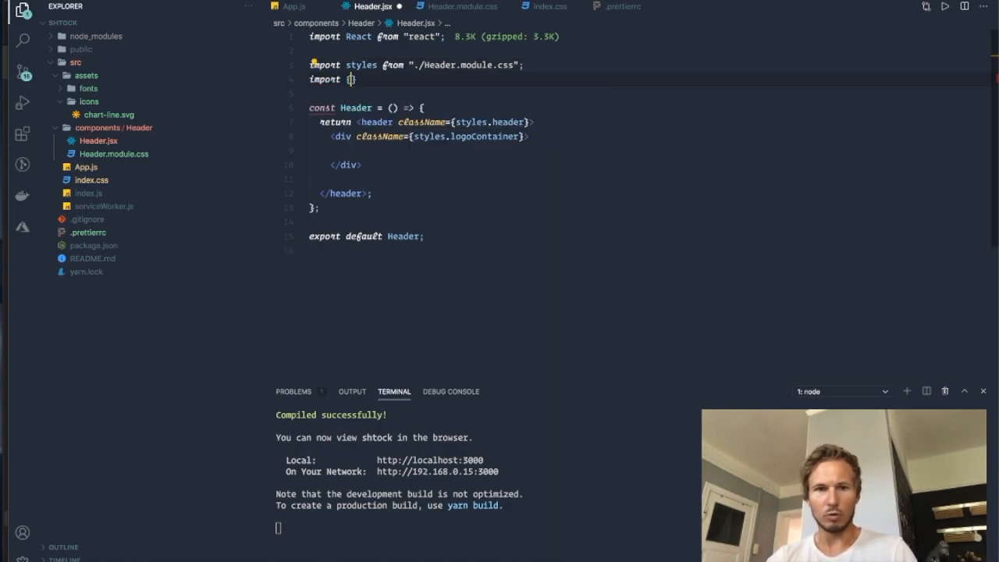
{"action": "type", "text": "ReactComponent"}
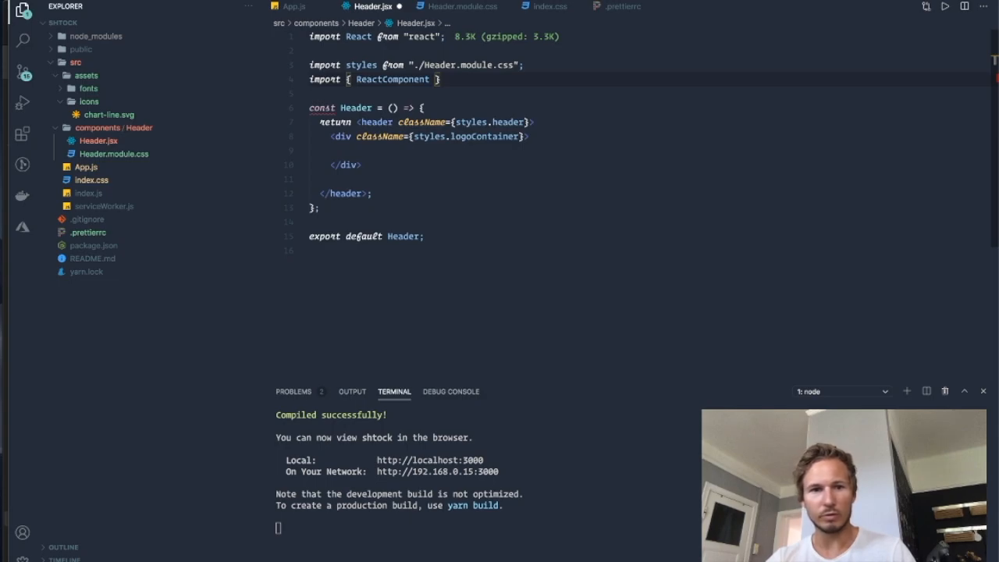
{"action": "type", "text": "as Logo"}
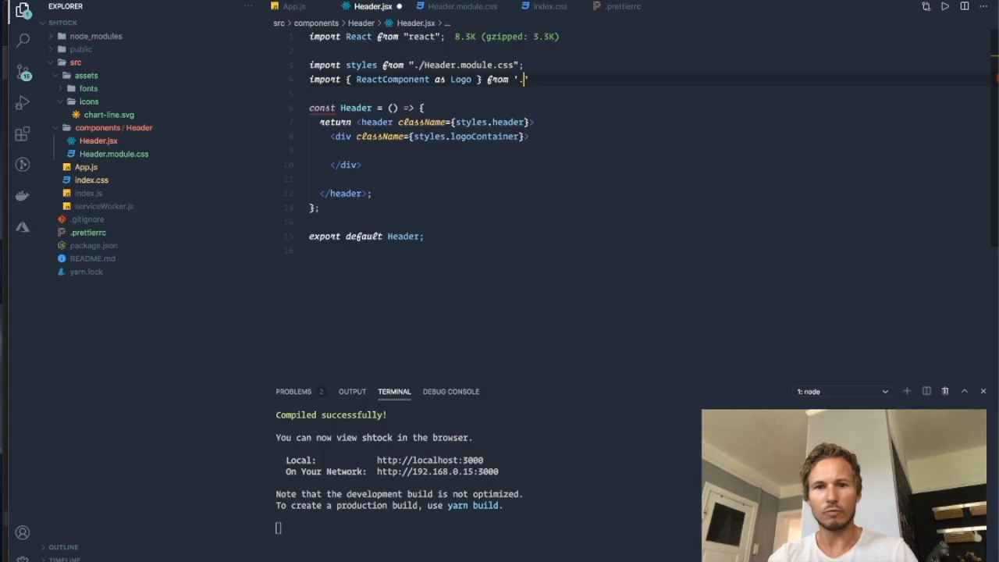
{"action": "type", "text": "/"}
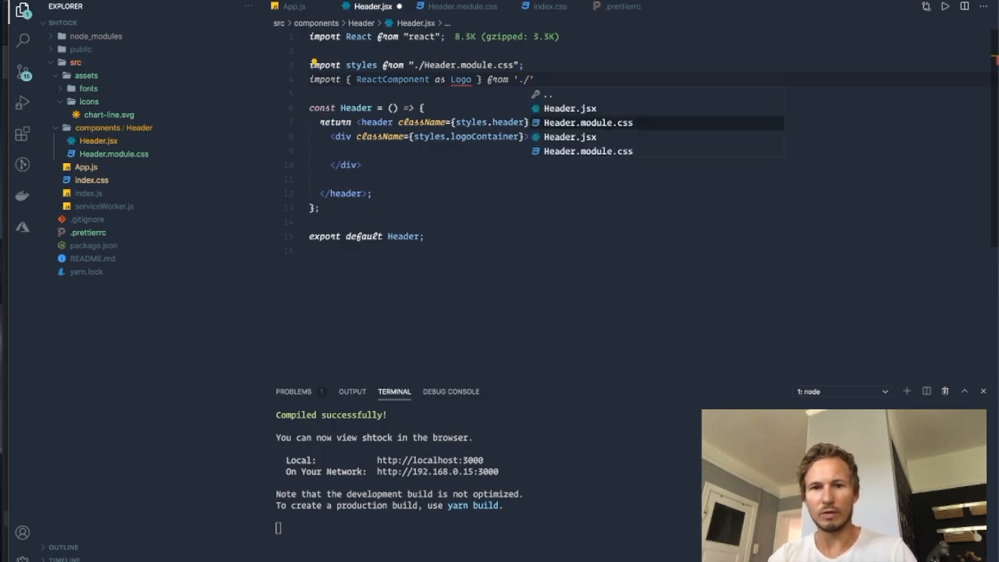
{"action": "type", "text": "/.."}
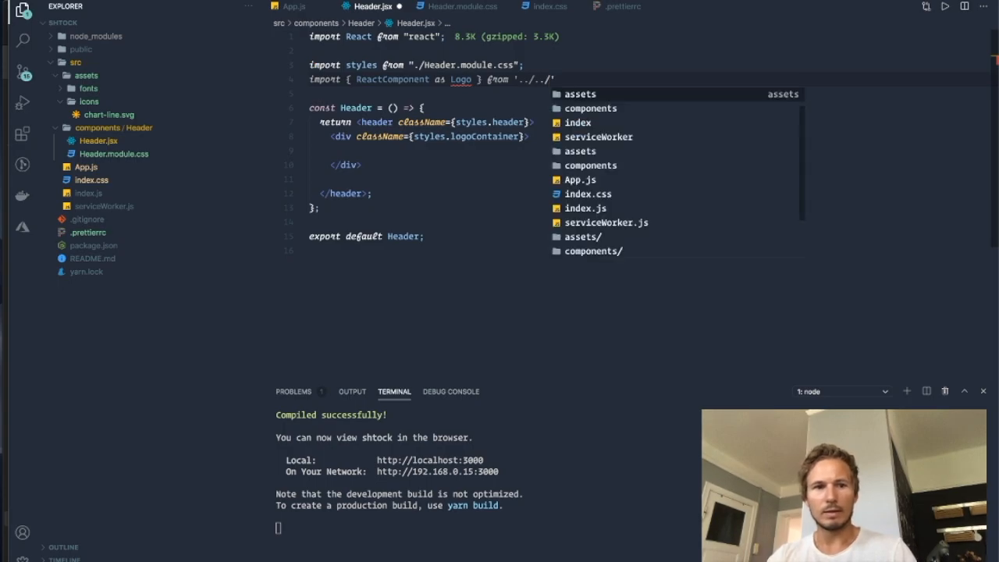
{"action": "type", "text": "assets/icons/"}
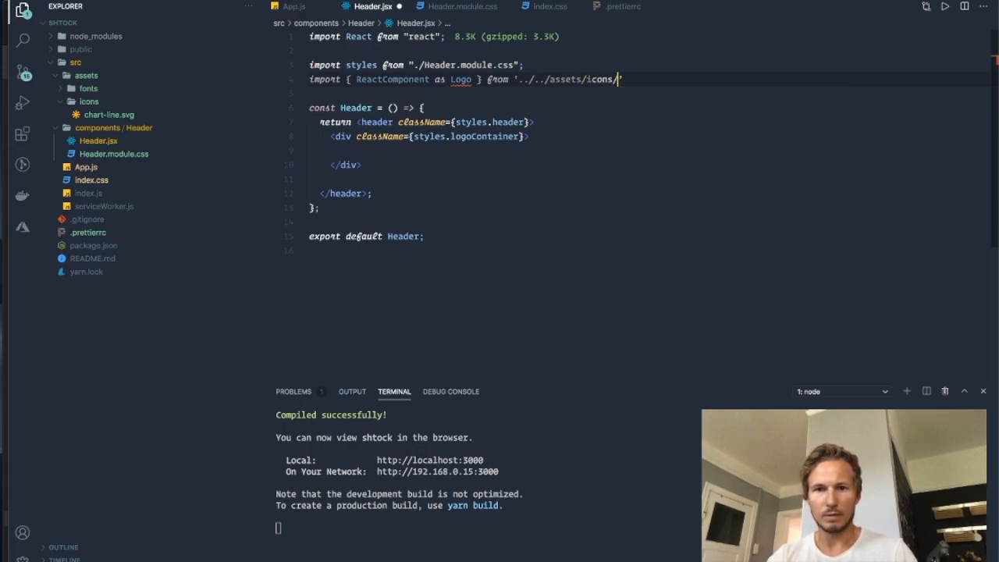
{"action": "type", "text": "chart-line.svg"}
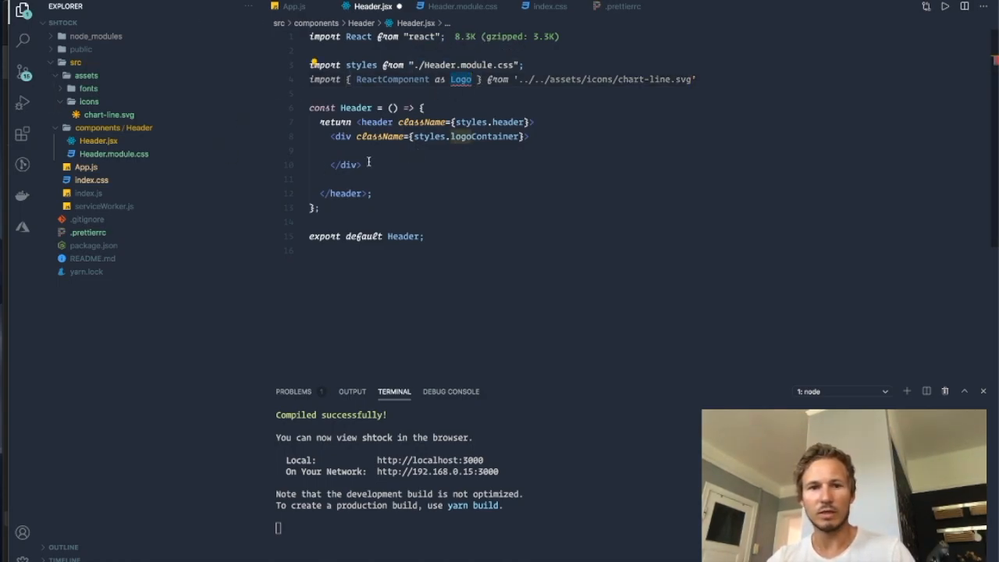
Render <Logo className={styles.logo} /> inside the container, followed by a span
{"action": "type", "text": "<Logo />"}
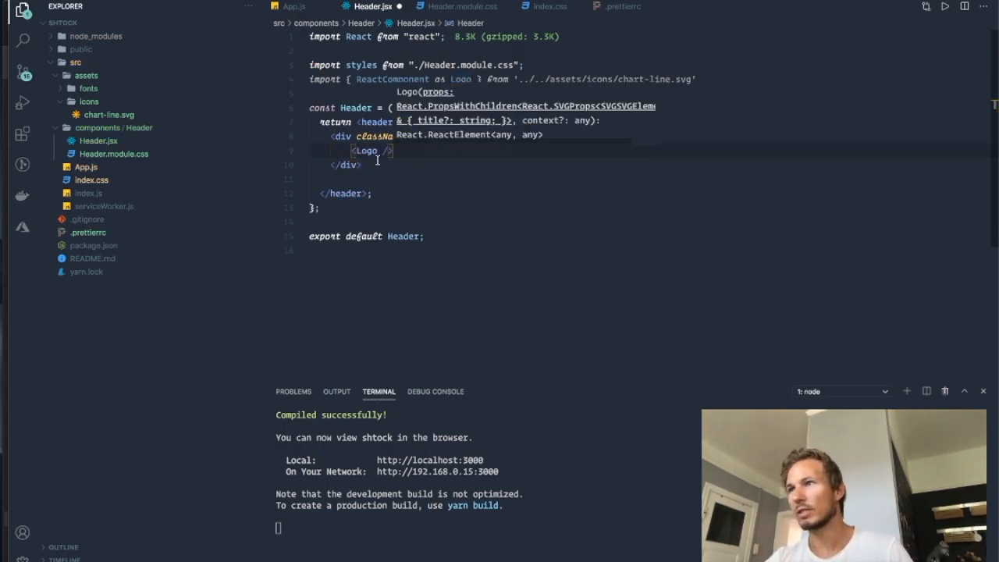
{"action": "type", "text": "d"}
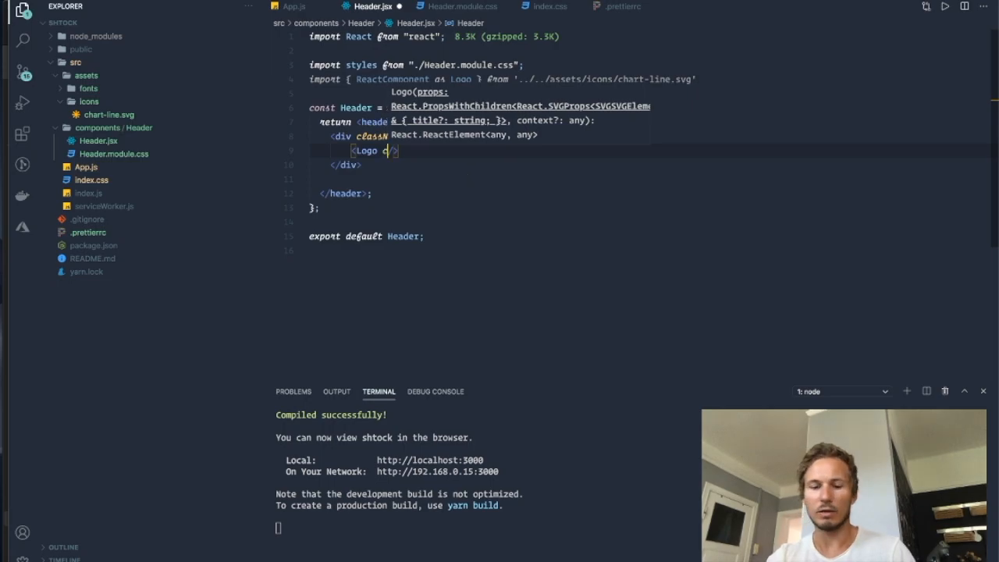
{"action": "type", "text": "className={"}
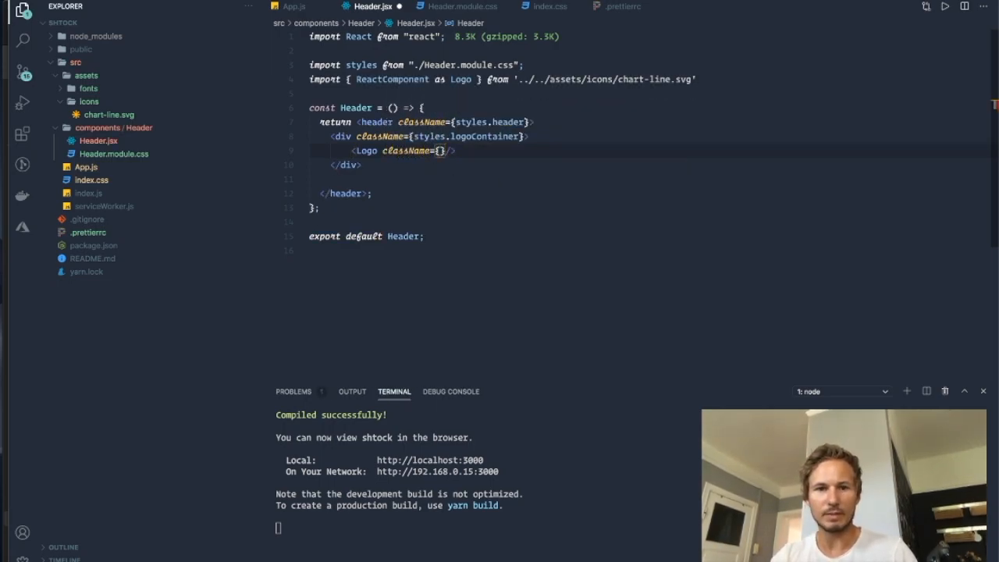
{"action": "type", "text": "styles."}
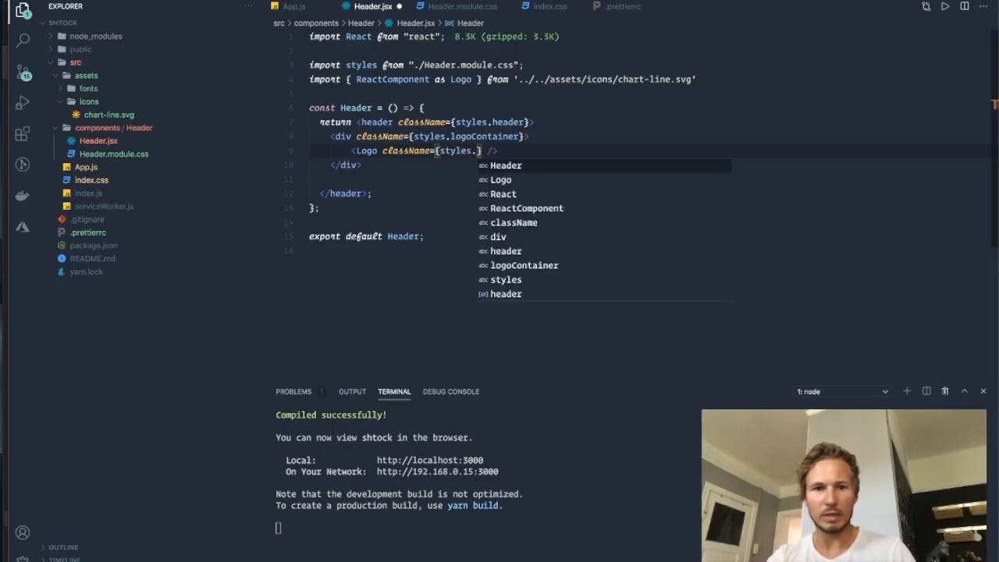
{"action": "type", "text": "logo"}
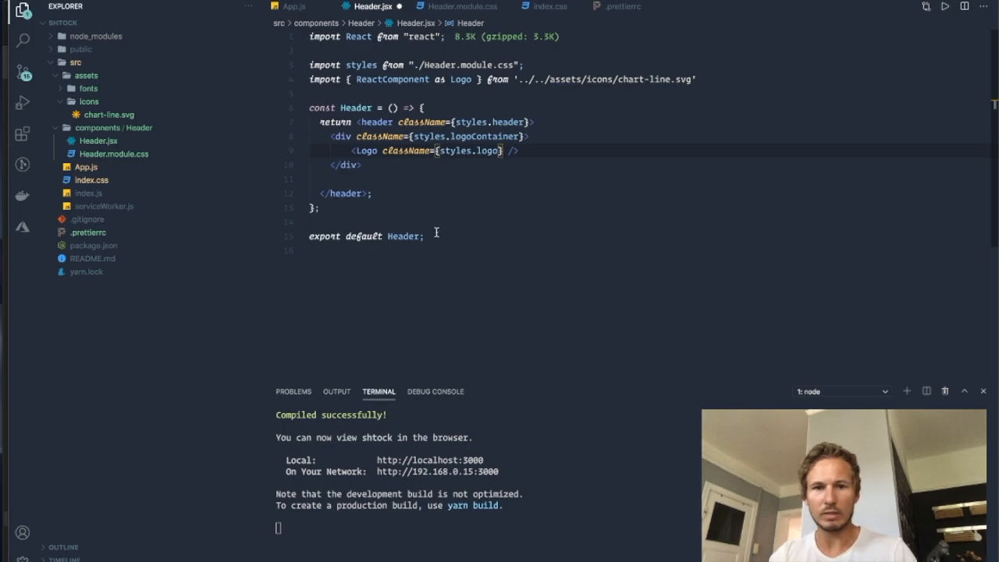
{"action": "type", "text": "<psa"}
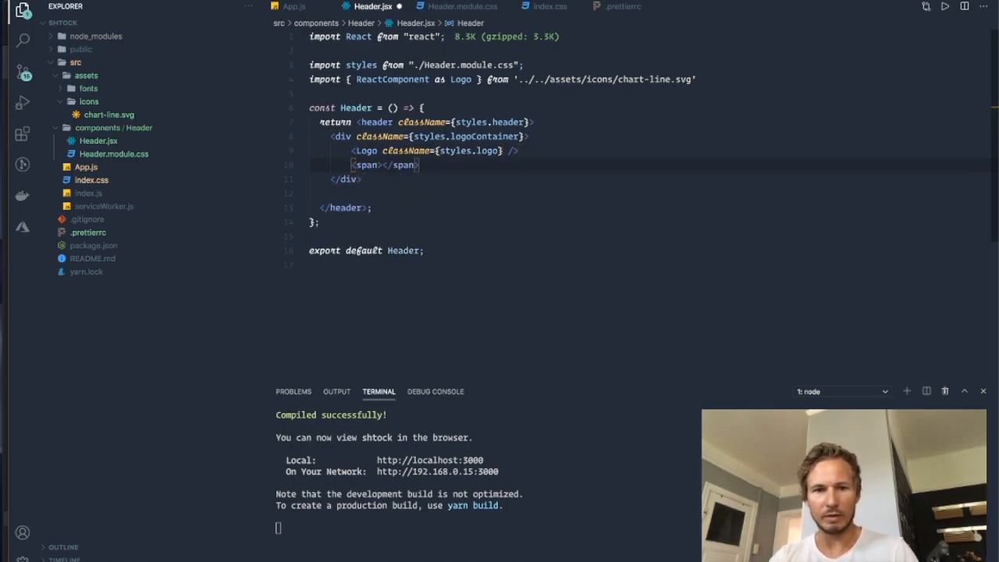
Put Shtock in the logo span and start a userContainer div after the logo container
{"action": "type", "text": "Shtock"}
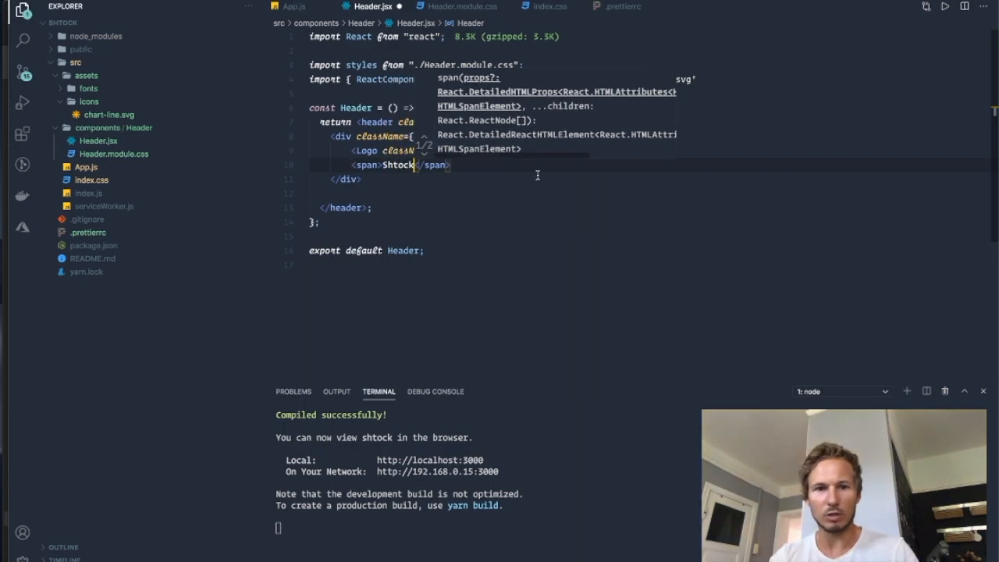
{"action": "key", "text": "Escape"}
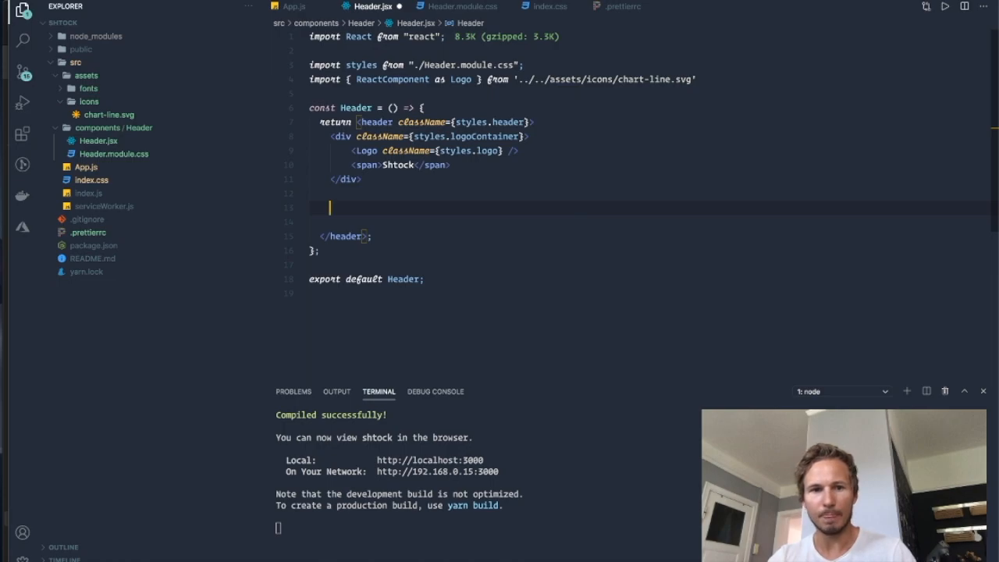
{"action": "mouse_move", "coordinate": [448, 218]}
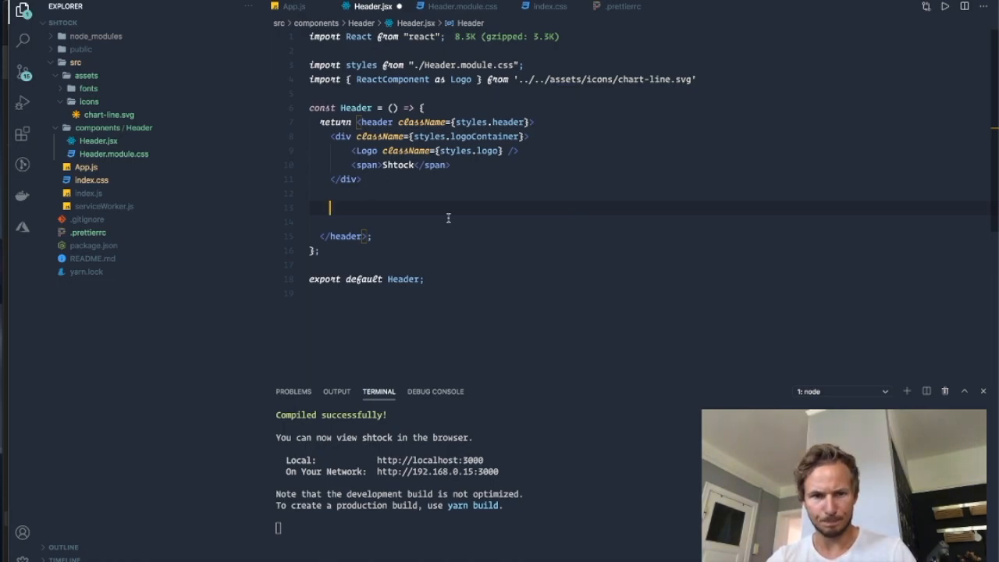
{"action": "type", "text": "<div"}
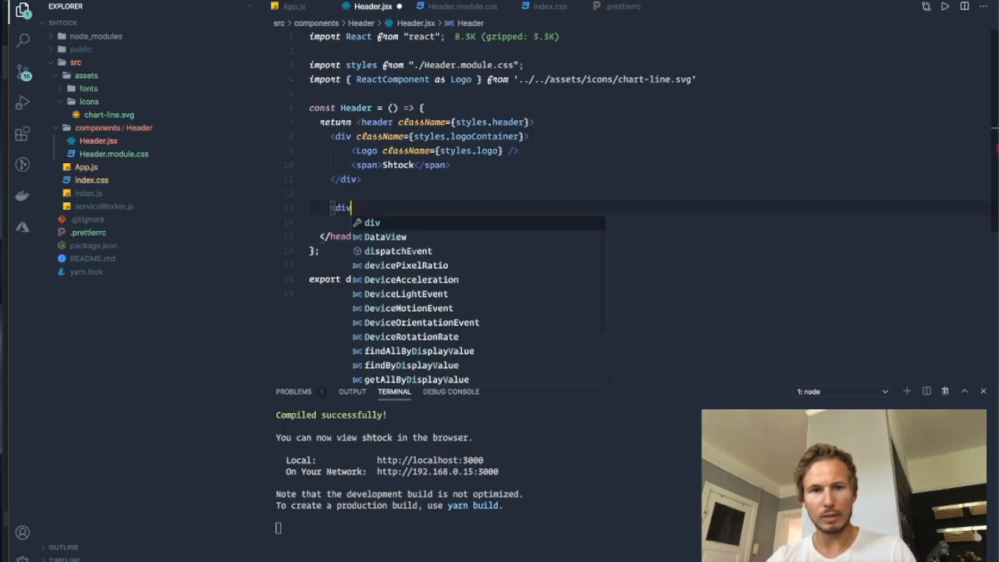
{"action": "type", "text": "className={u"}
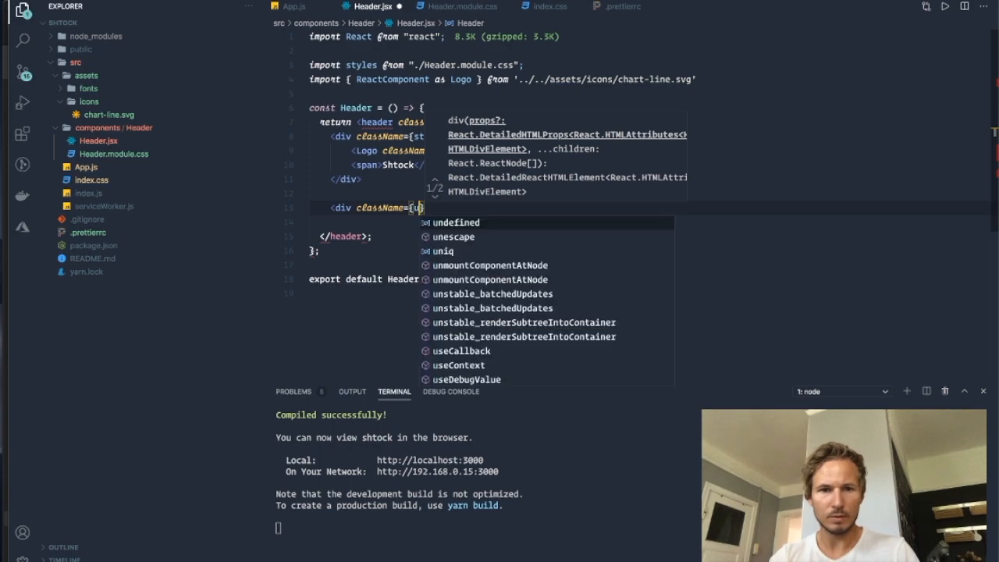
{"action": "type", "text": "styles.user1"}
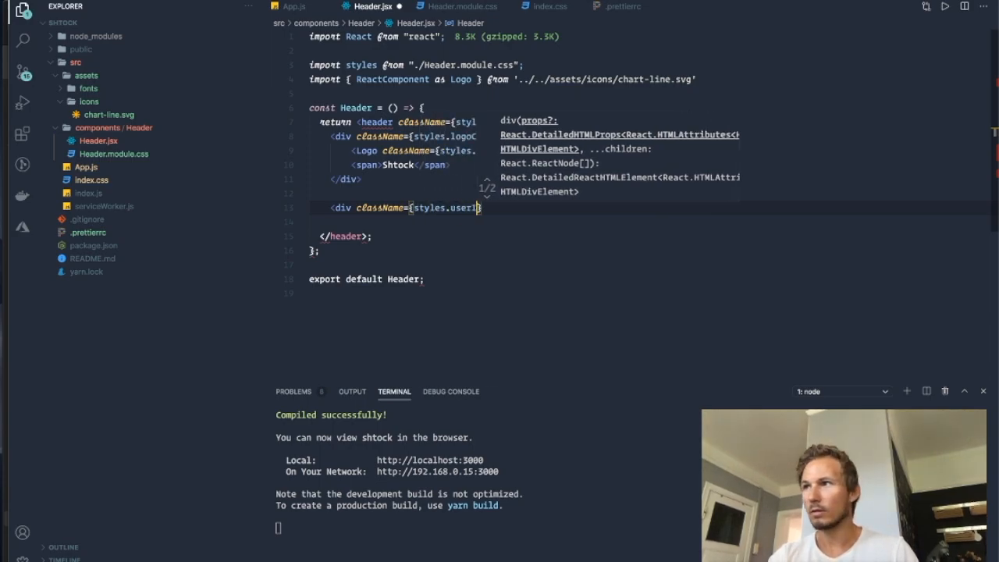
{"action": "type", "text": "nformation"}
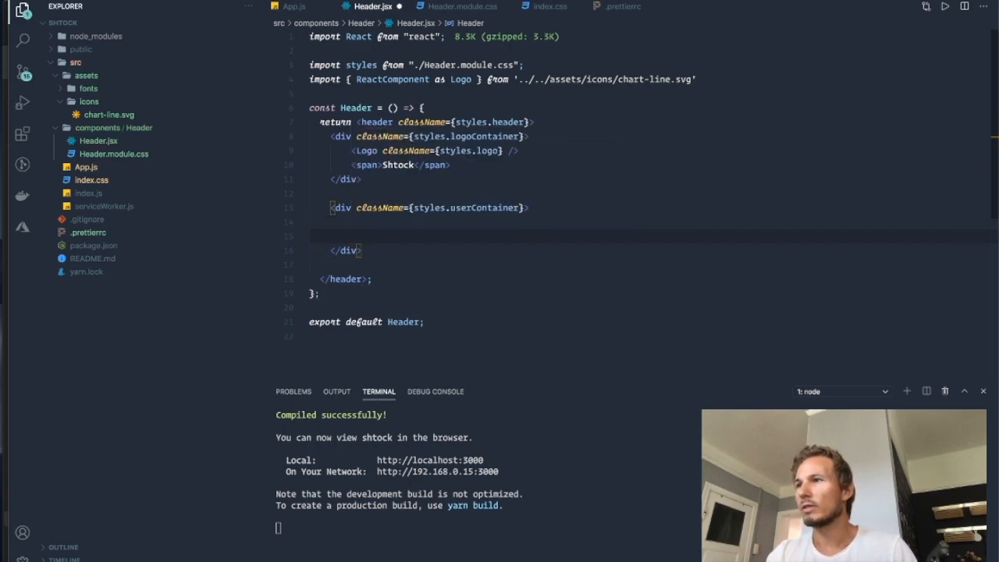
Inside the user container, add a user avatar div and a span with the name Jake
{"action": "left_click", "coordinate": [335, 222]}
{"action": "type", "text": "<div"}
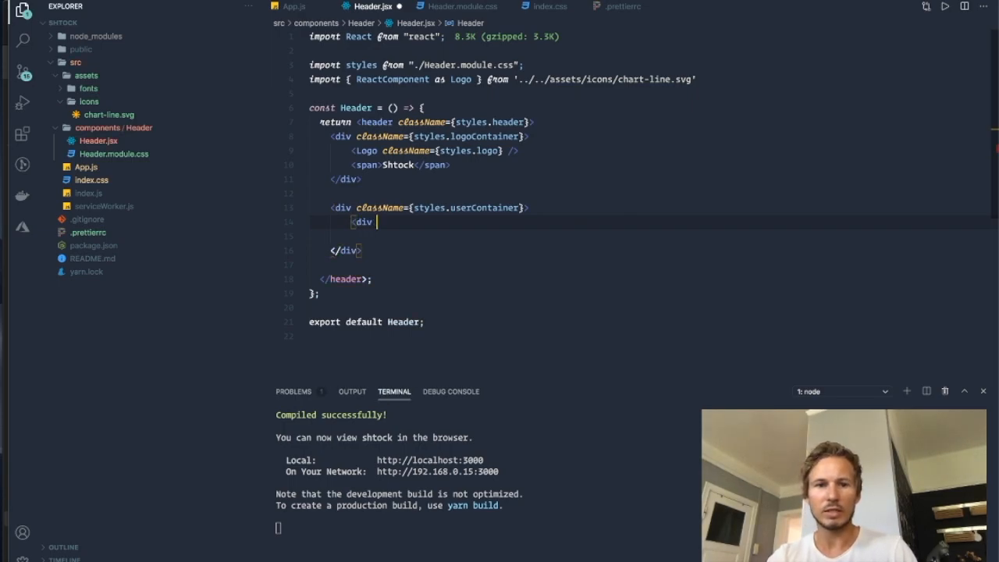
{"action": "type", "text": "className={}"}
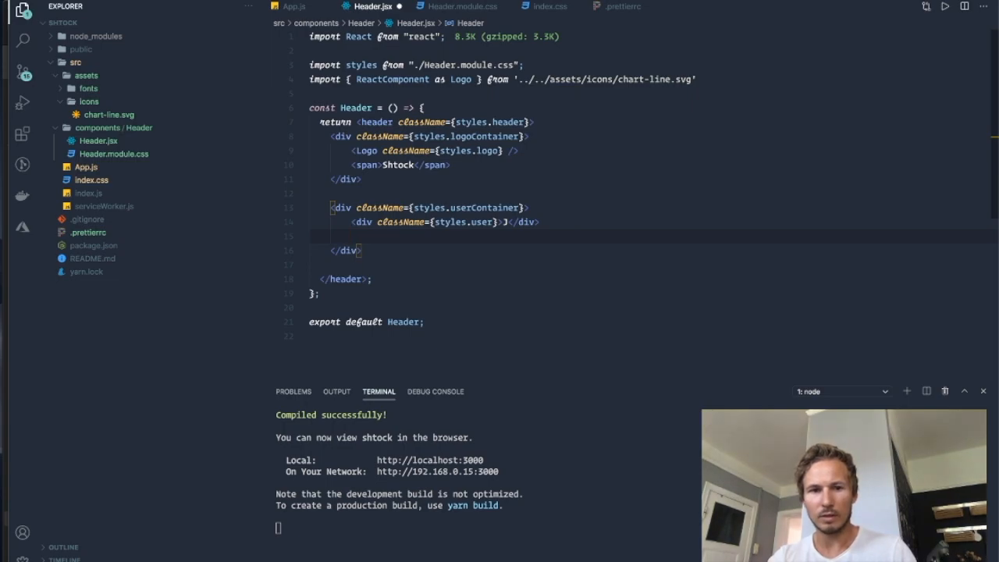
{"action": "type", "text": "<span></span>"}
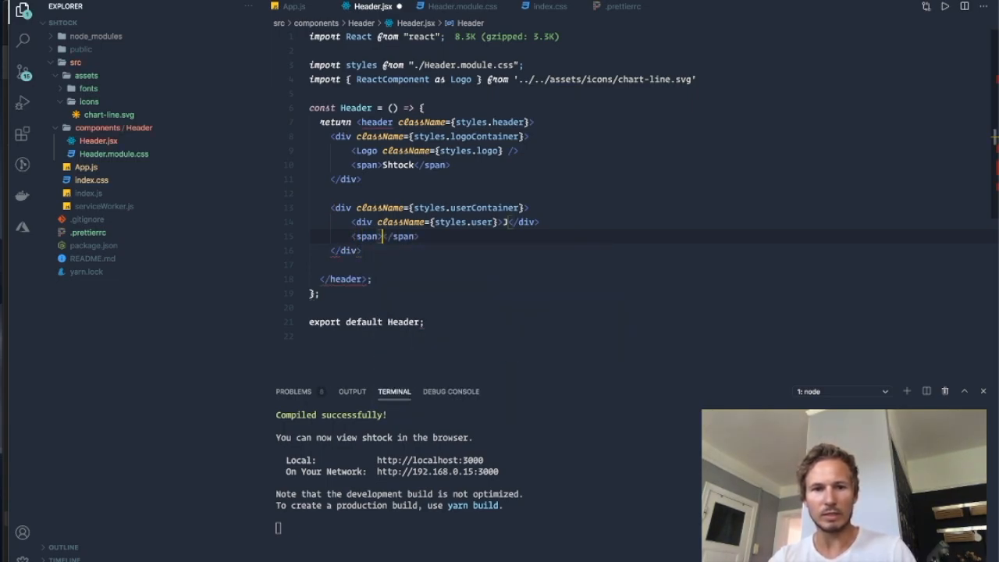
{"action": "type", "text": "Jake"}
{"action": "type", "text": "di"}
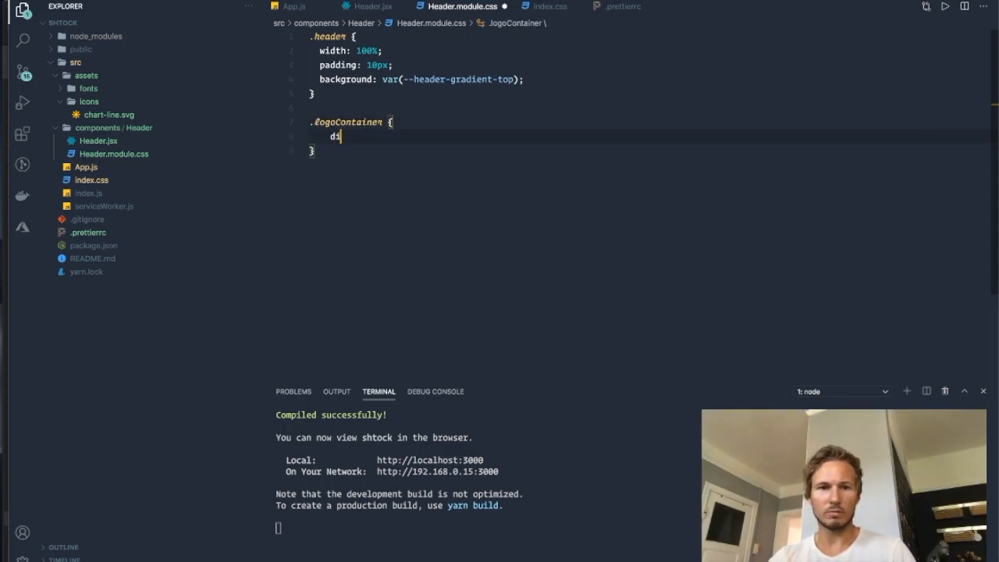
Set .header to display: flex with justify-content: space-around
{"action": "type", "text": "splay: flex;"}
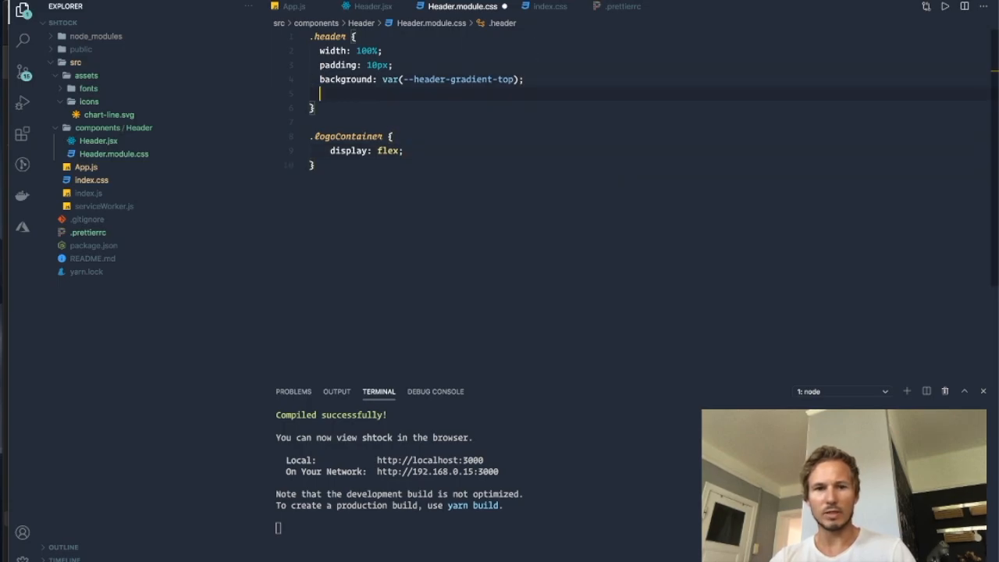
{"action": "type", "text": "flex"}
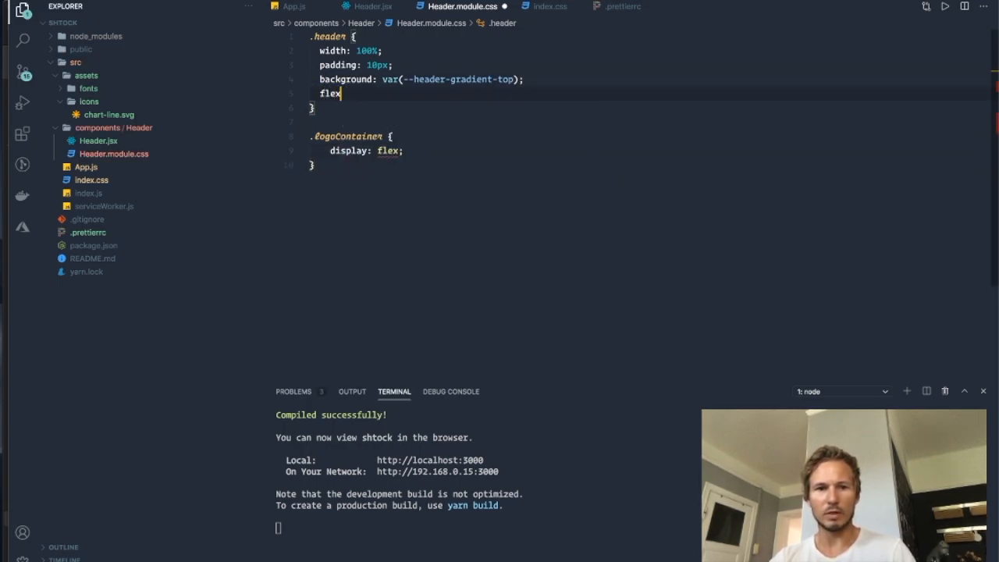
{"action": "type", "text": "display: fle"}
{"action": "type", "text": "justify-content: space-around;"}
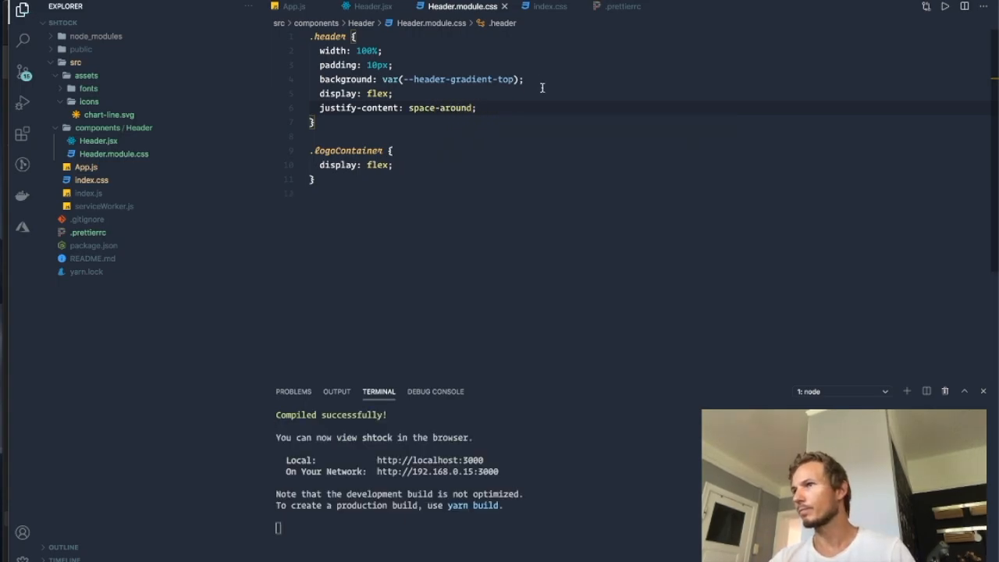
{"action": "mouse_move", "coordinate": [499, 216]}
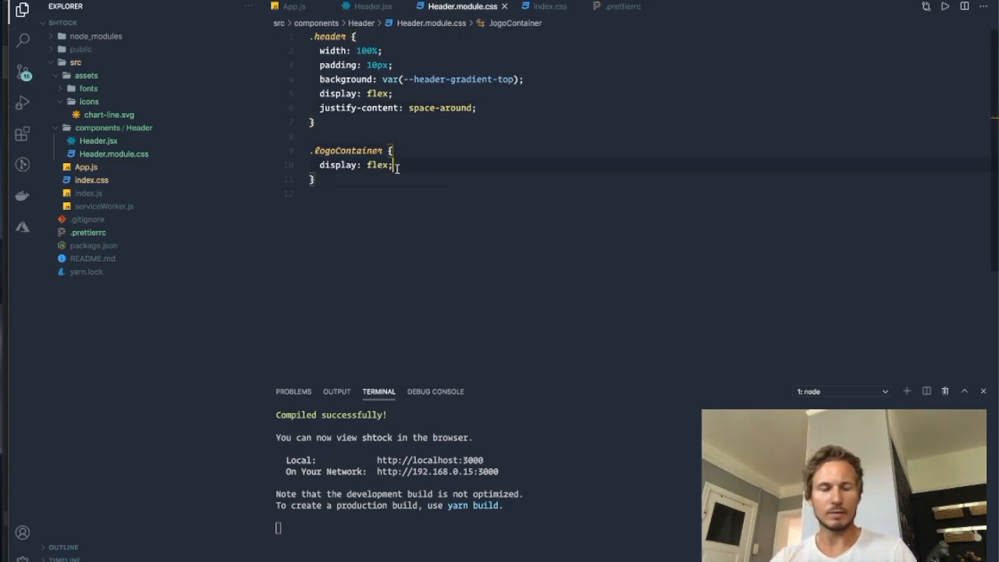
Give .logoContainer display: flex and align-items: center
{"action": "type", "text": "al"}
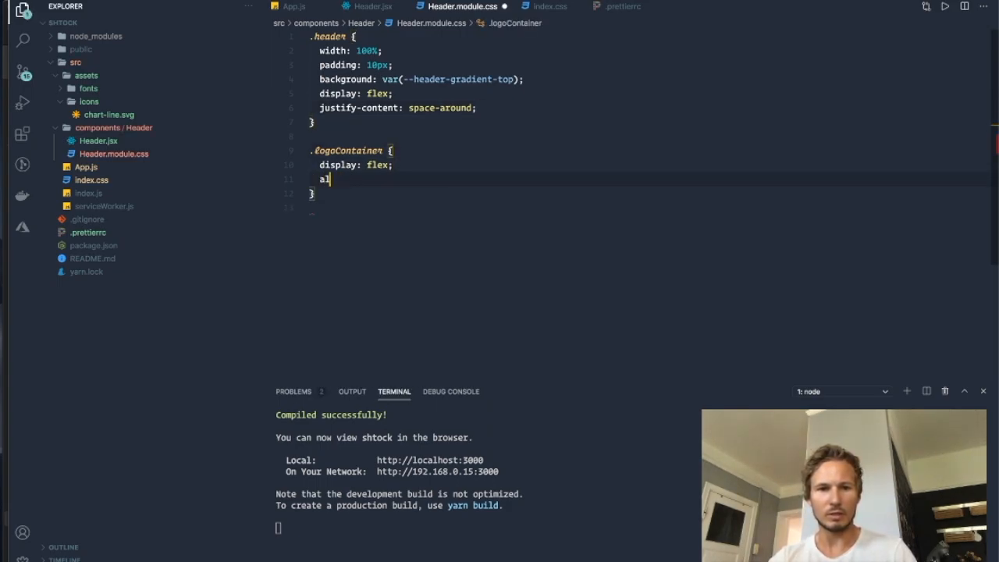
{"action": "type", "text": "ign-item"}
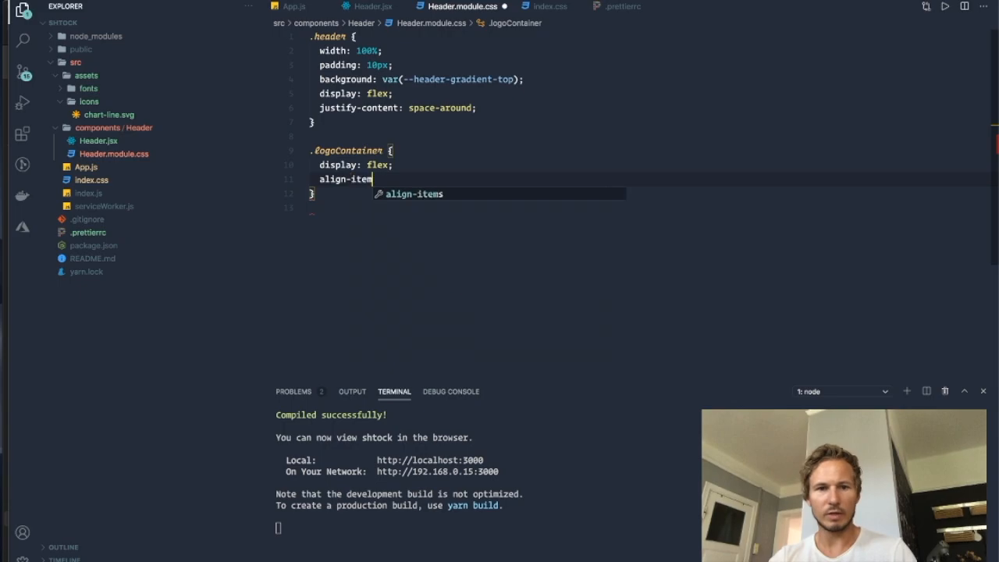
{"action": "type", "text": "s: center;"}
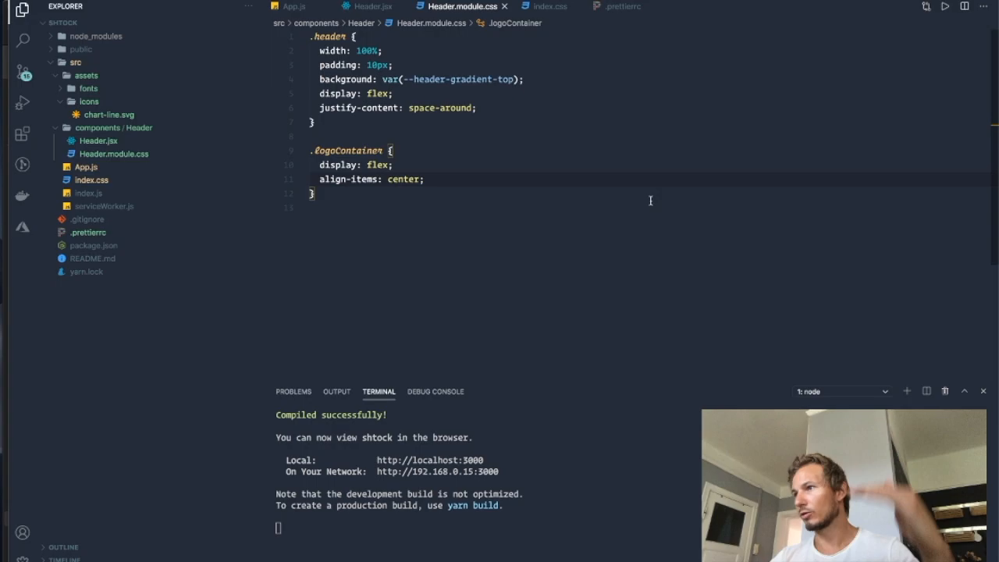
{"action": "left_click", "coordinate": [424, 179]}
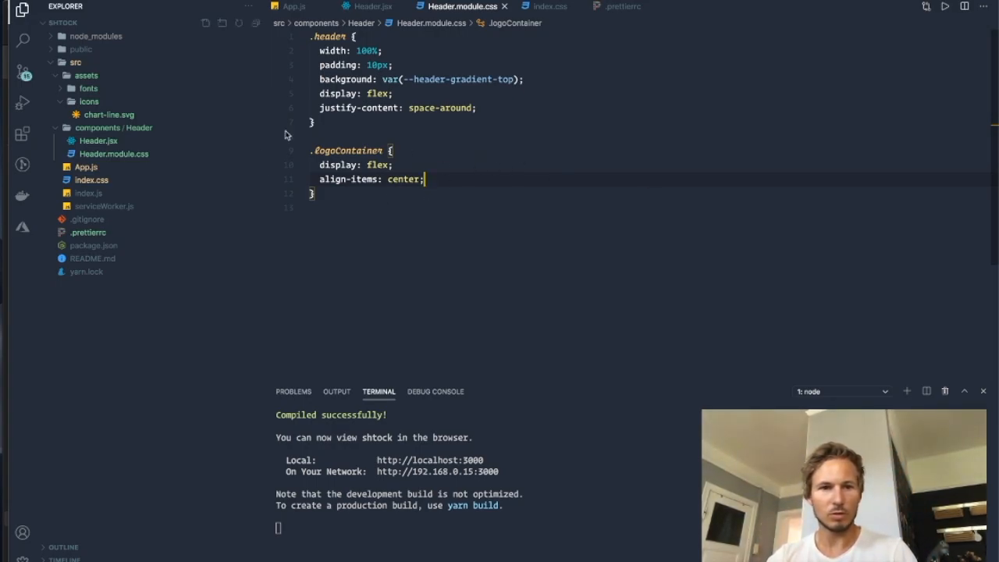
{"action": "left_click", "coordinate": [371, 6]}
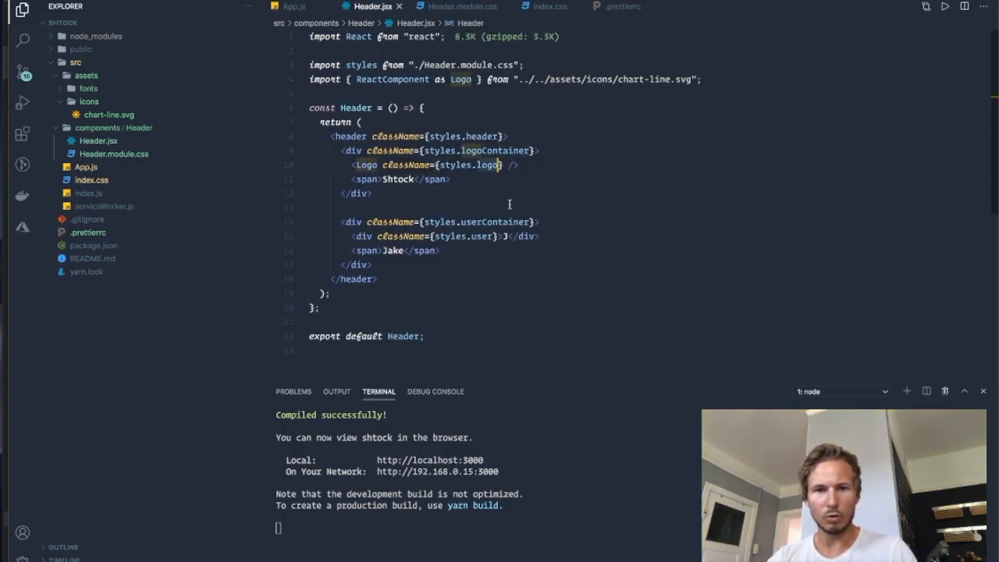
Add a .logo rule with 40px width and height, #fff fill and 8px right margin
{"action": "left_click", "coordinate": [457, 6]}
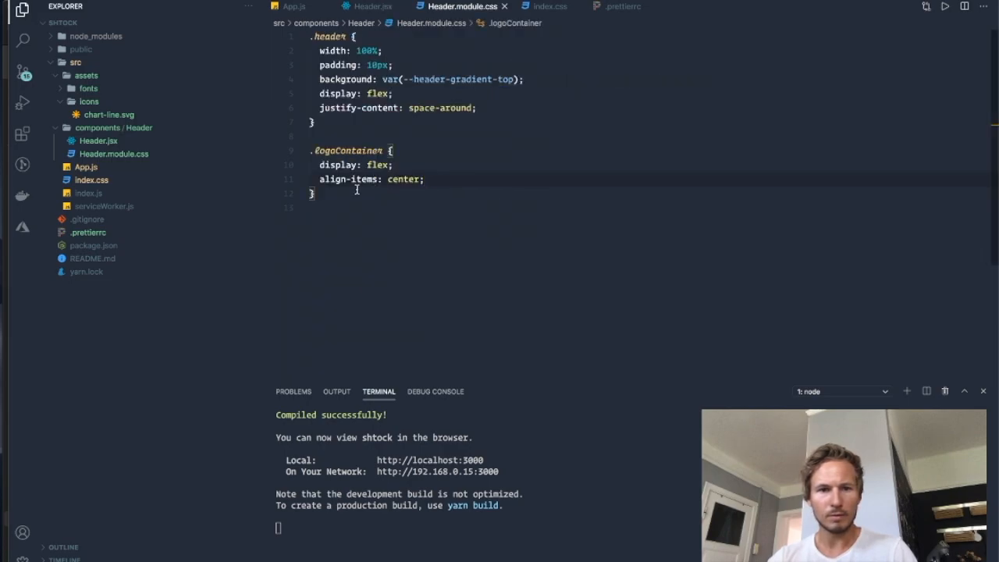
{"action": "type", "text": ".logo {"}
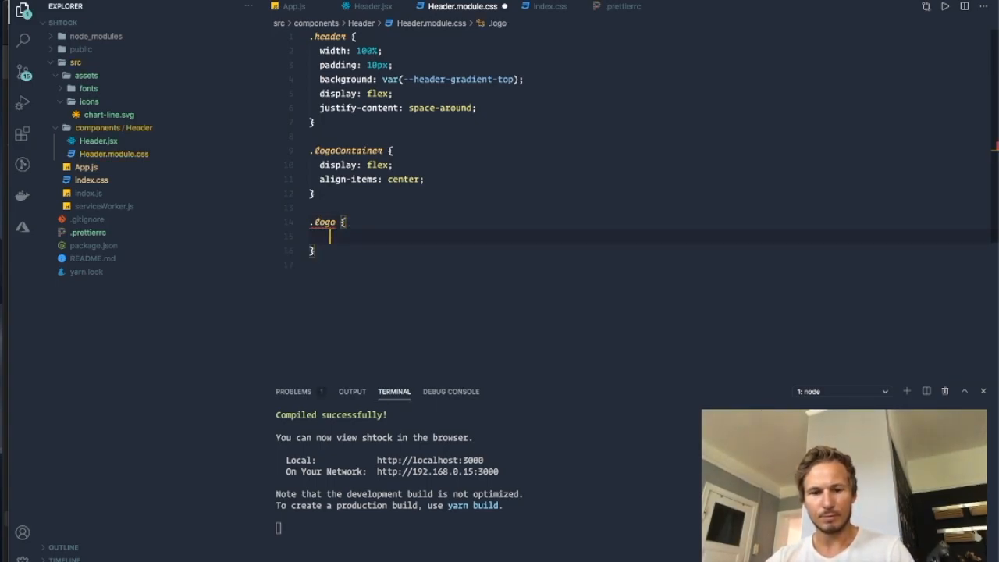
{"action": "type", "text": "width: 40px;"}
{"action": "type", "text": "fill"}
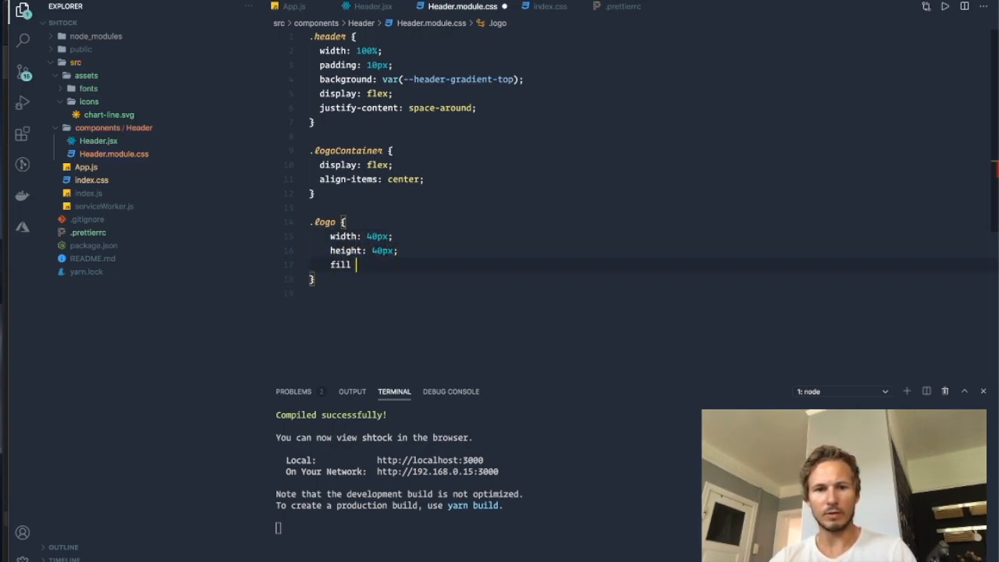
{"action": "type", "text": "#fff;"}
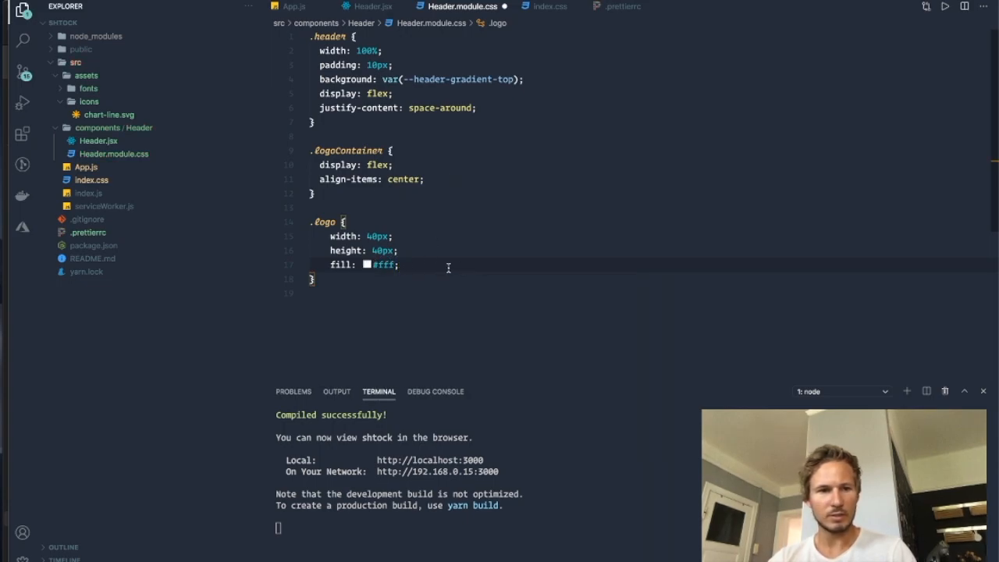
{"action": "key", "text": "ctrl+p"}
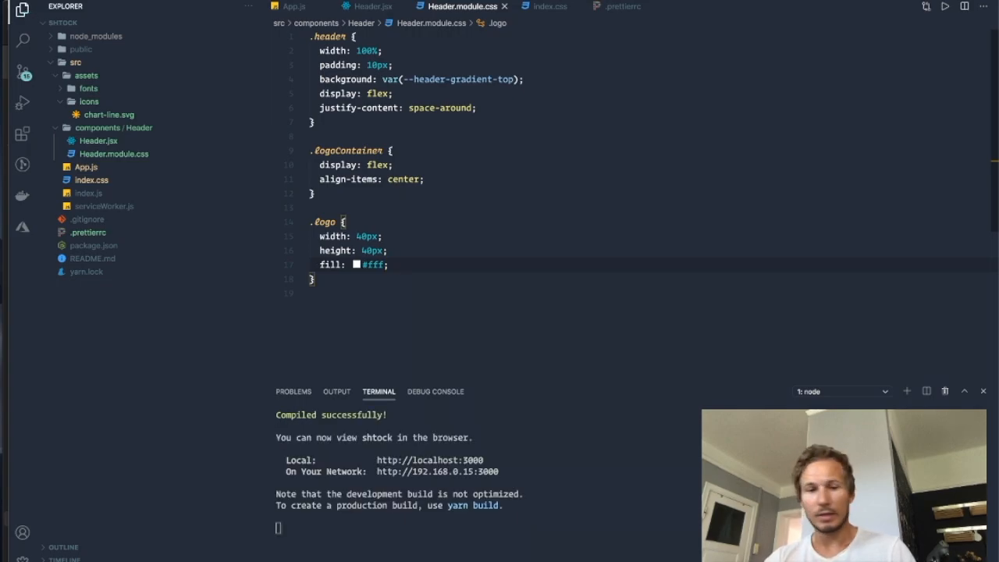
{"action": "type", "text": "argin-right:"}
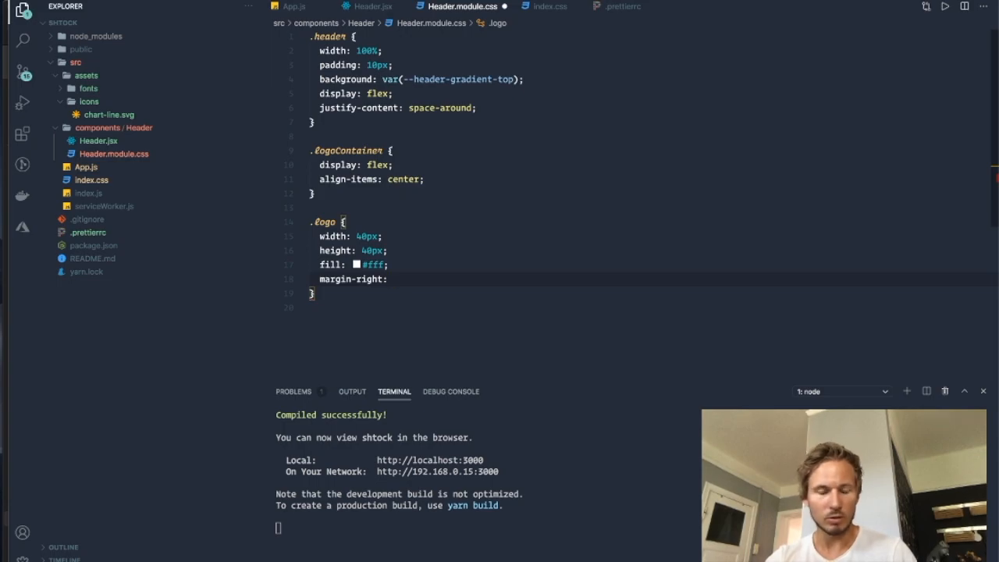
{"action": "type", "text": "8px;"}
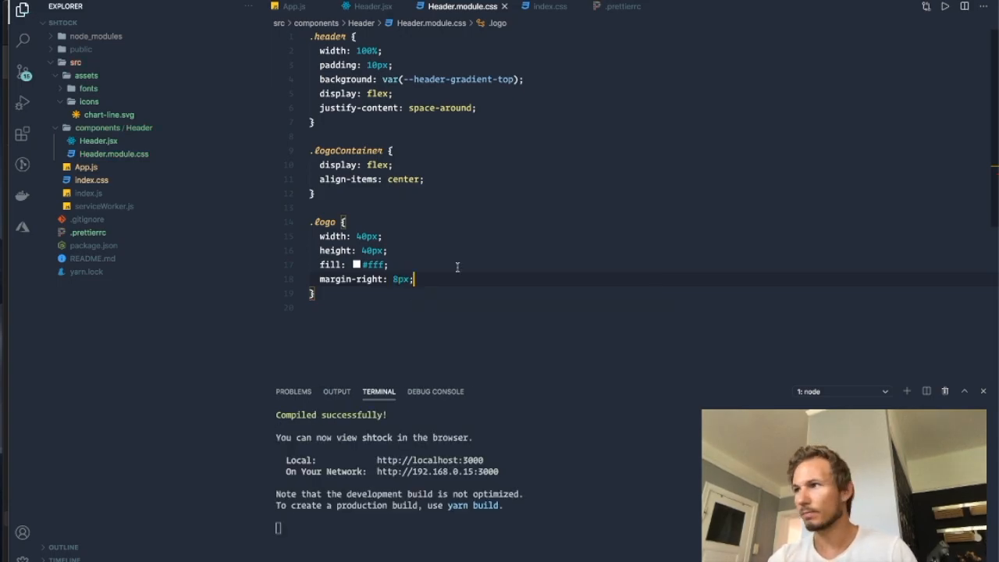
{"action": "left_click", "coordinate": [367, 6]}
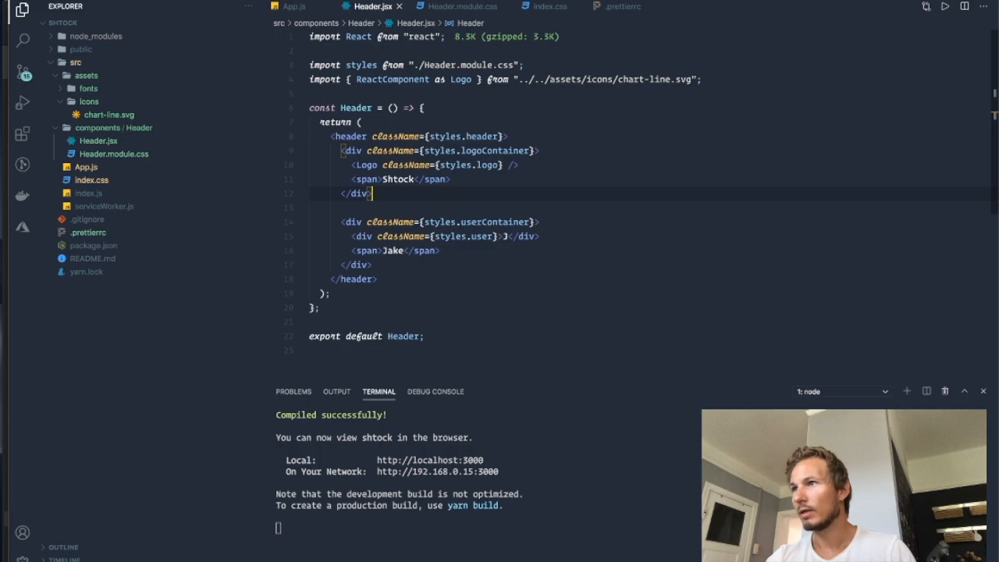
Add color: #fff to the .logoContainer rule in Header.module.css
{"action": "left_click", "coordinate": [457, 7]}
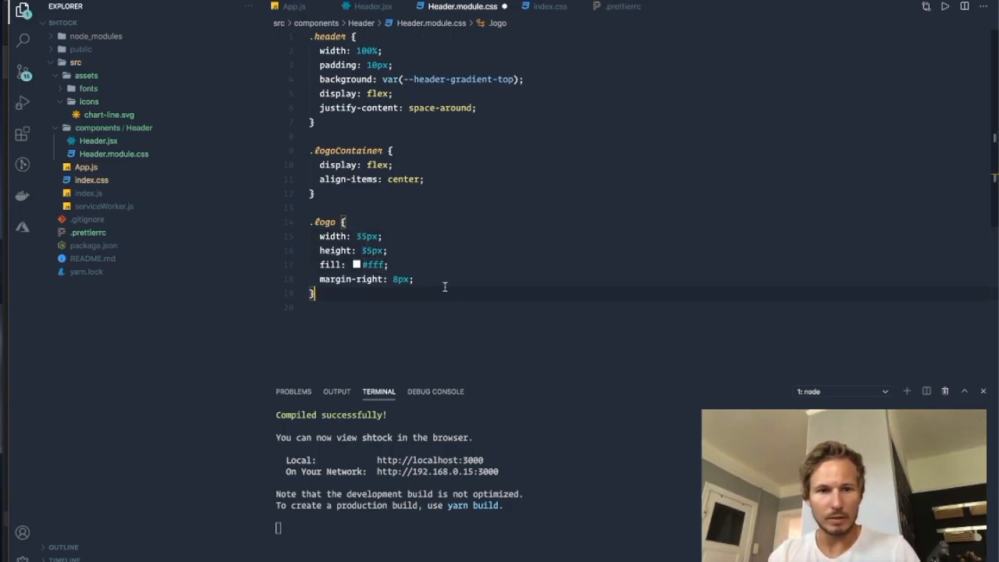
{"action": "left_click", "coordinate": [425, 180]}
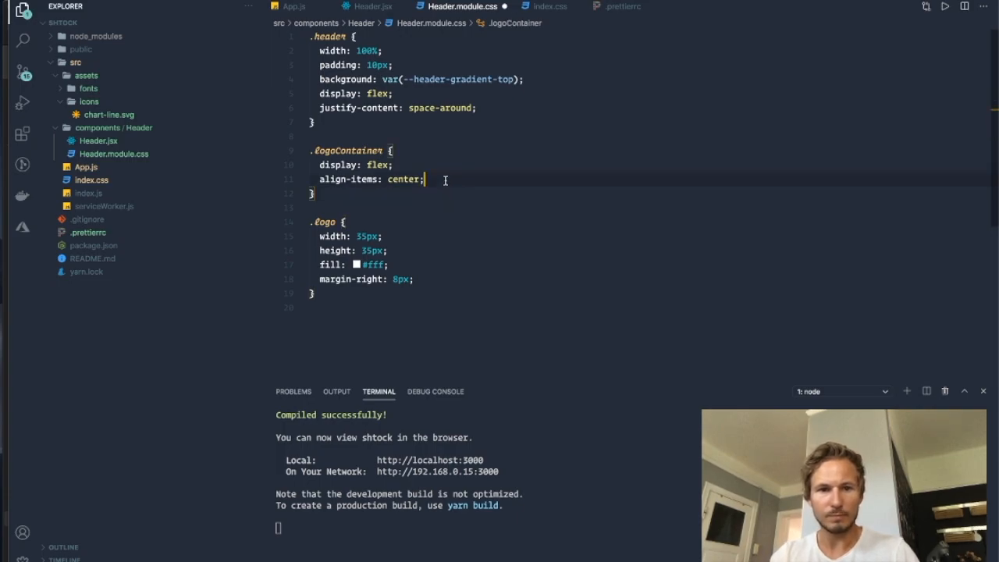
{"action": "type", "text": "color: #"}
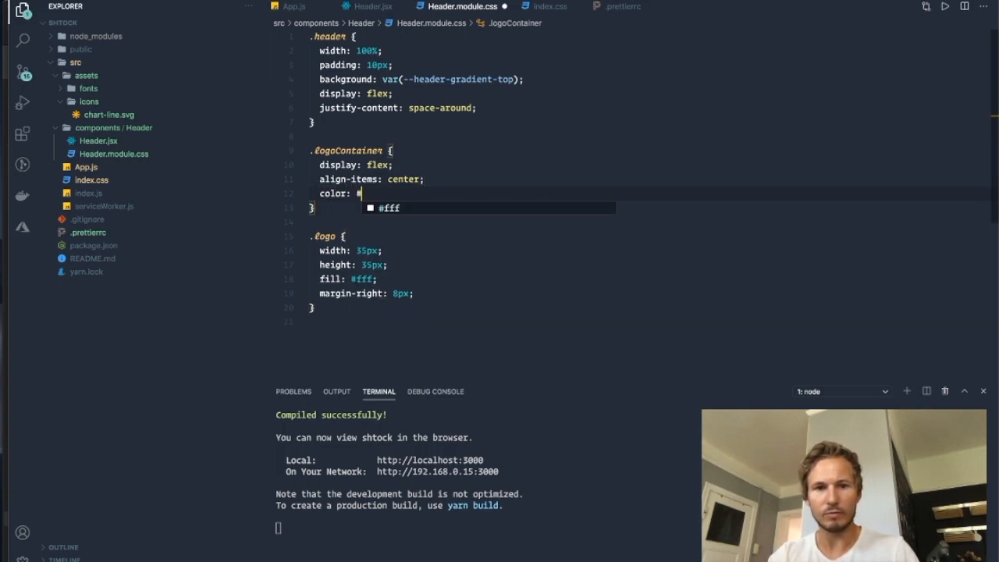
{"action": "type", "text": "fff;"}
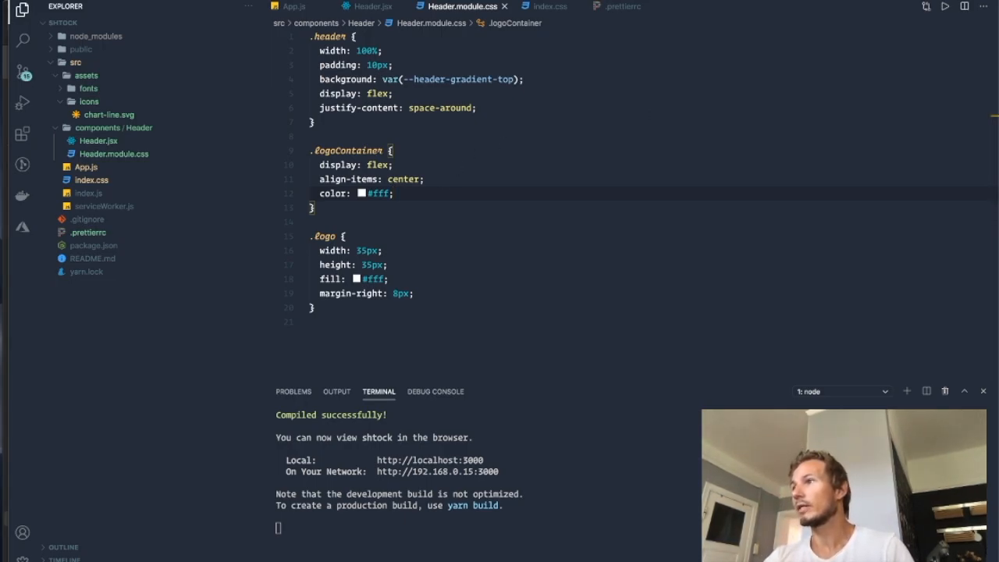
{"action": "mouse_move", "coordinate": [661, 297]}
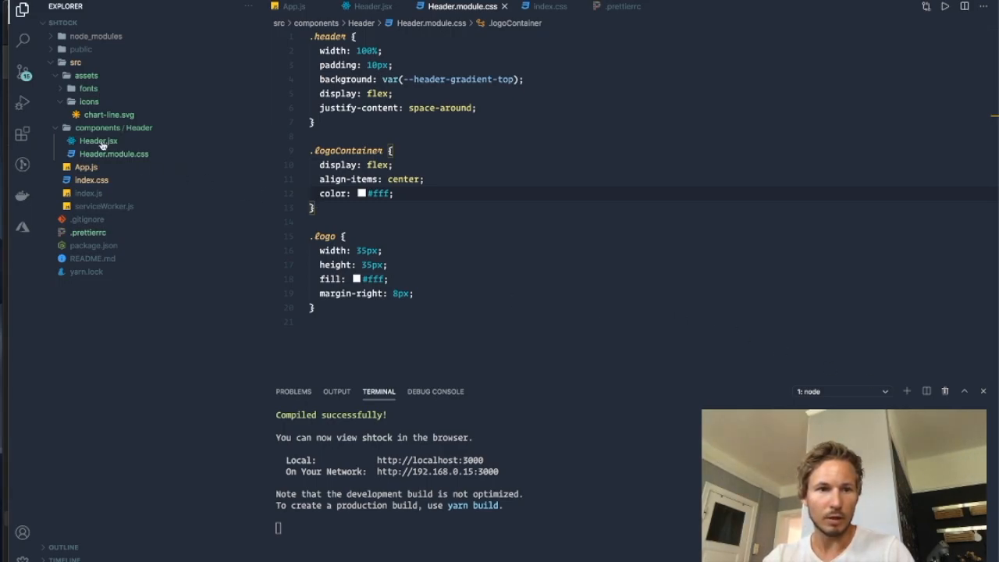
Check Header.jsx class names, then add a flex, centre-aligned .userContainer and begin .user
{"action": "left_click", "coordinate": [373, 6]}
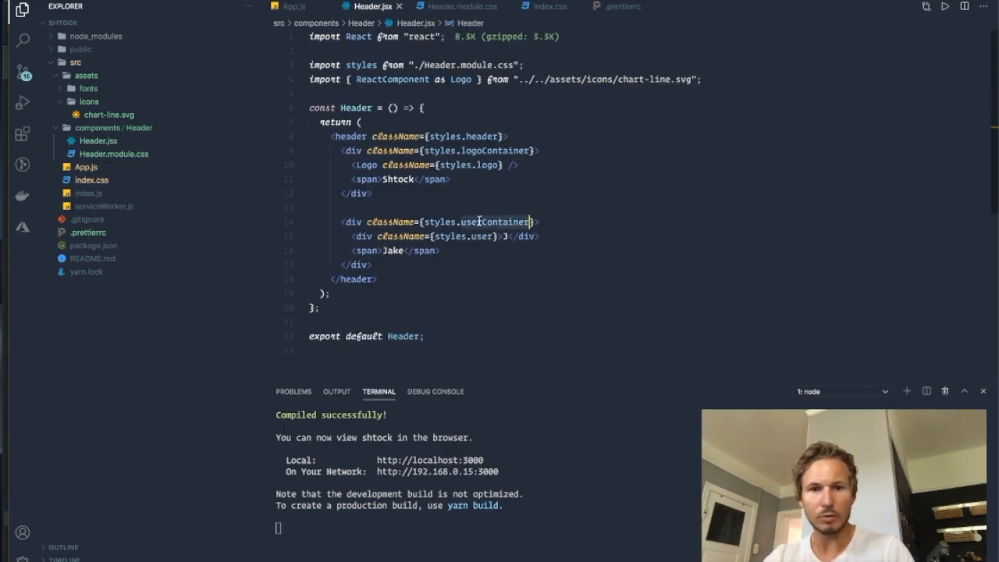
{"action": "left_click", "coordinate": [457, 7]}
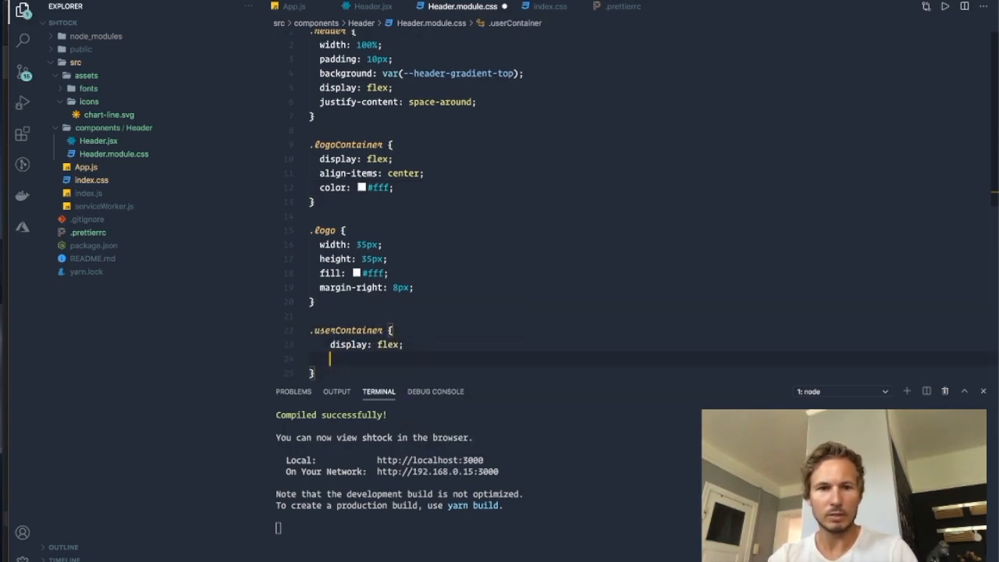
{"action": "type", "text": "align-items: center;"}
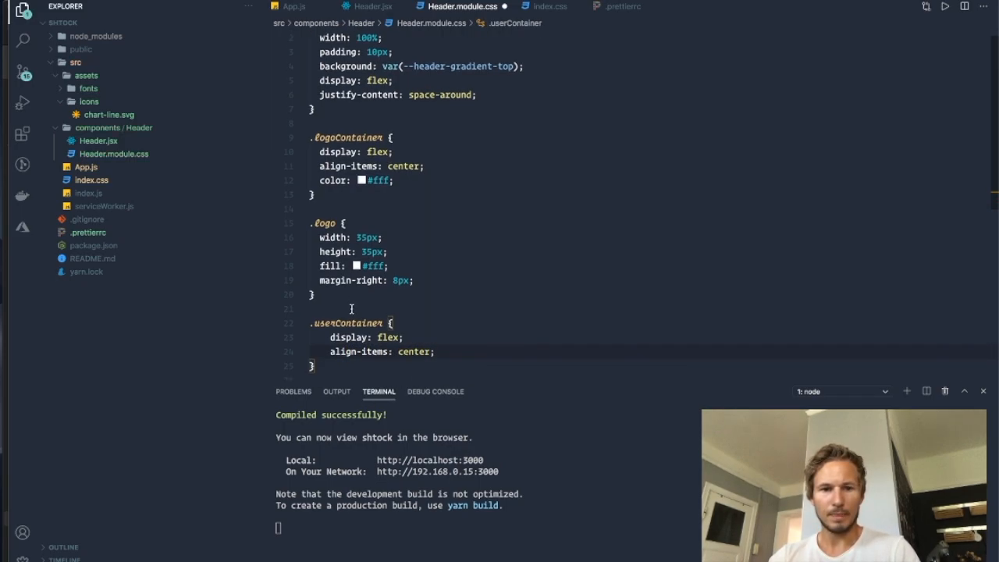
{"action": "type", "text": ".user {"}
{"action": "type", "text": "width"}
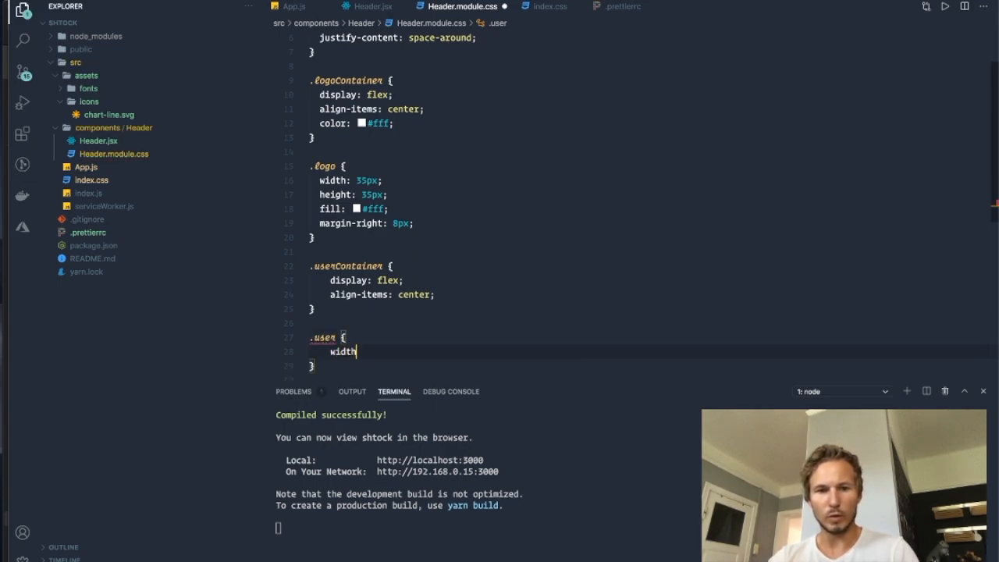
Give .user a 32.5px width and height, 50% border-radius and a right margin
{"action": "type", "text": "32."}
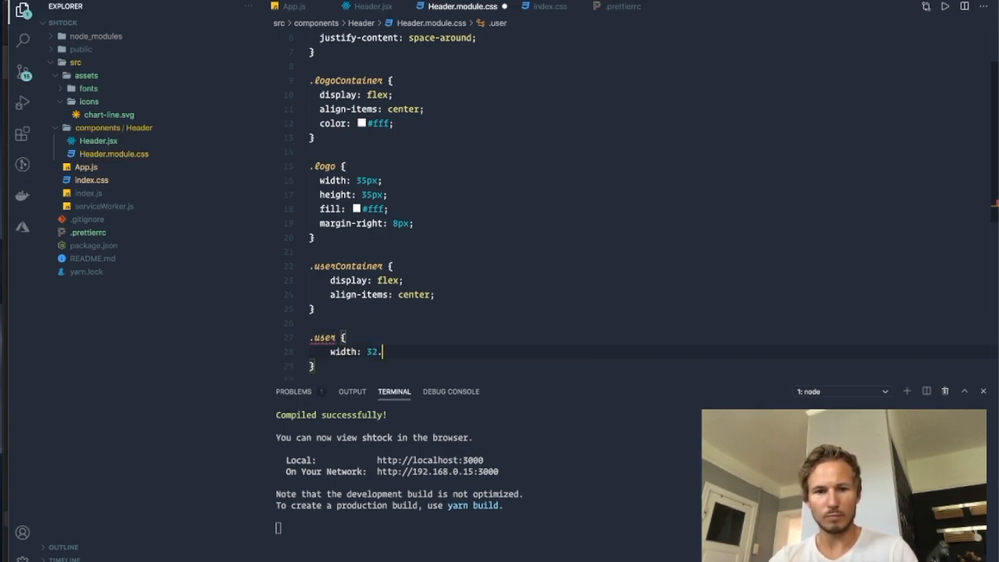
{"action": "type", "text": "5px;"}
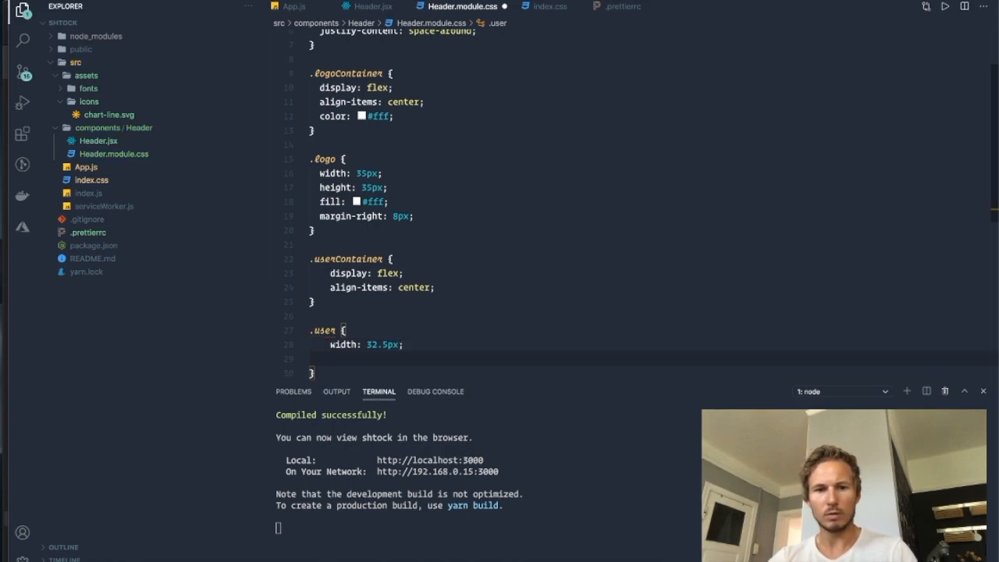
{"action": "type", "text": "height: 32."}
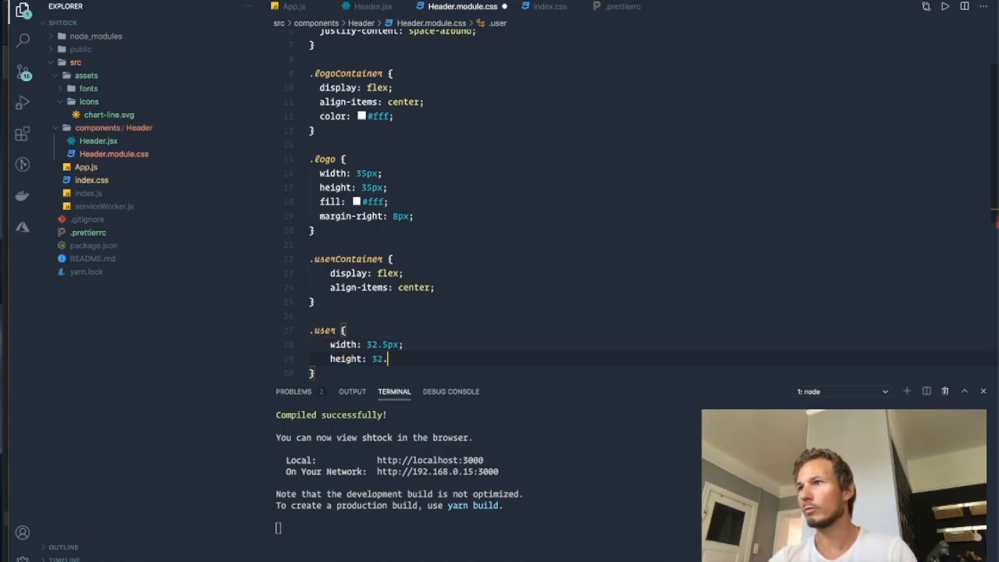
{"action": "type", "text": "5px;"}
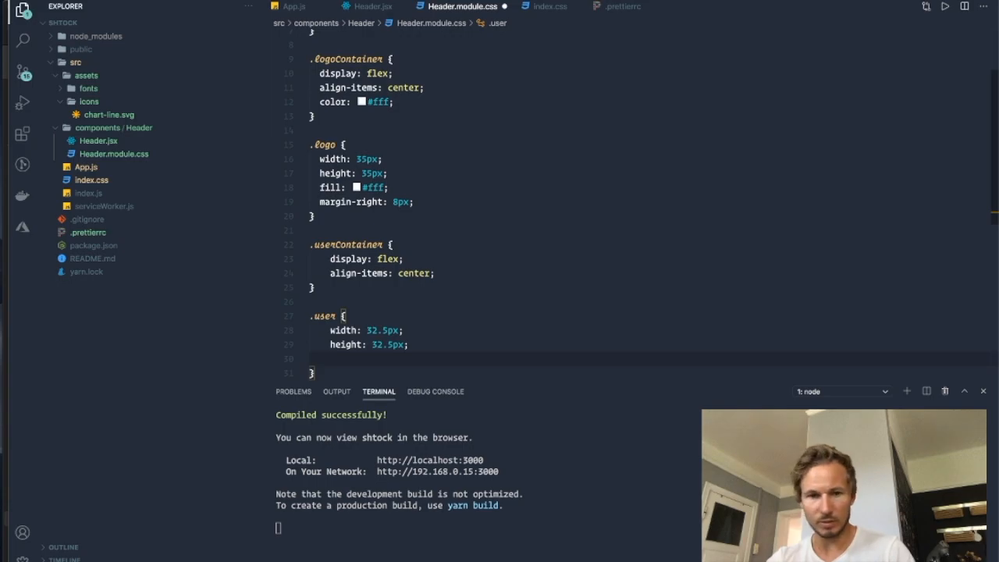
{"action": "type", "text": "border-ra"}
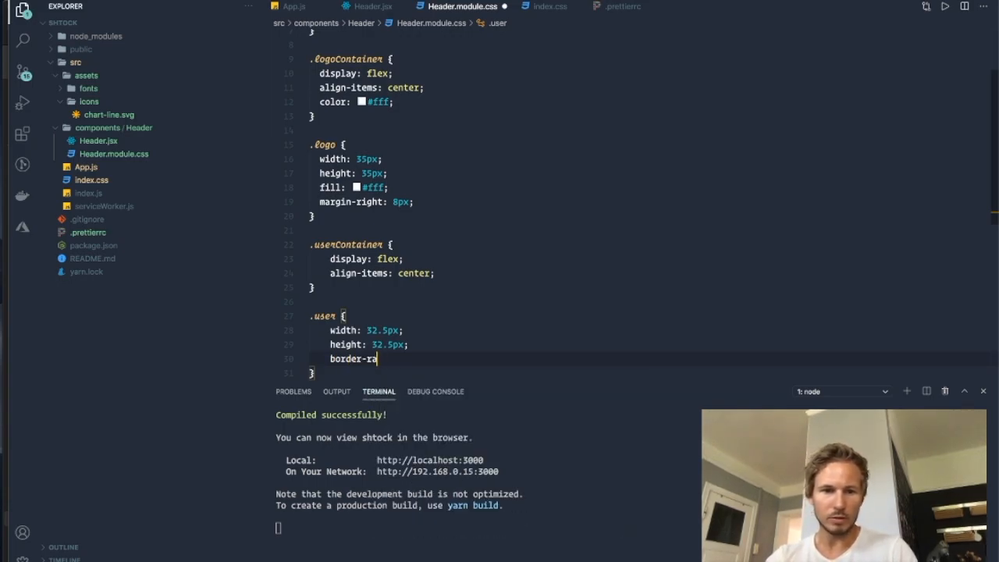
{"action": "type", "text": "dius: 50%;"}
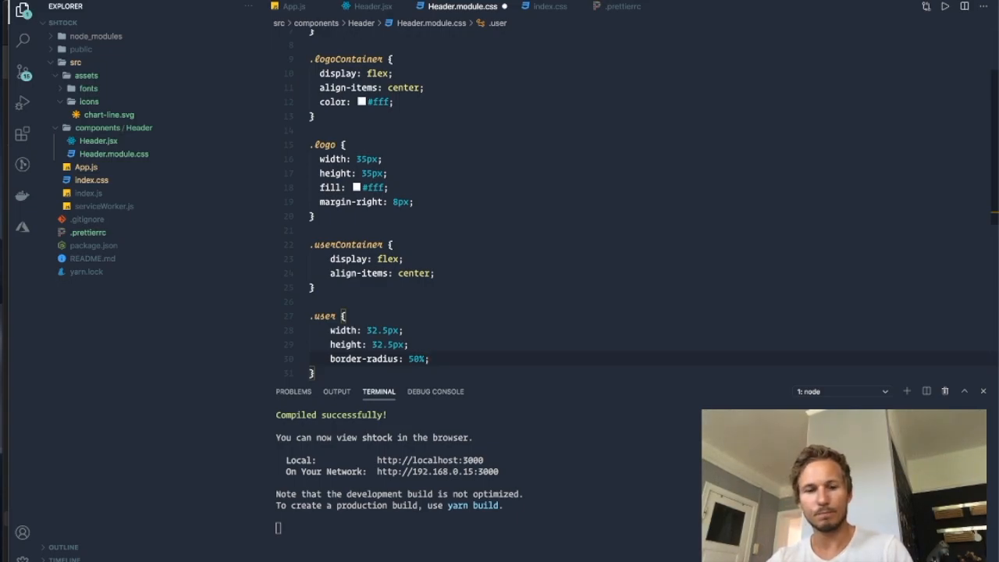
{"action": "type", "text": "margin-right: 8px;"}
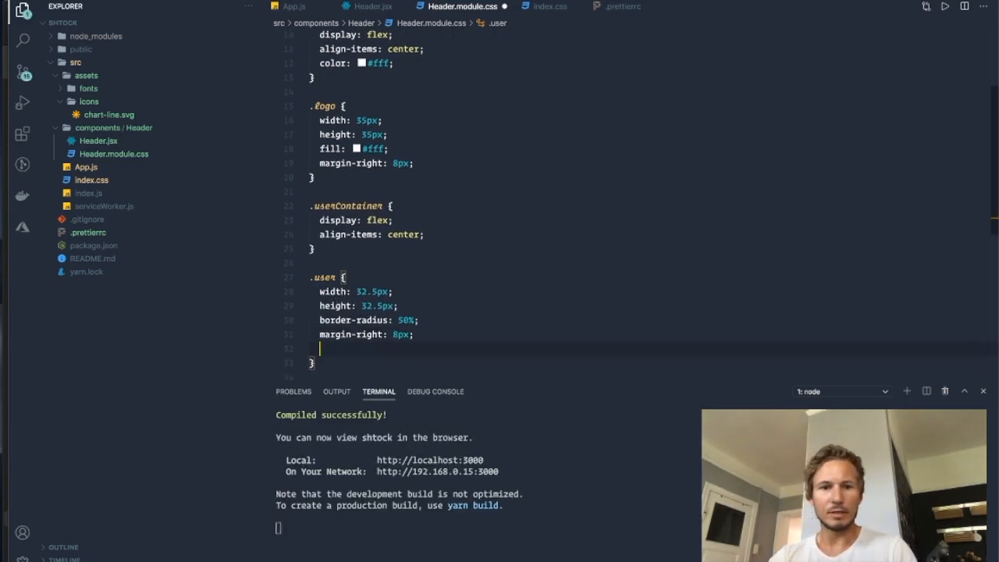
Set .user color to var(--header-gradient-top), flex-centre it, and add a #fff background
{"action": "type", "text": "color:"}
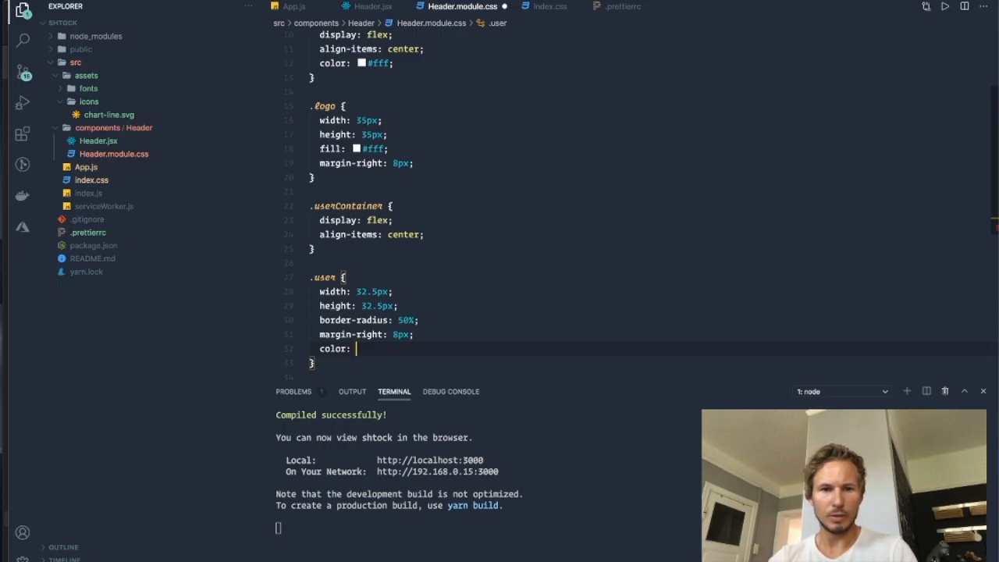
{"action": "type", "text": "var()"}
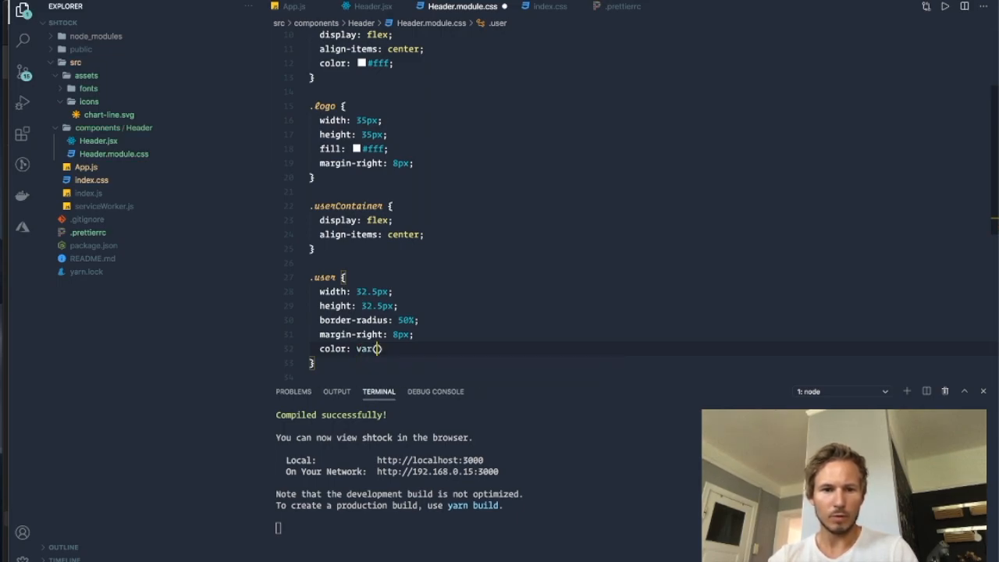
{"action": "type", "text": "hea"}
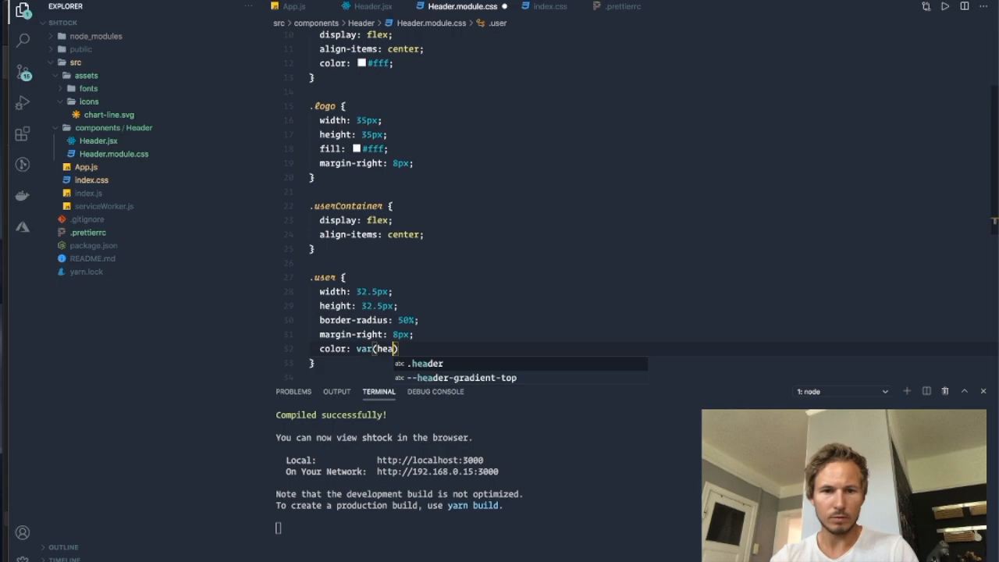
{"action": "type", "text": "--header-gr"}
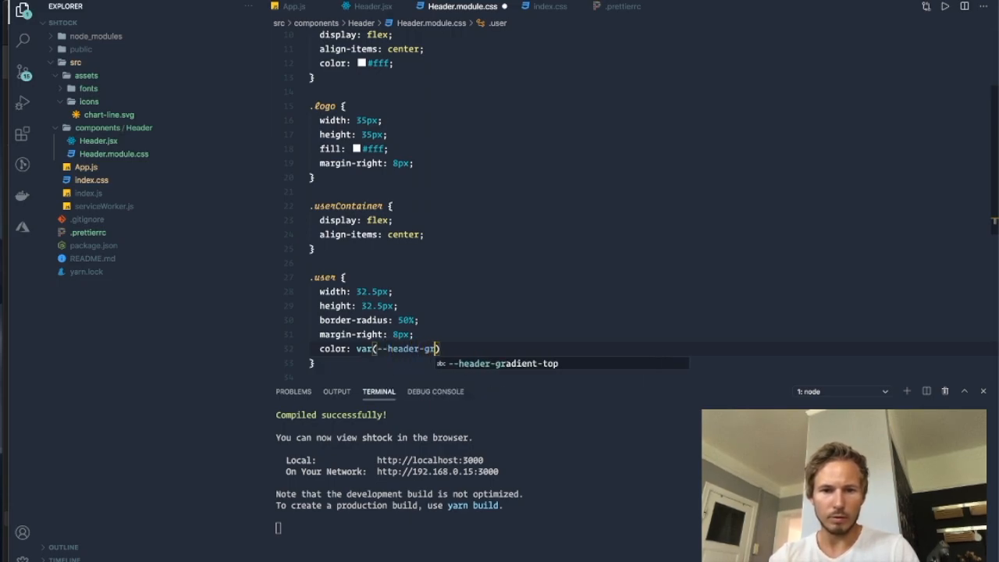
{"action": "key", "text": "Tab"}
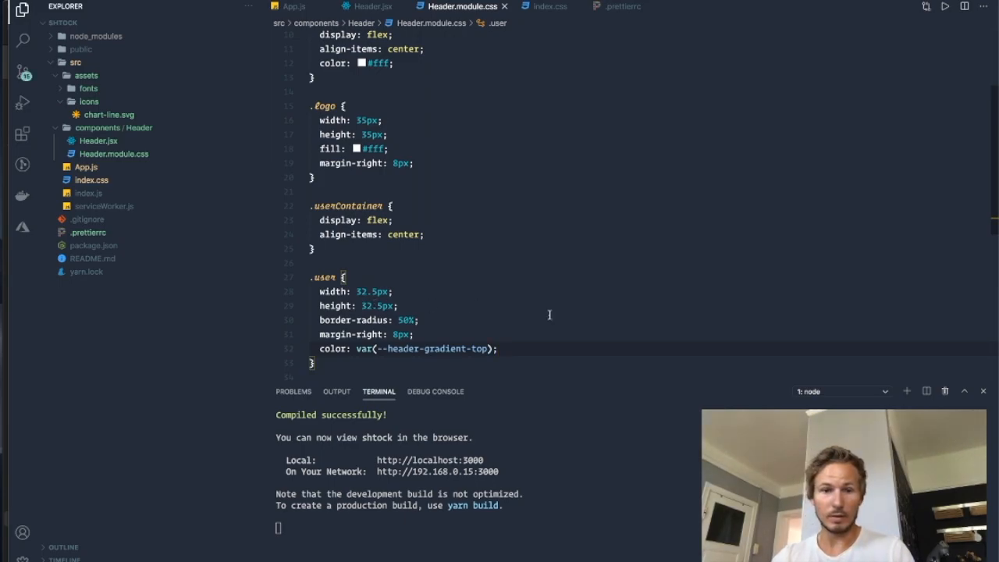
{"action": "type", "text": "display."}
{"action": "type", "text": "justify-content: center;"}
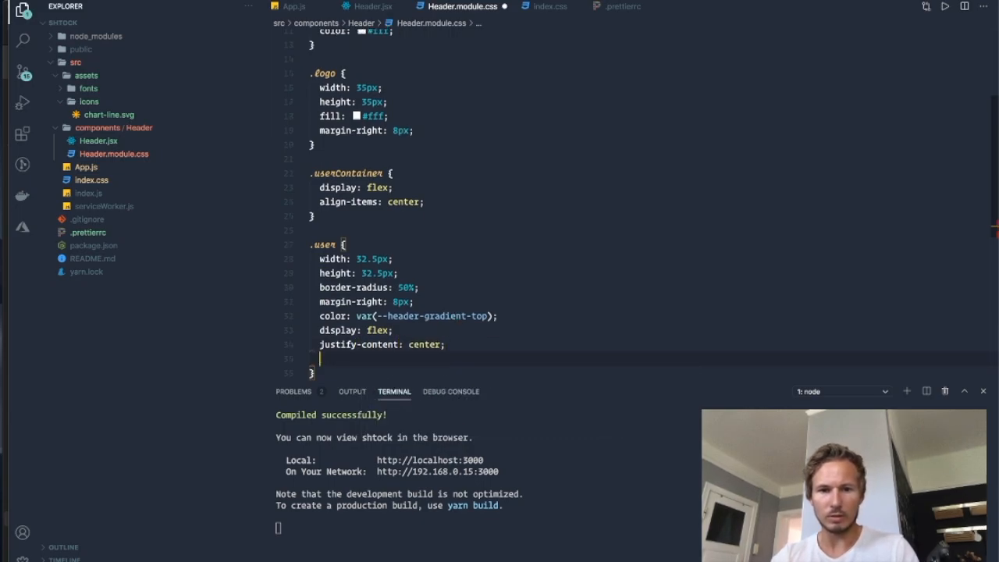
{"action": "type", "text": "align-items: center;"}
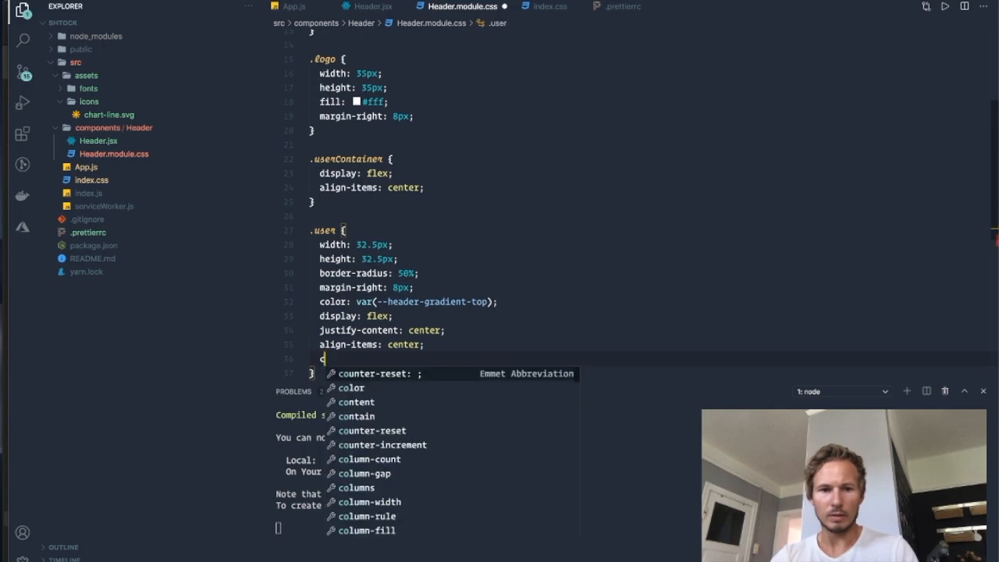
{"action": "type", "text": "background-colro"}
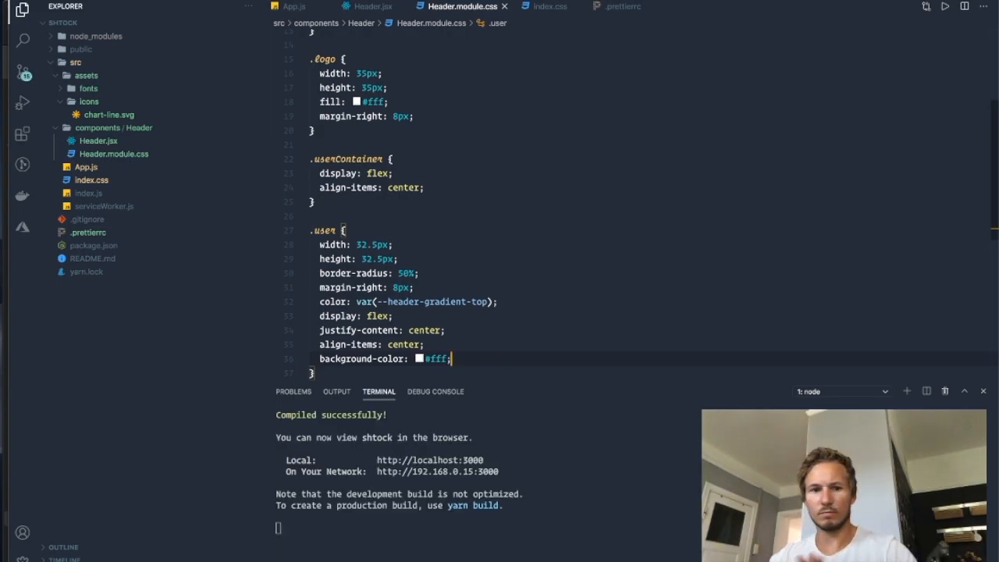
Add color: #fff to the .userContainer rule
{"action": "left_click", "coordinate": [373, 6]}
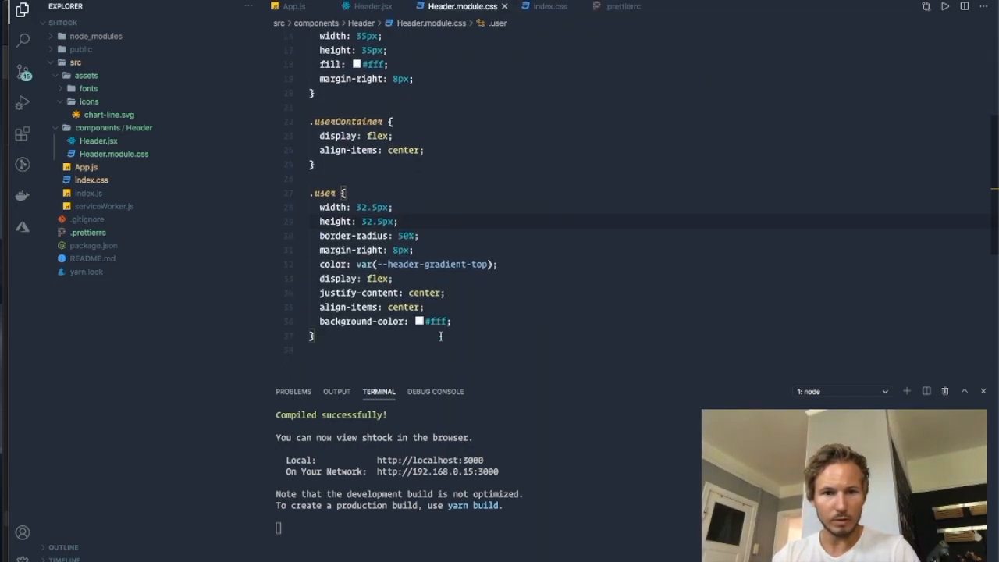
{"action": "key", "text": "Enter"}
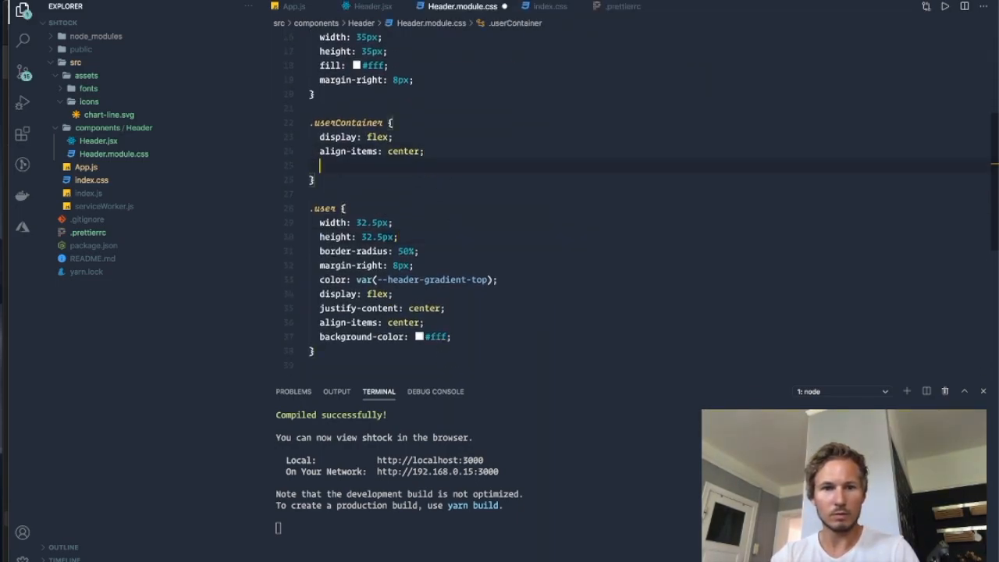
{"action": "type", "text": "color: #fff;"}
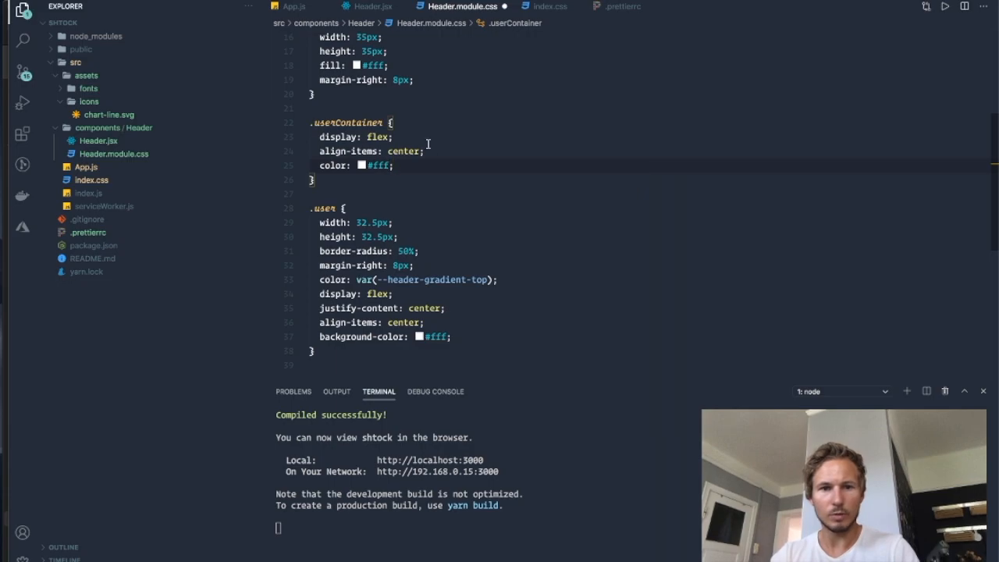